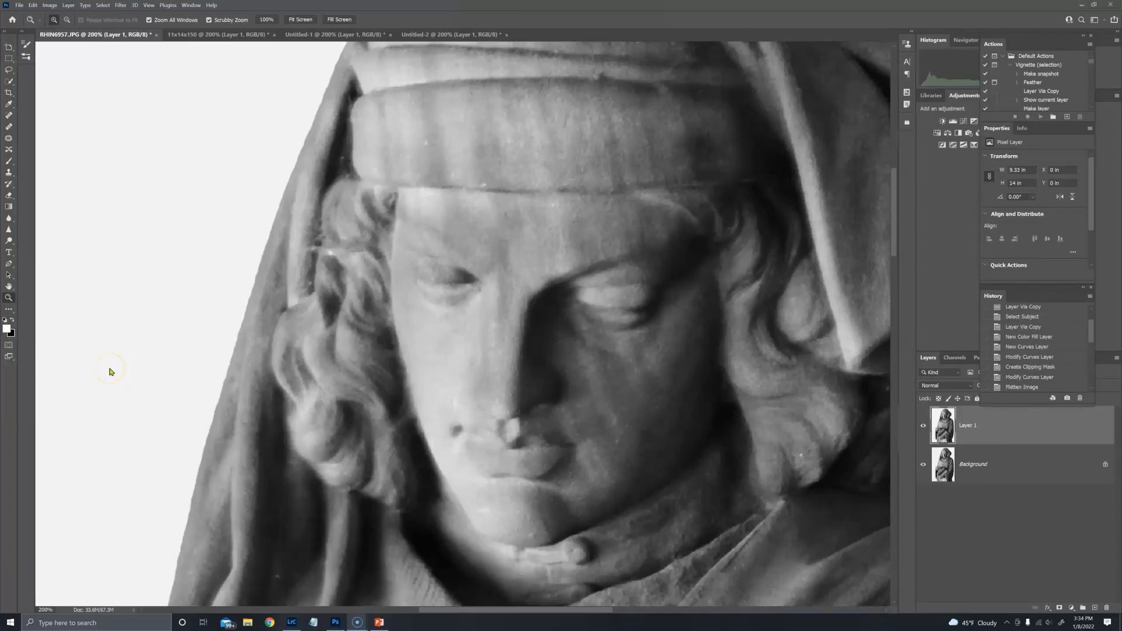
mouse_move(112, 360)
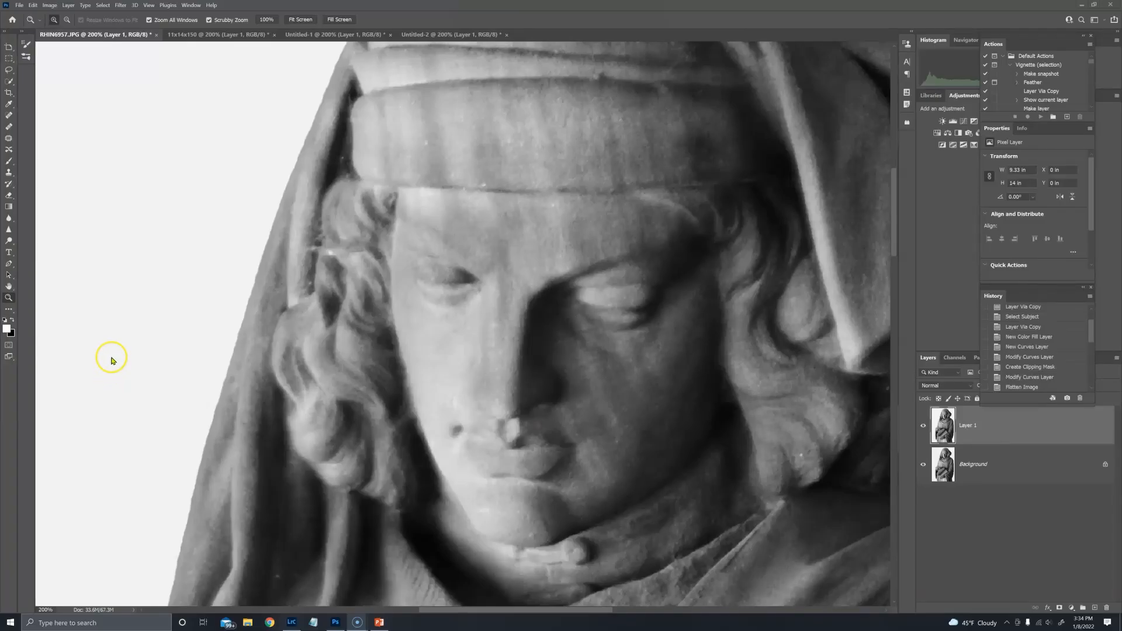
mouse_move(112, 360)
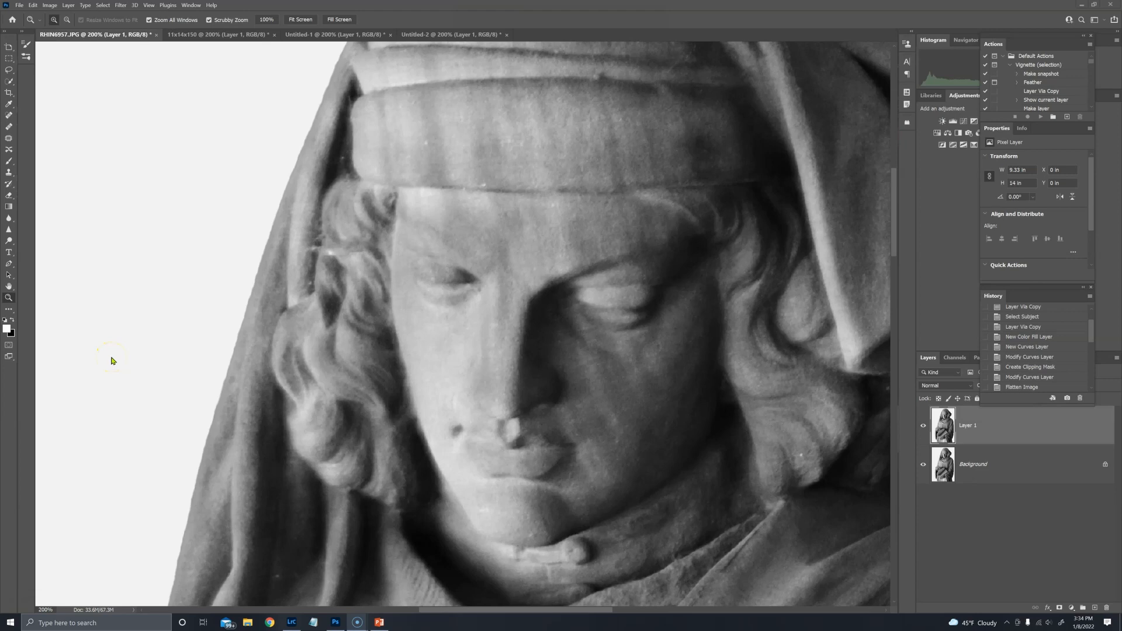
mouse_move(103, 45)
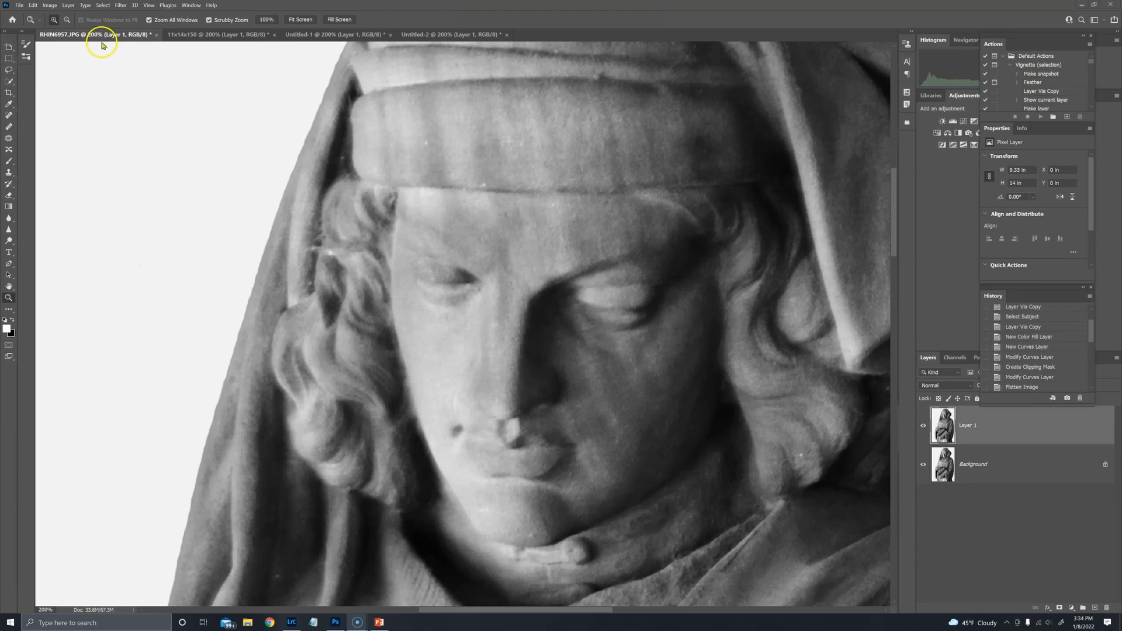
mouse_move(71, 130)
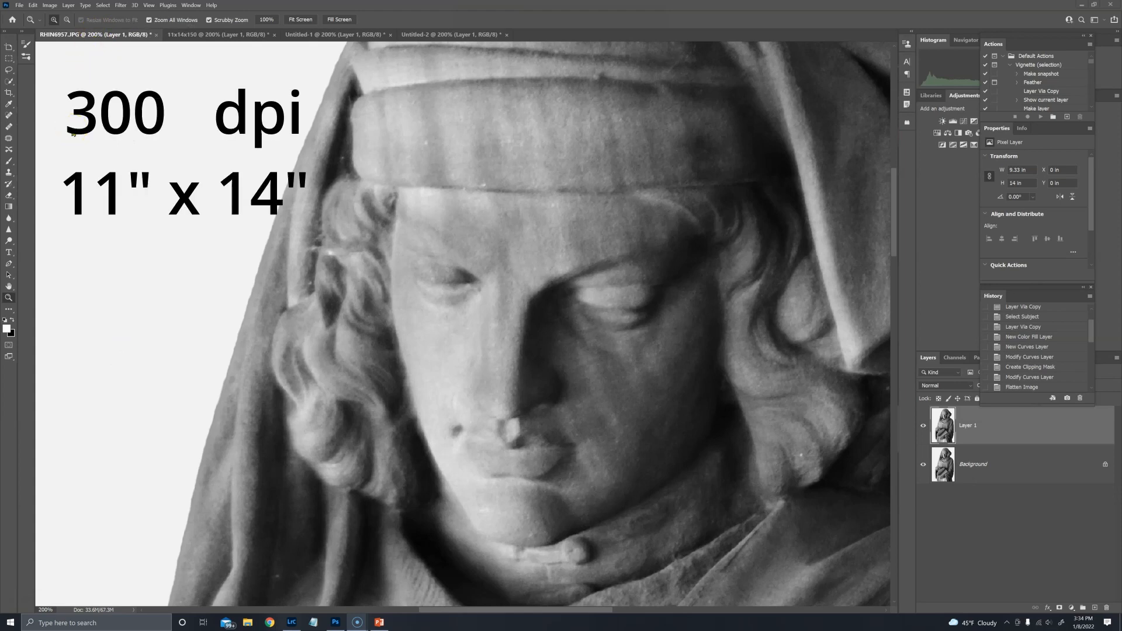
mouse_move(167, 49)
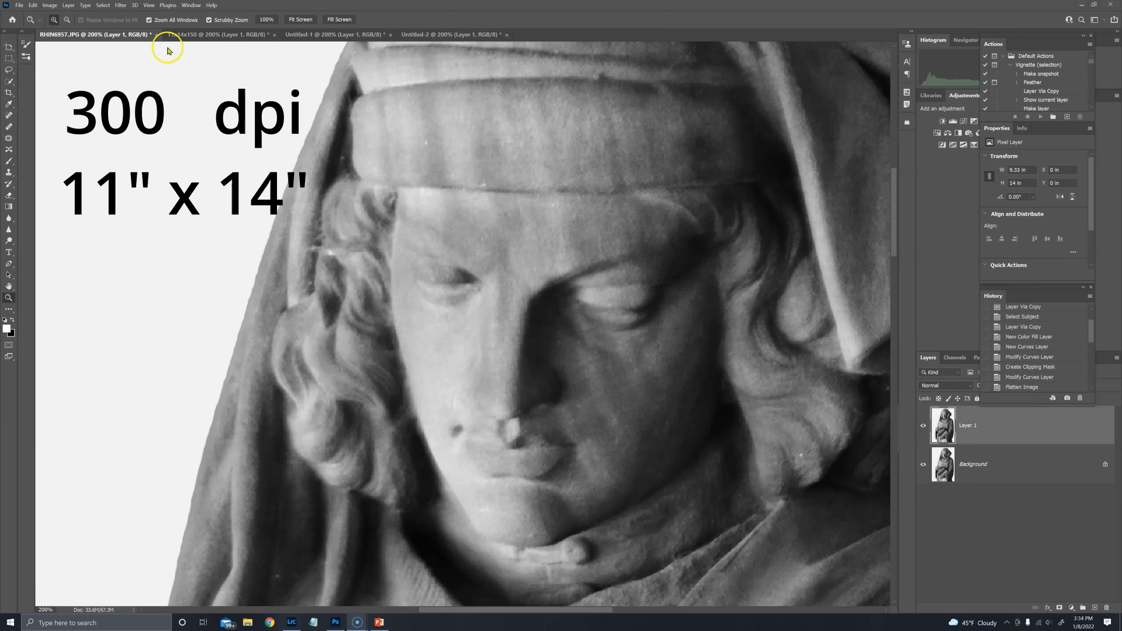
Step: Alternate between the 11x14x150 and Untitled-1 statue documents several times to compare their detail
left_click(215, 34)
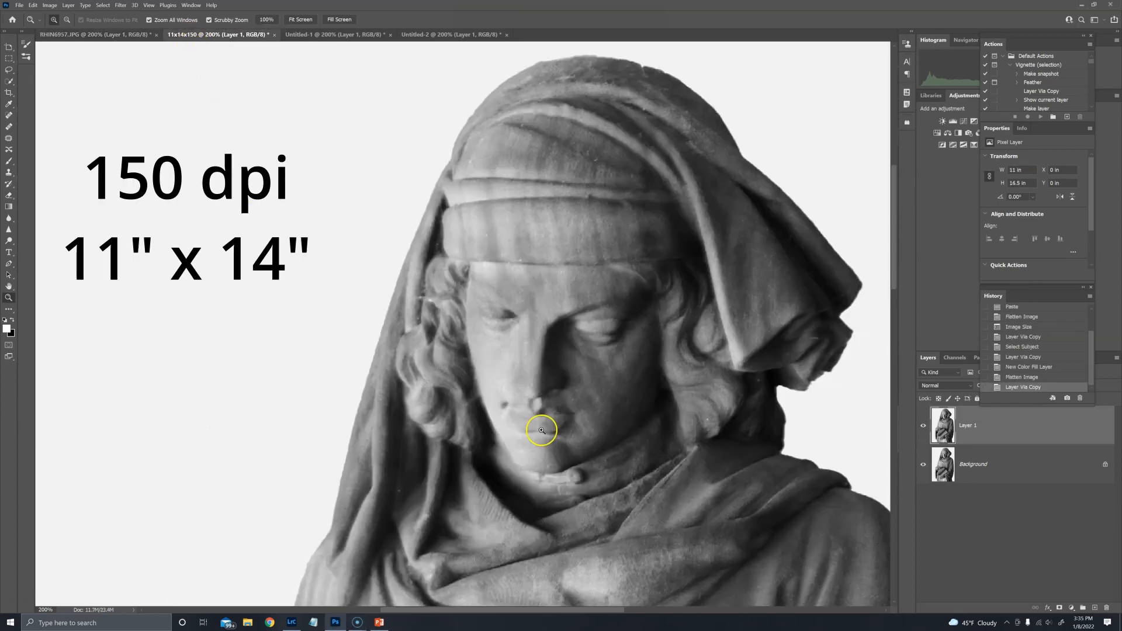
mouse_move(508, 390)
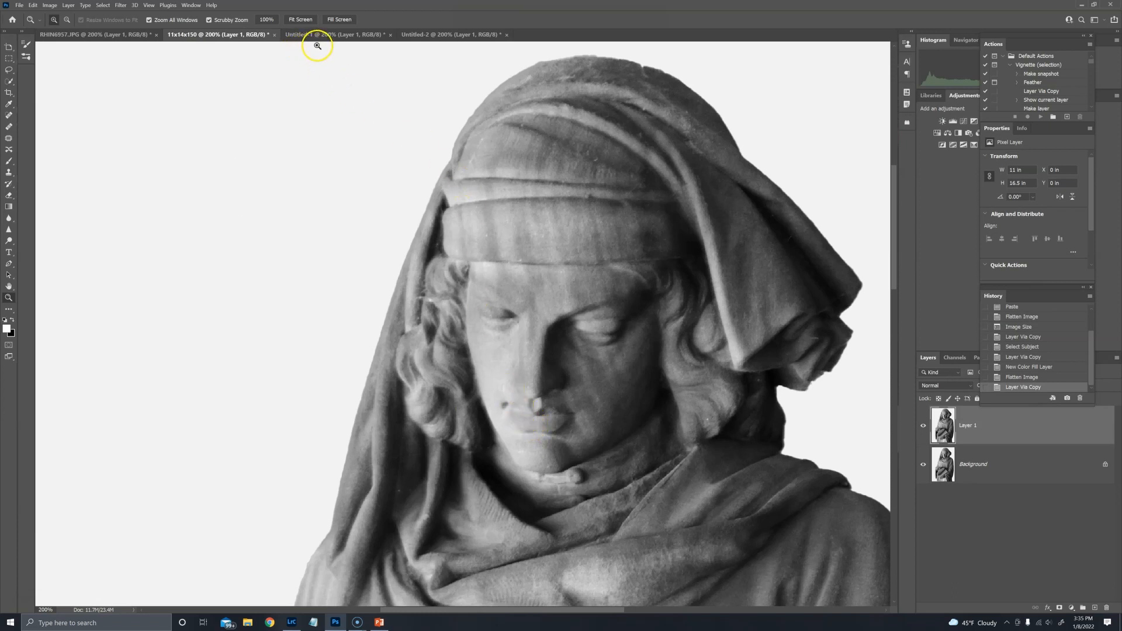
mouse_move(326, 35)
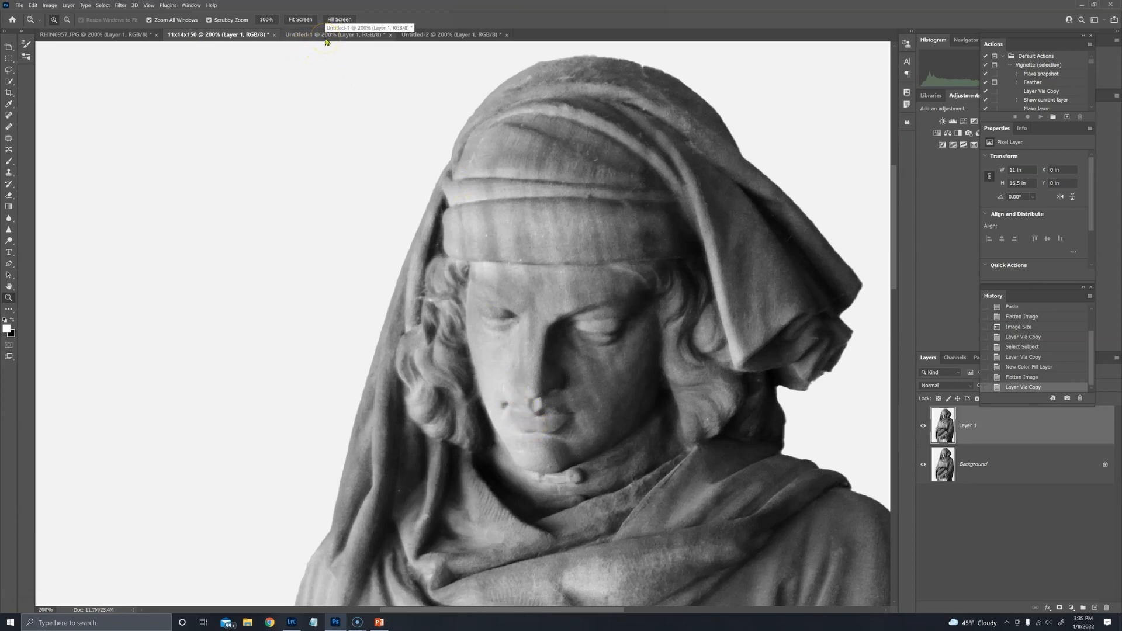
left_click(333, 33)
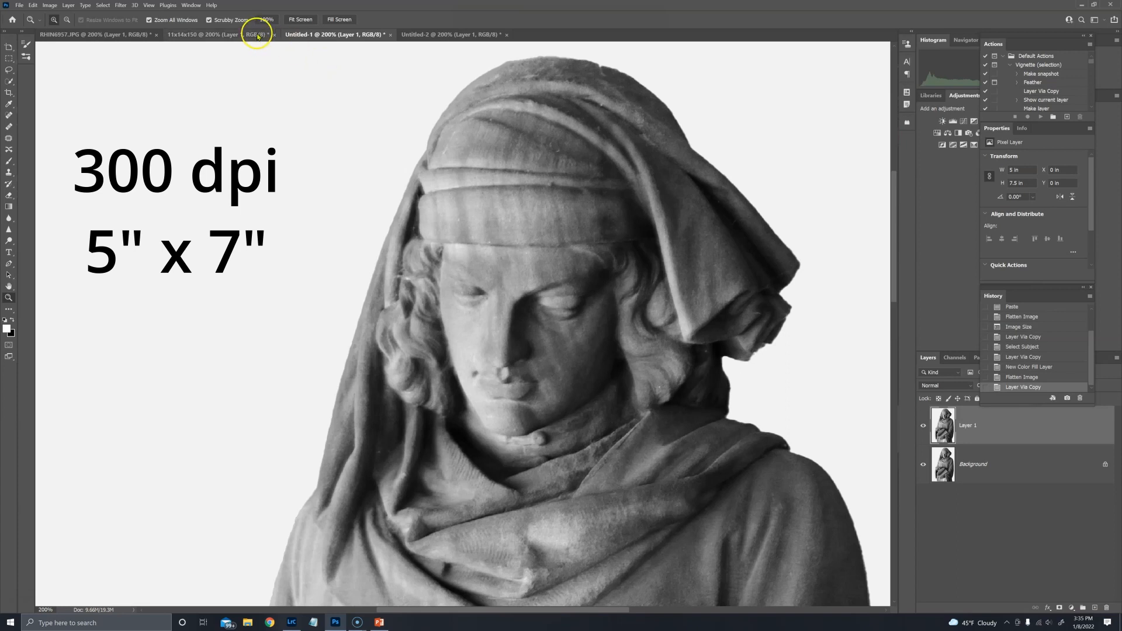
left_click(331, 34)
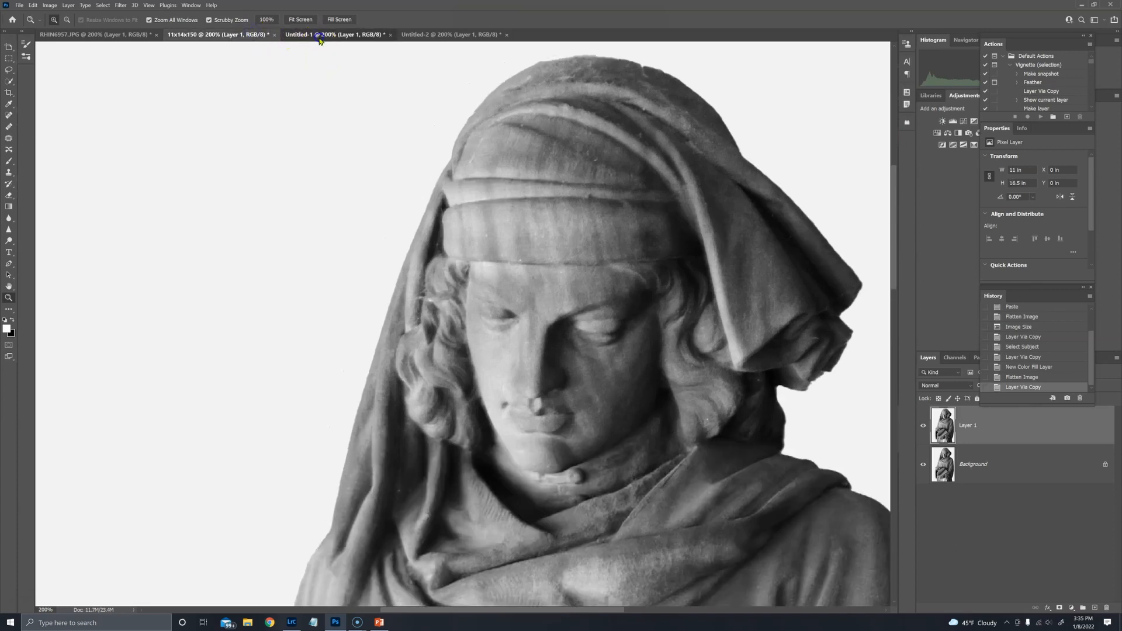
left_click(335, 34)
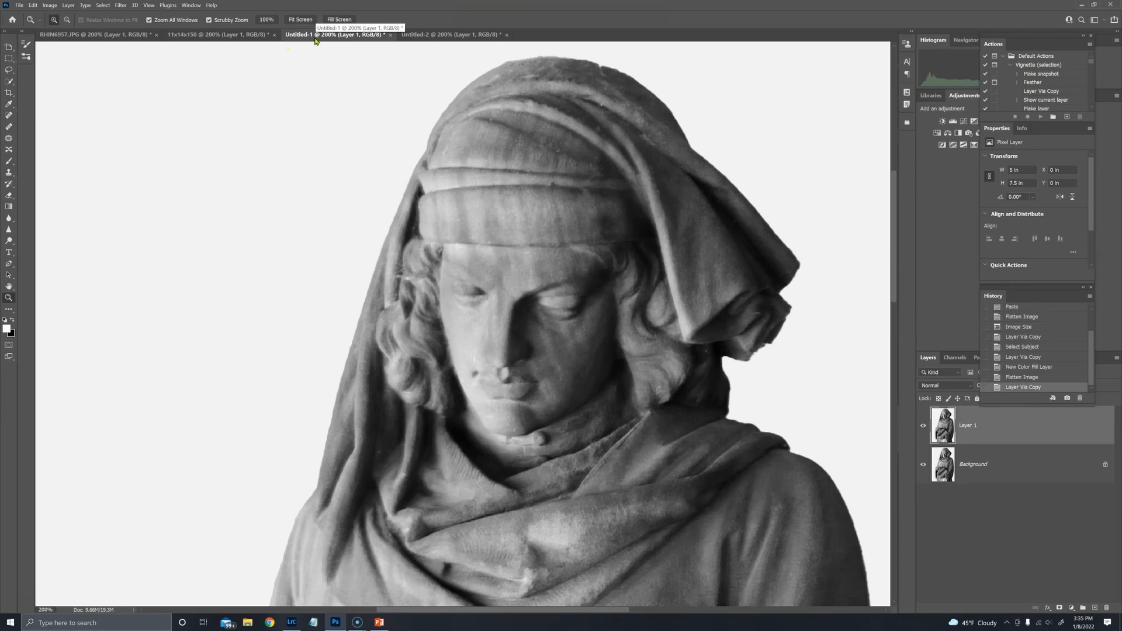
left_click(215, 34)
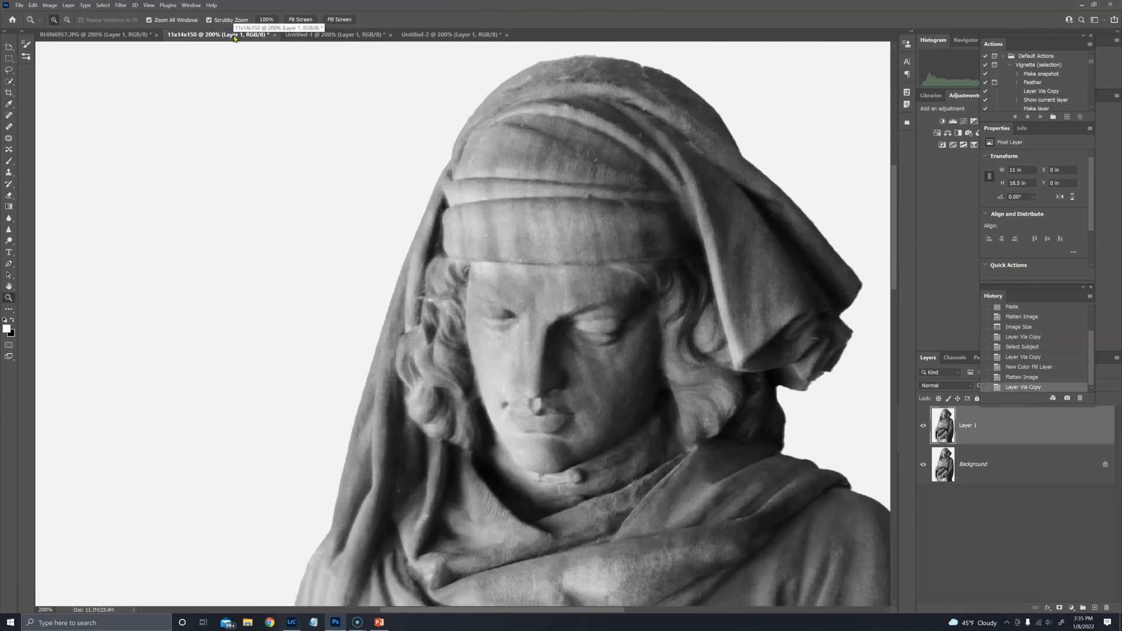
left_click(333, 34)
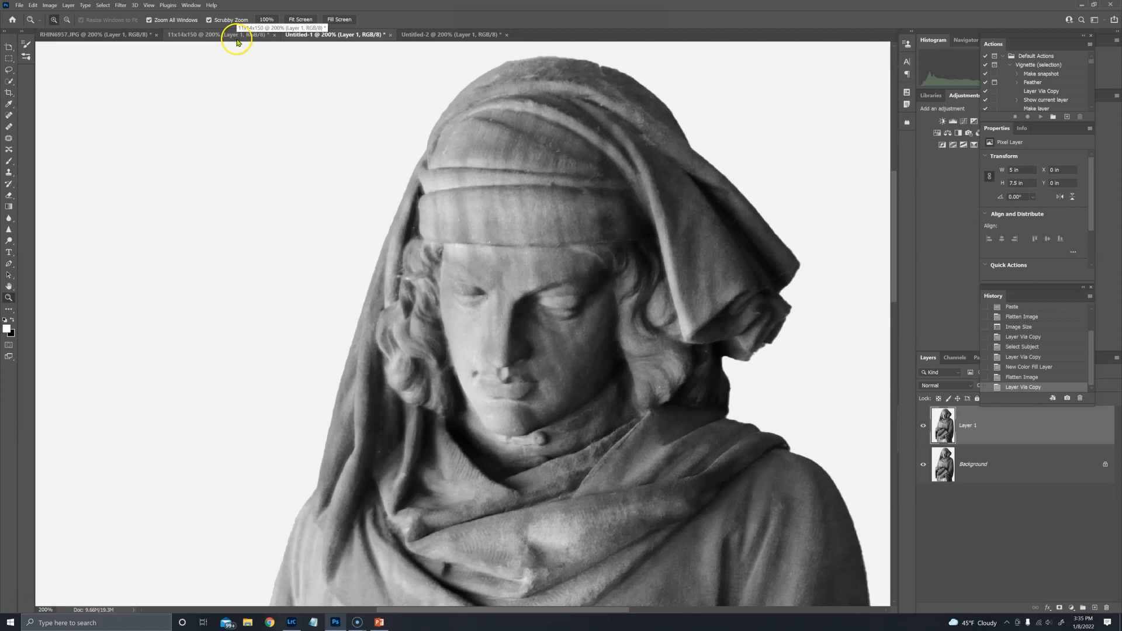
mouse_move(466, 283)
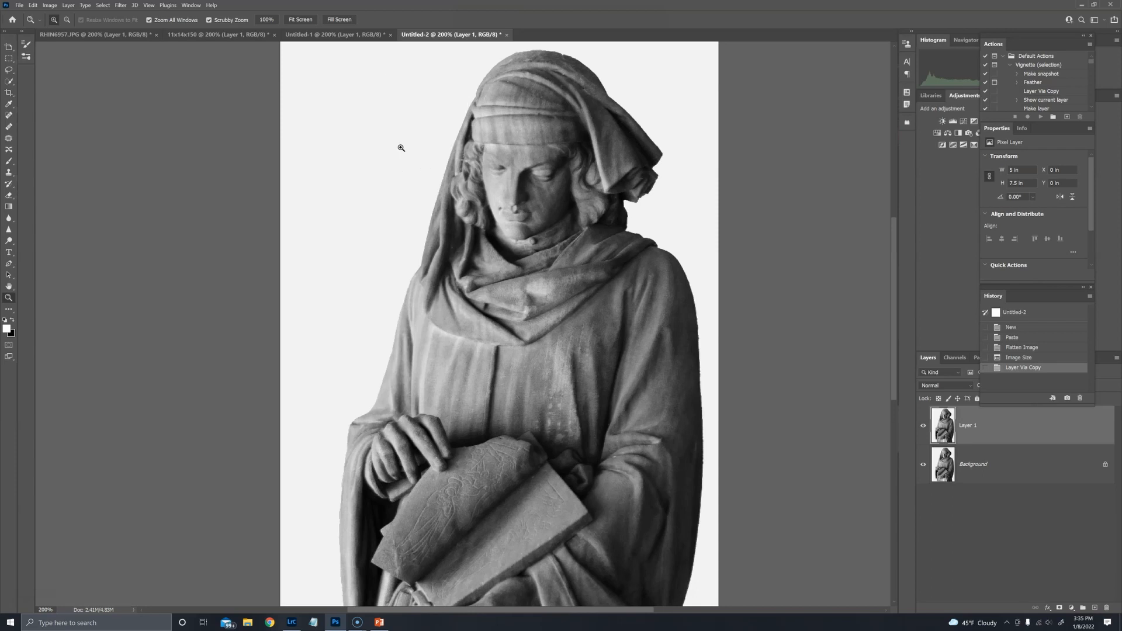
mouse_move(361, 173)
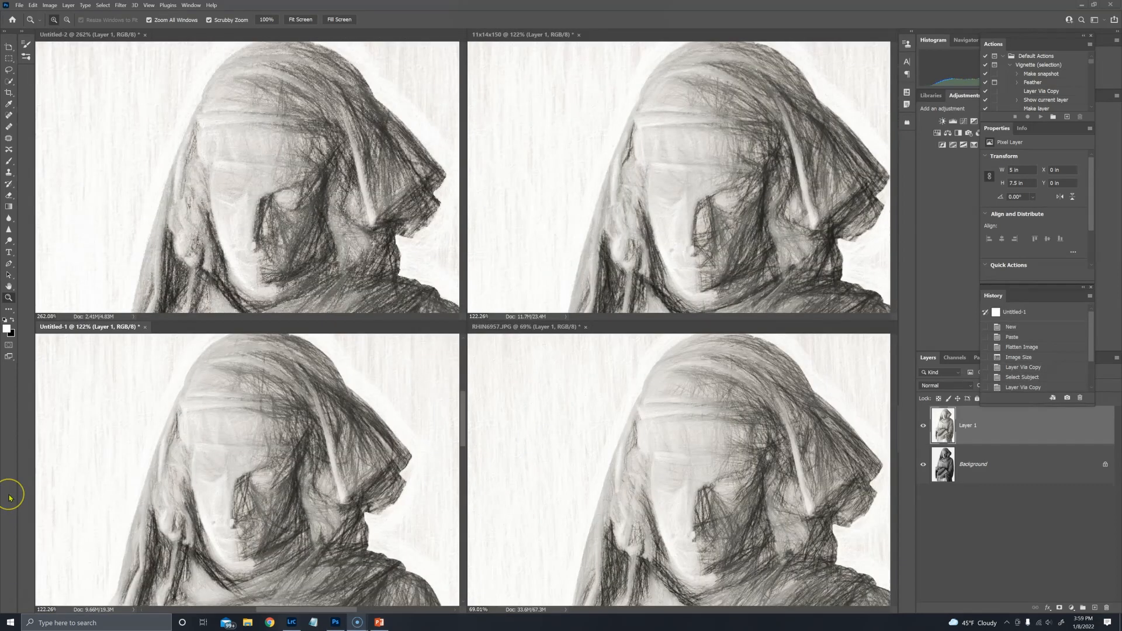
mouse_move(84, 501)
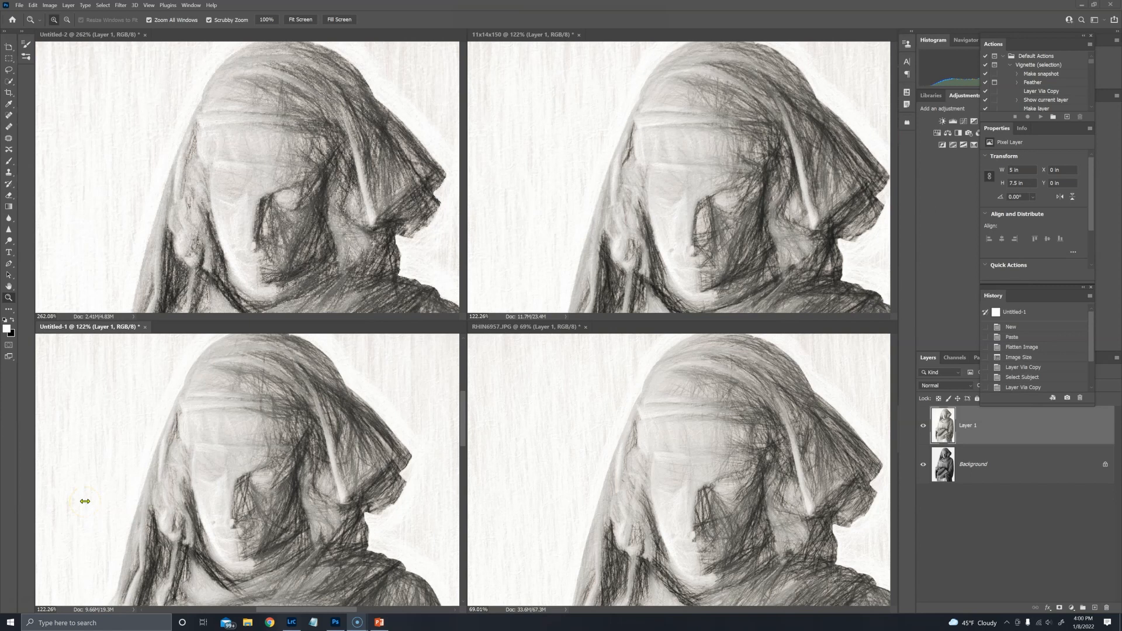
mouse_move(503, 523)
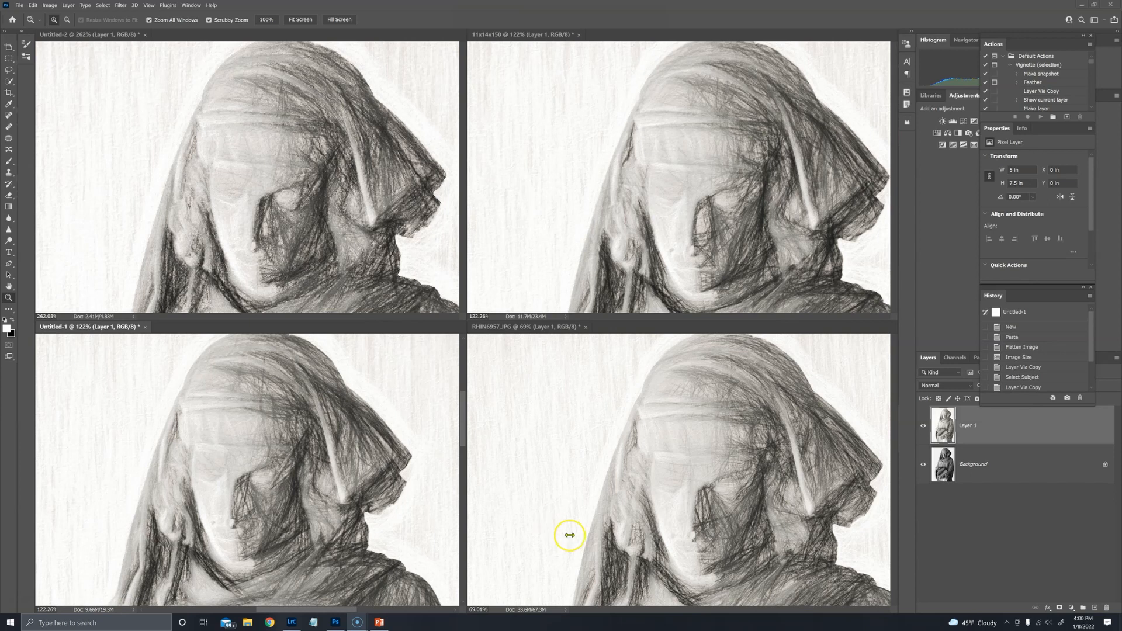
mouse_move(569, 534)
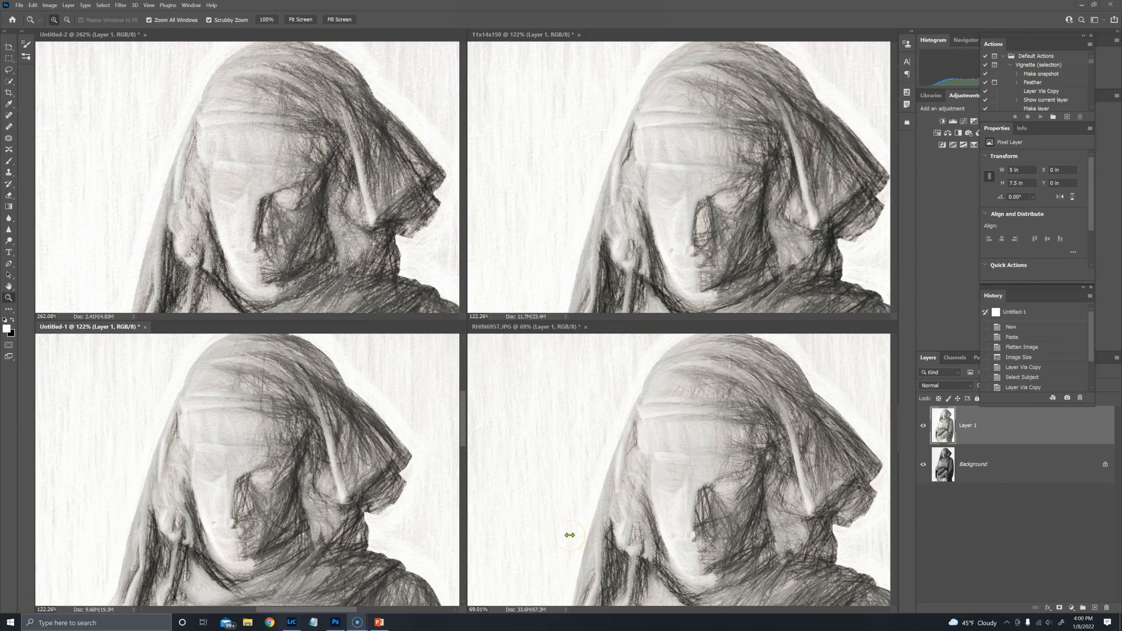
mouse_move(523, 462)
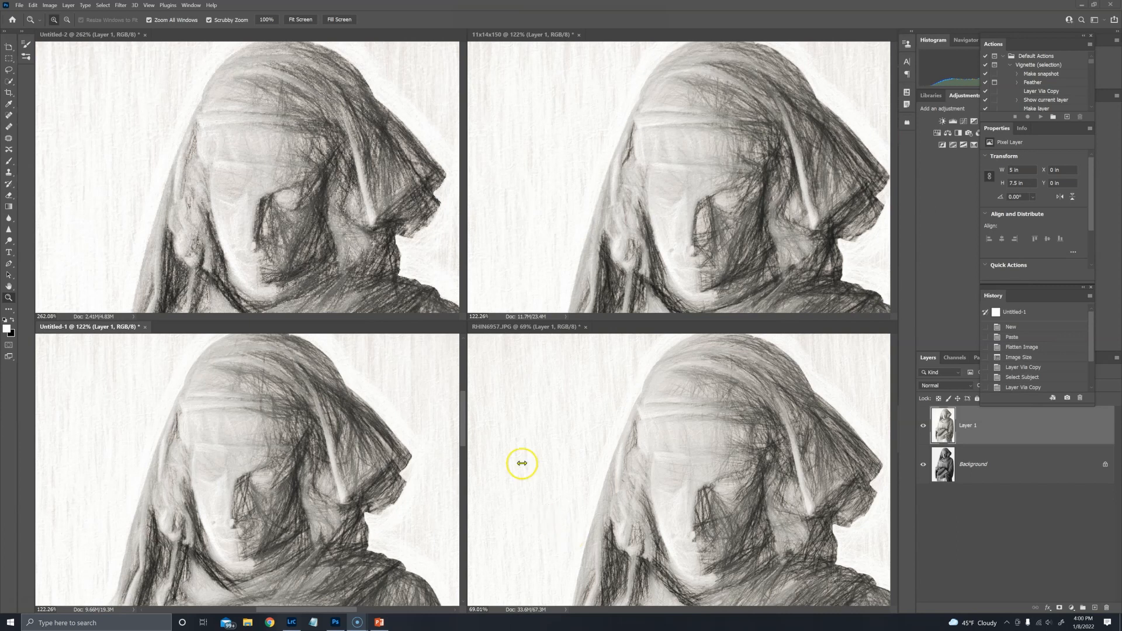
mouse_move(506, 43)
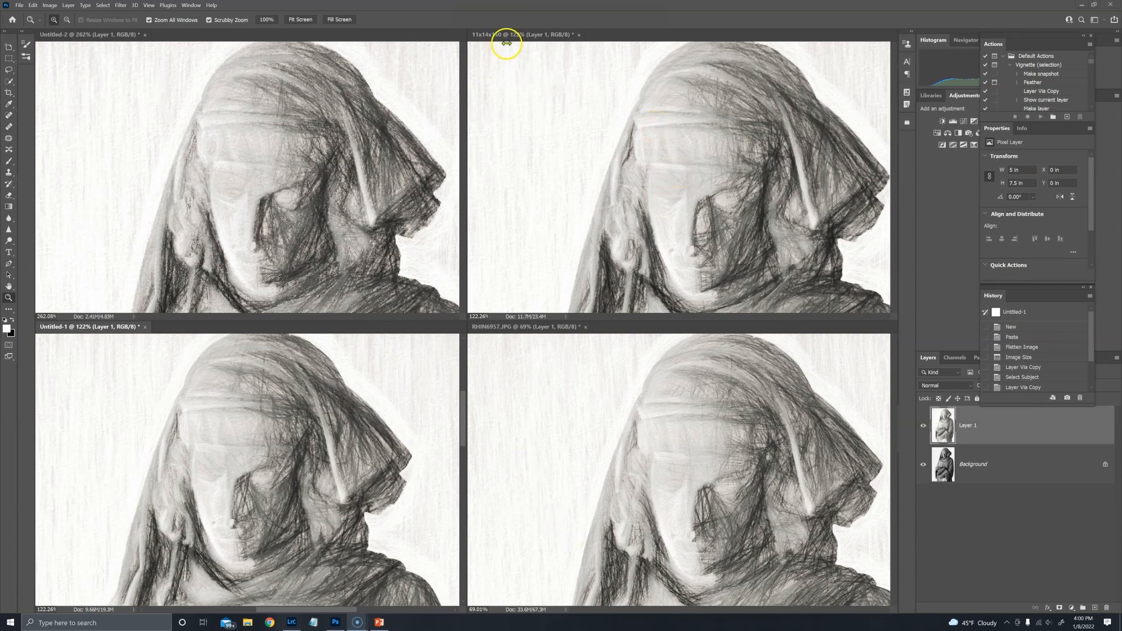
mouse_move(642, 219)
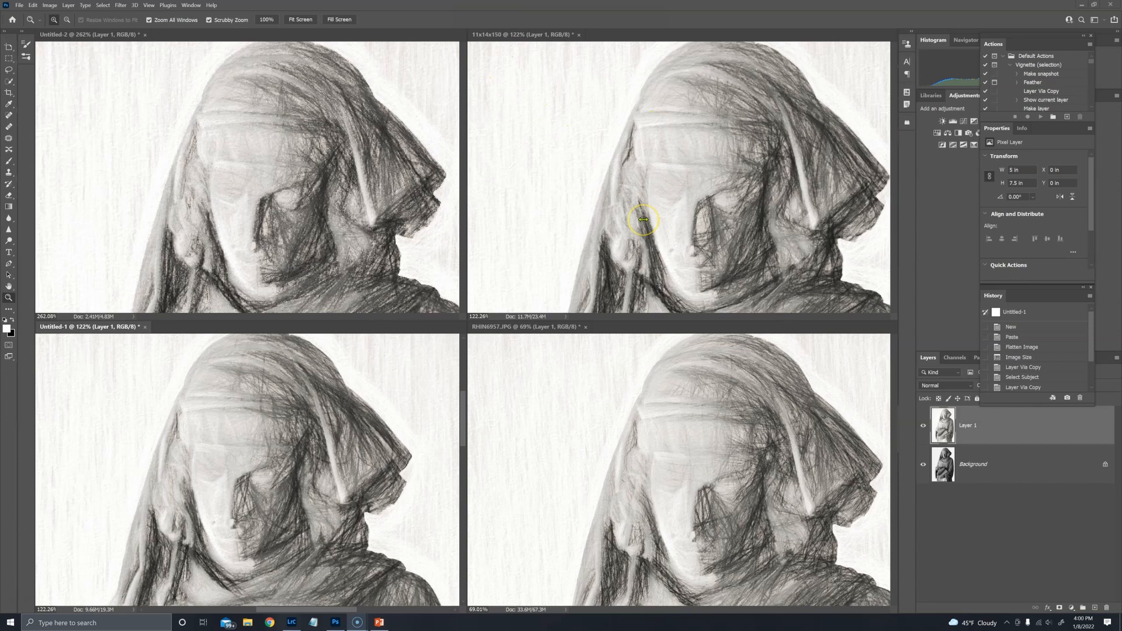
mouse_move(705, 397)
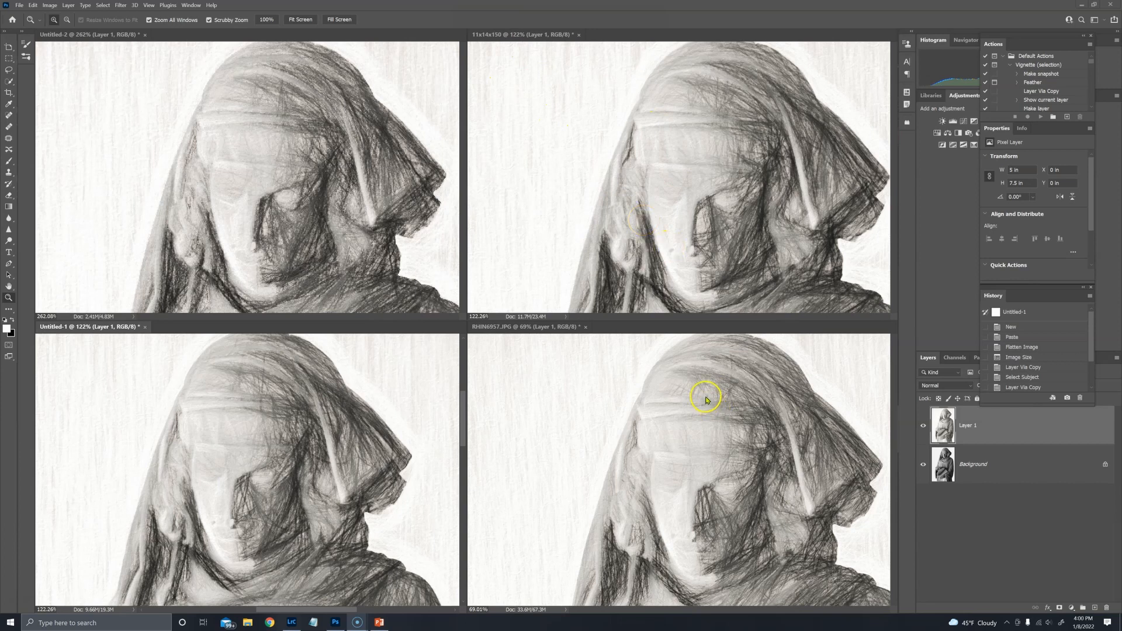
mouse_move(714, 185)
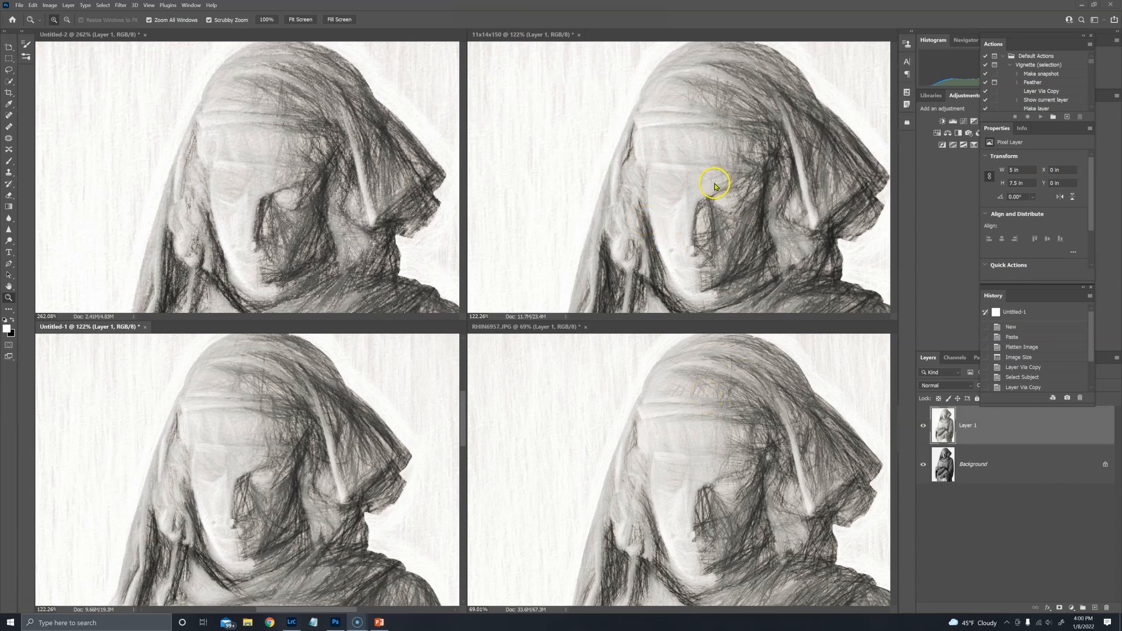
mouse_move(756, 191)
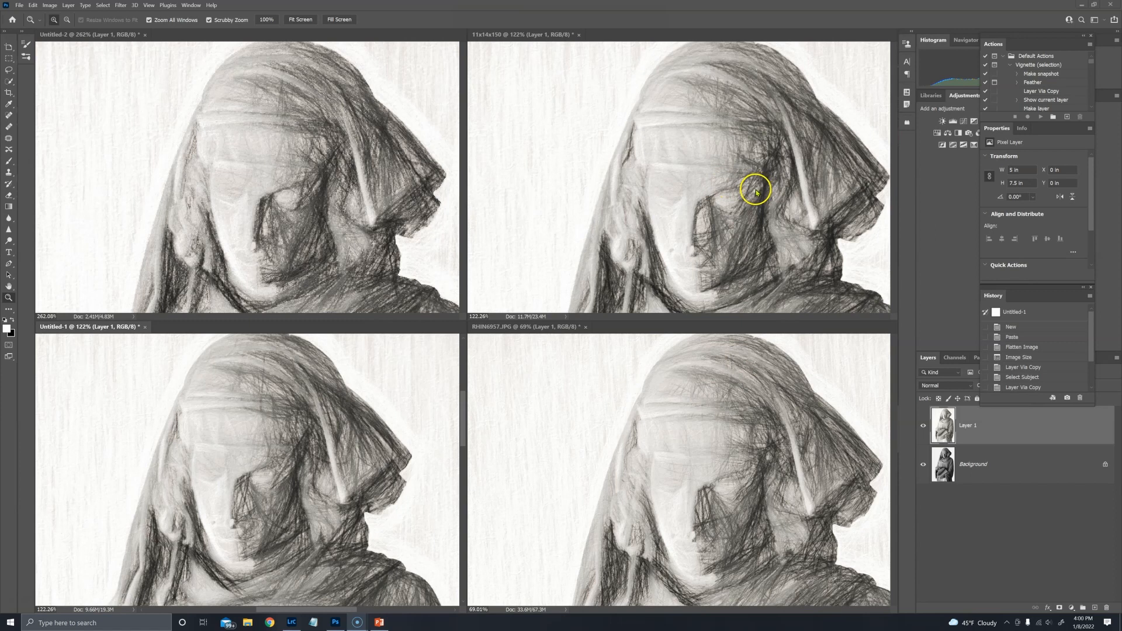
mouse_move(801, 176)
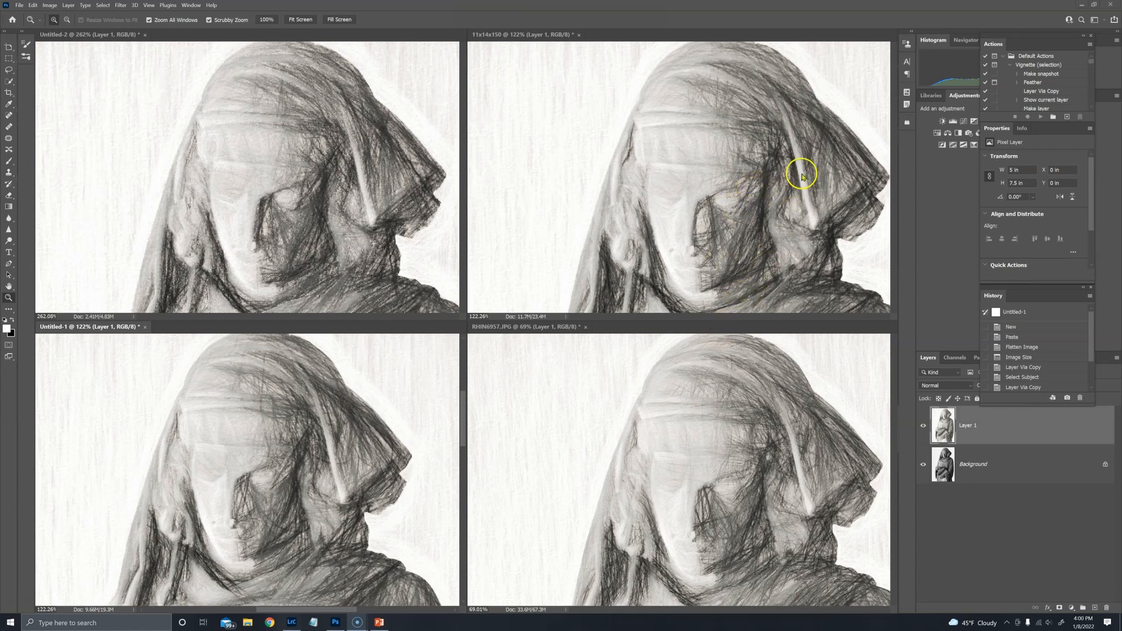
mouse_move(810, 153)
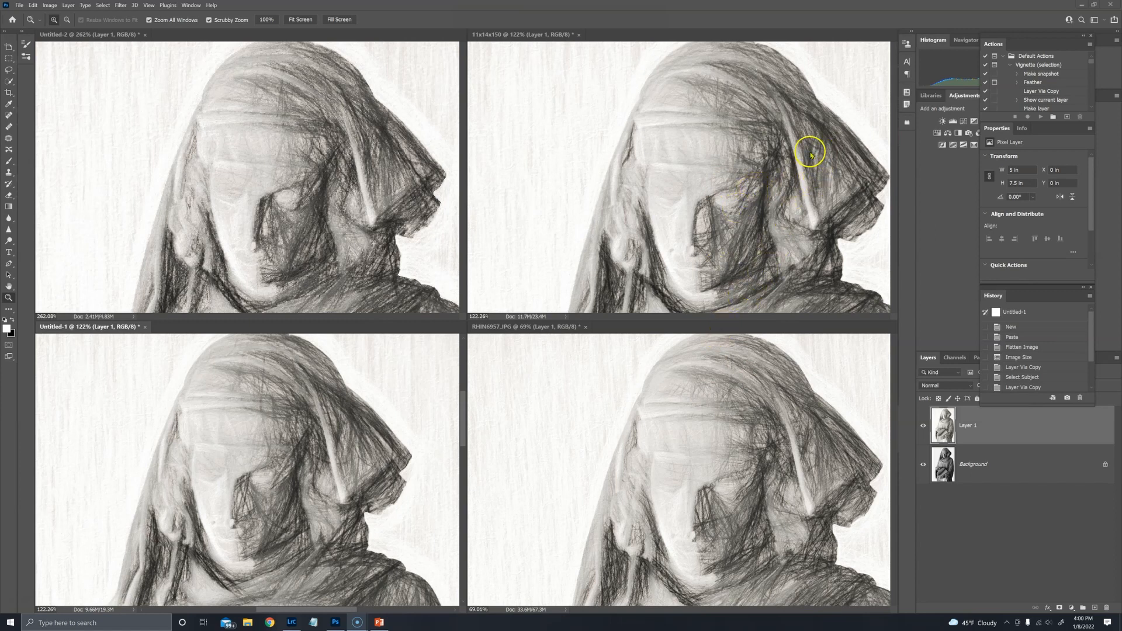
mouse_move(611, 300)
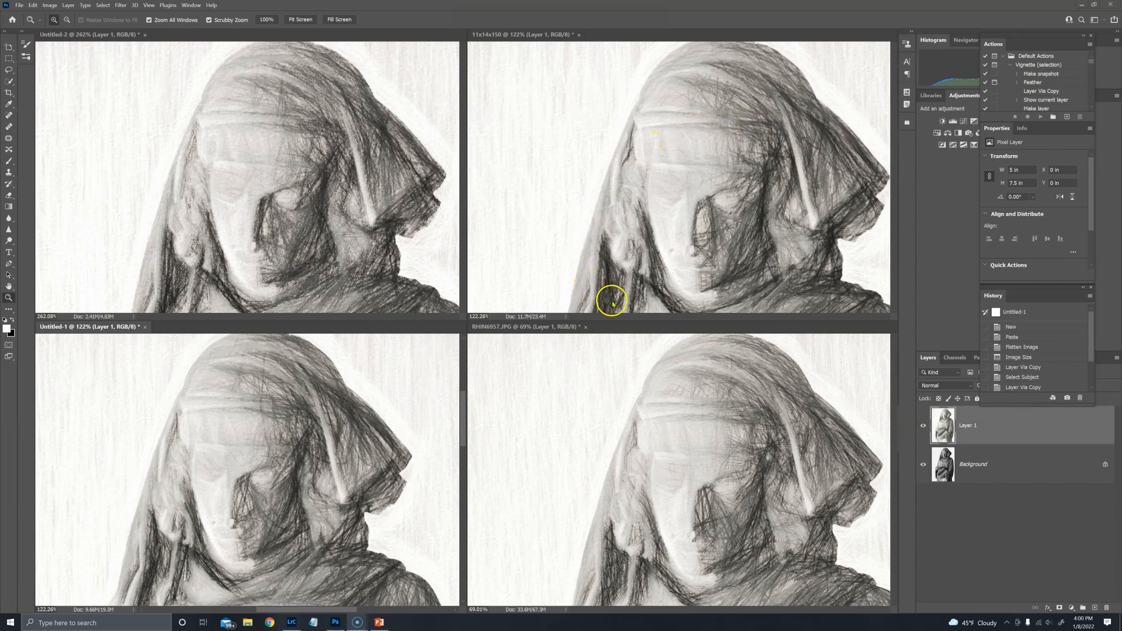
mouse_move(830, 306)
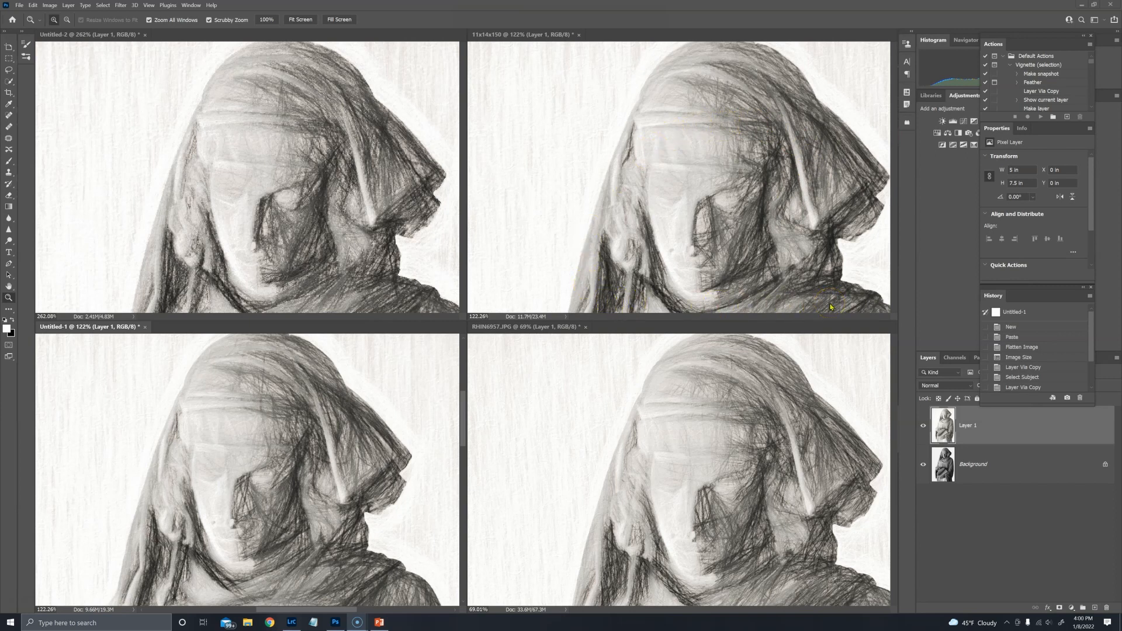
mouse_move(735, 239)
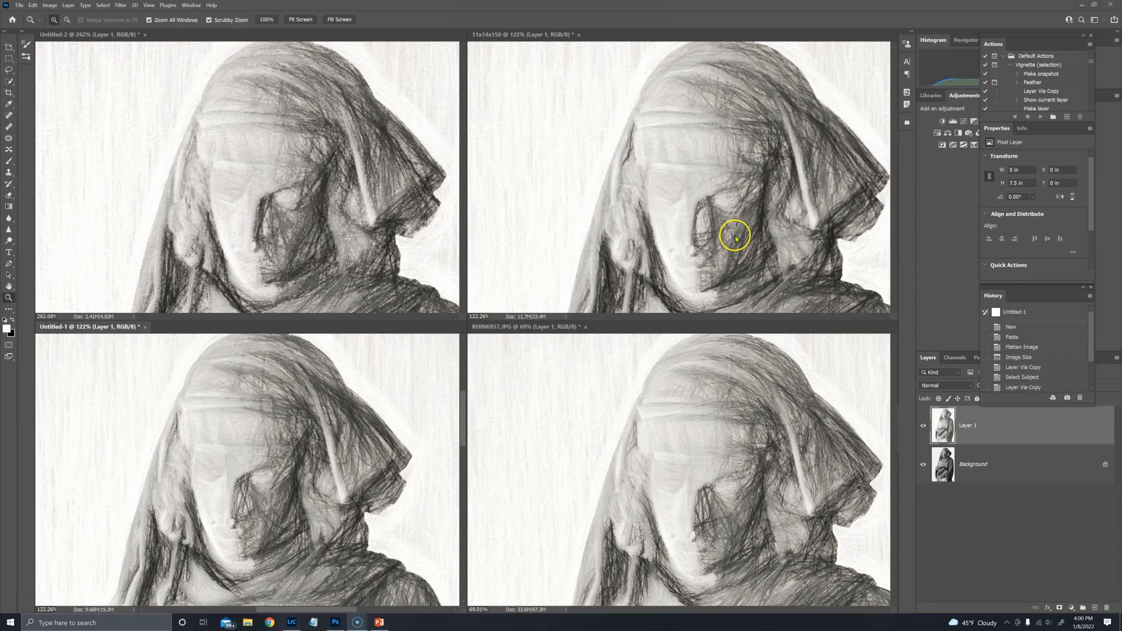
mouse_move(725, 247)
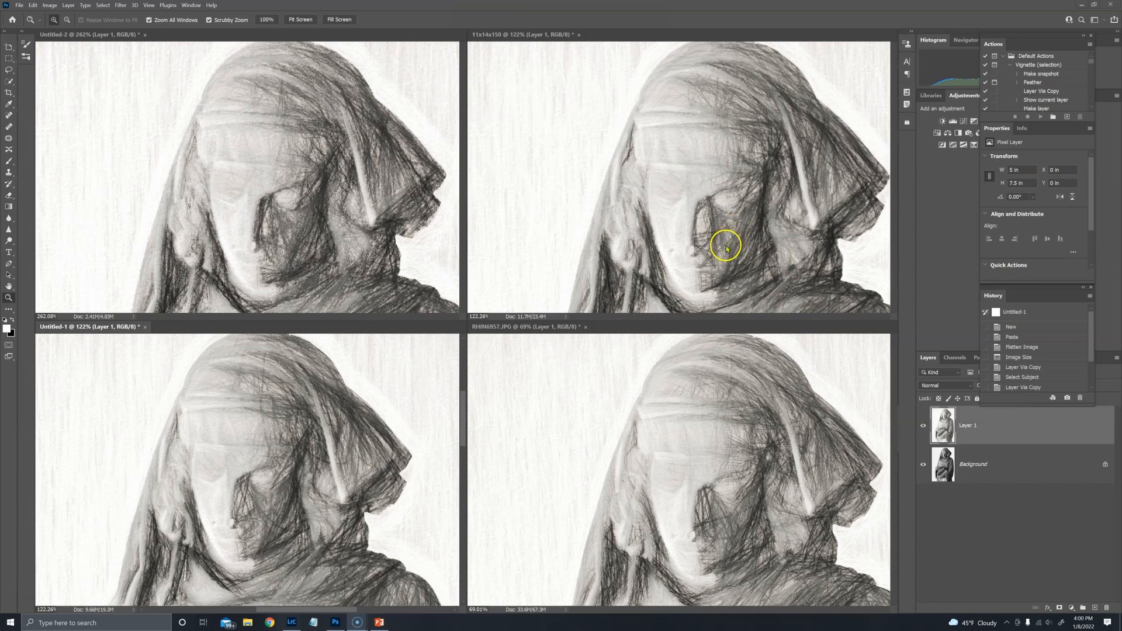
mouse_move(705, 222)
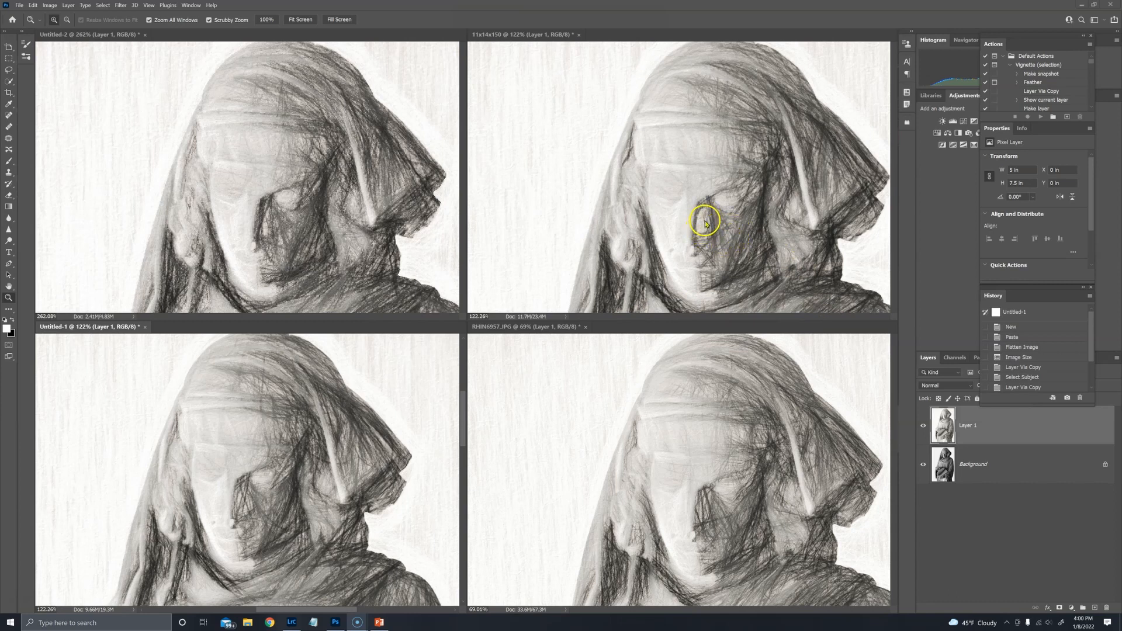
mouse_move(703, 217)
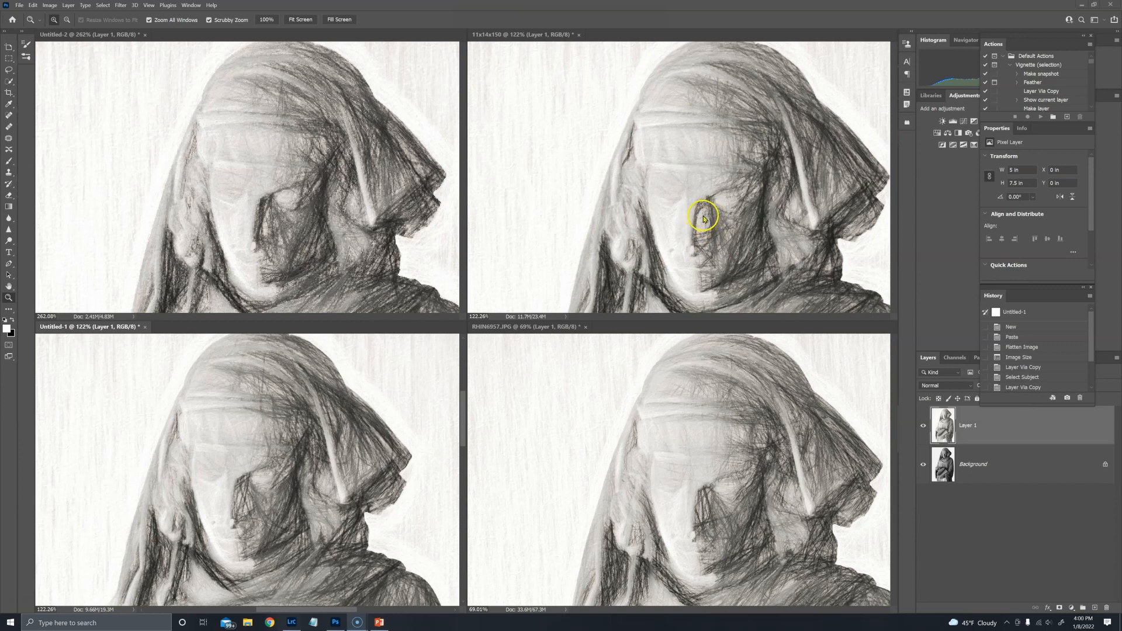
mouse_move(703, 226)
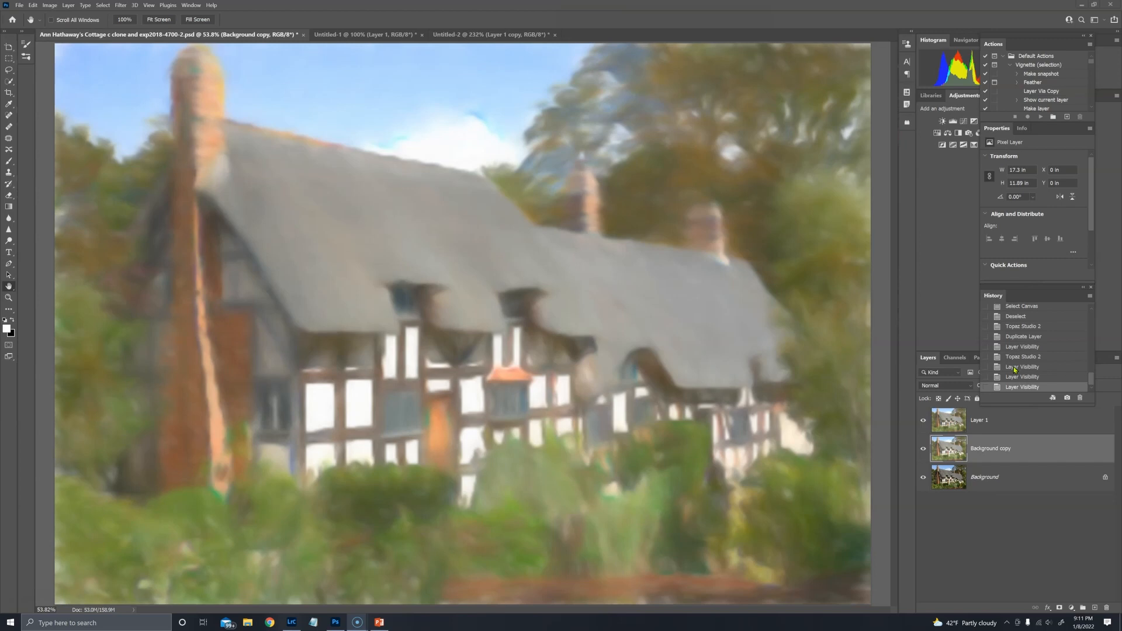
mouse_move(1015, 372)
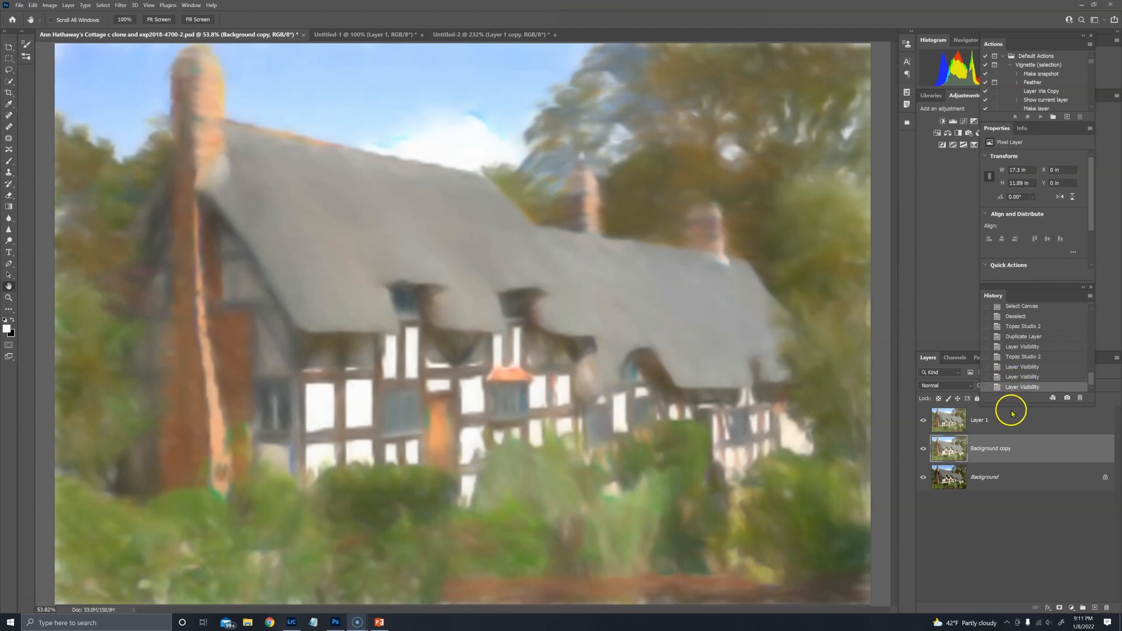
mouse_move(1007, 428)
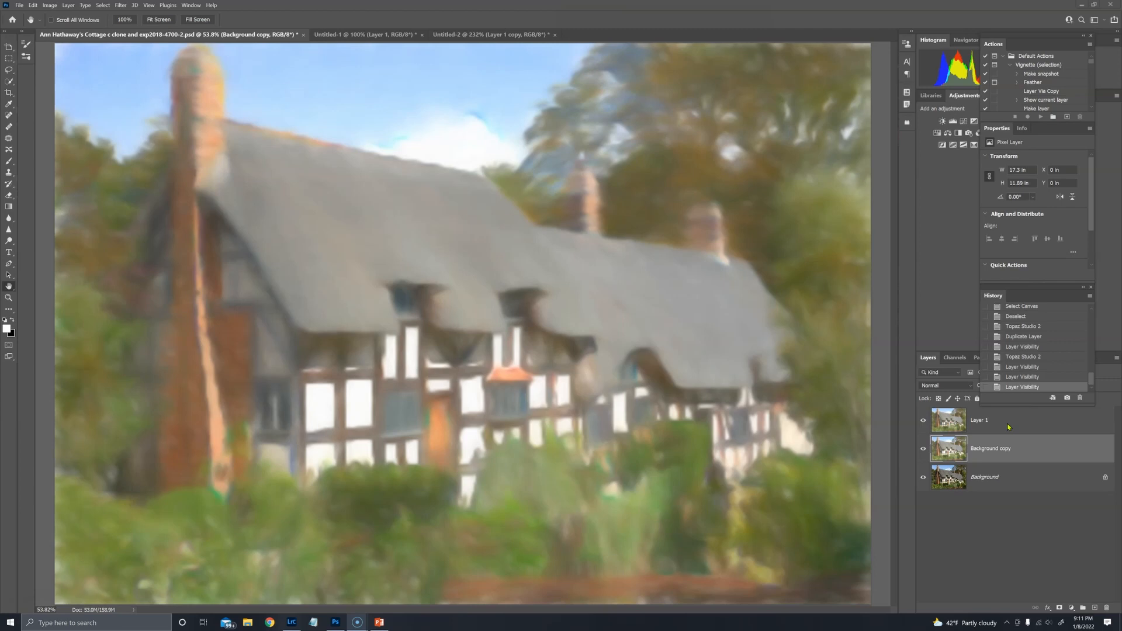
left_click(1001, 449)
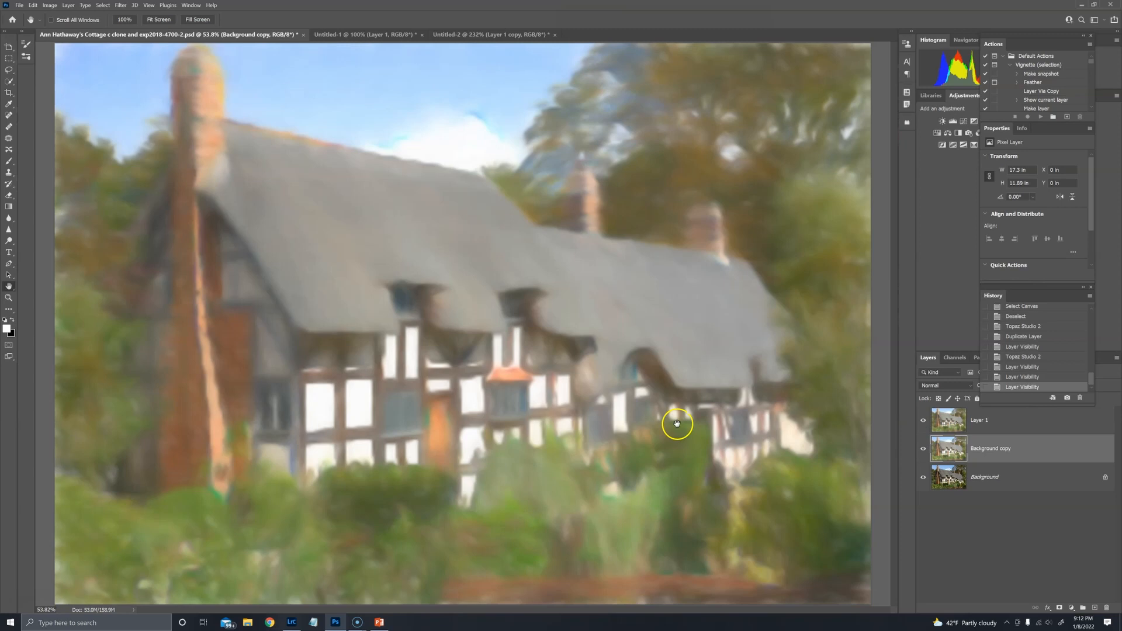
left_click(987, 419)
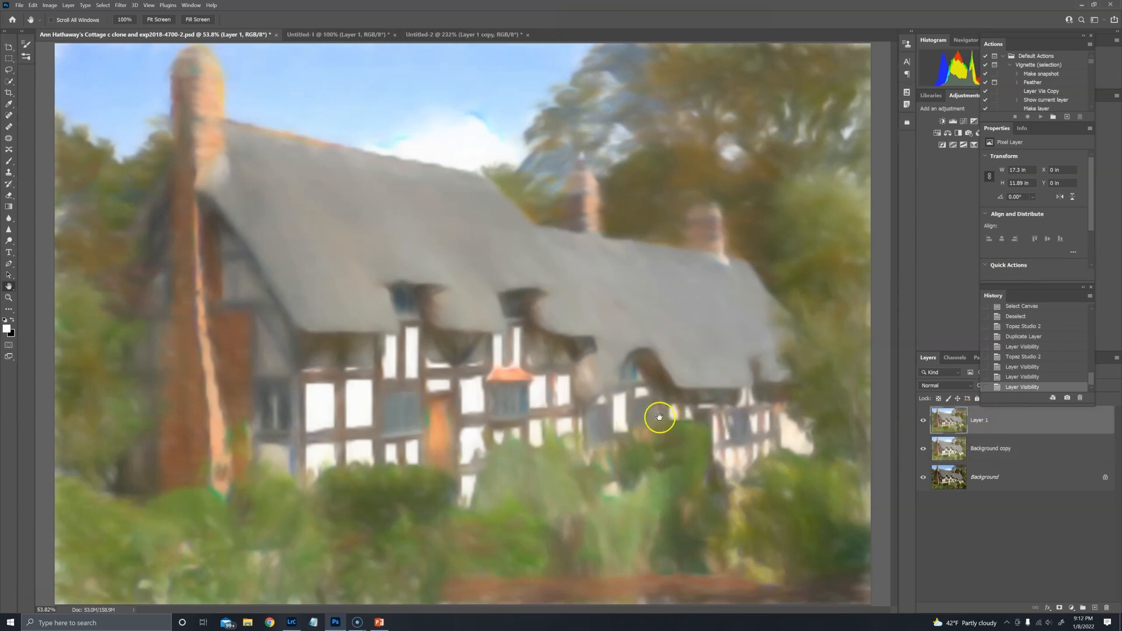
mouse_move(629, 400)
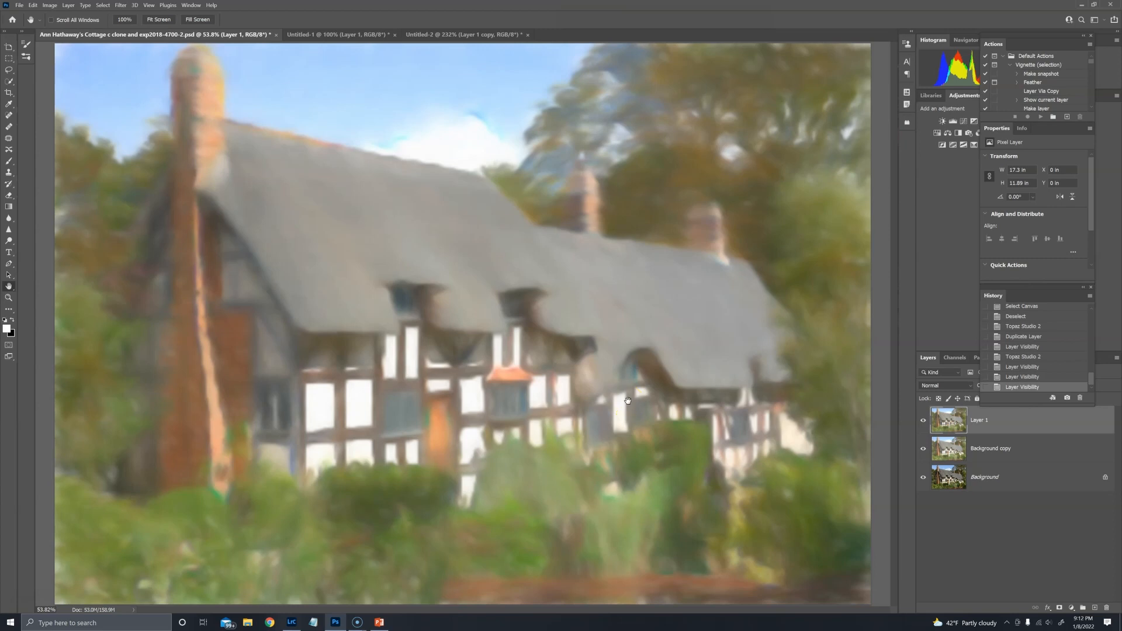
mouse_move(588, 508)
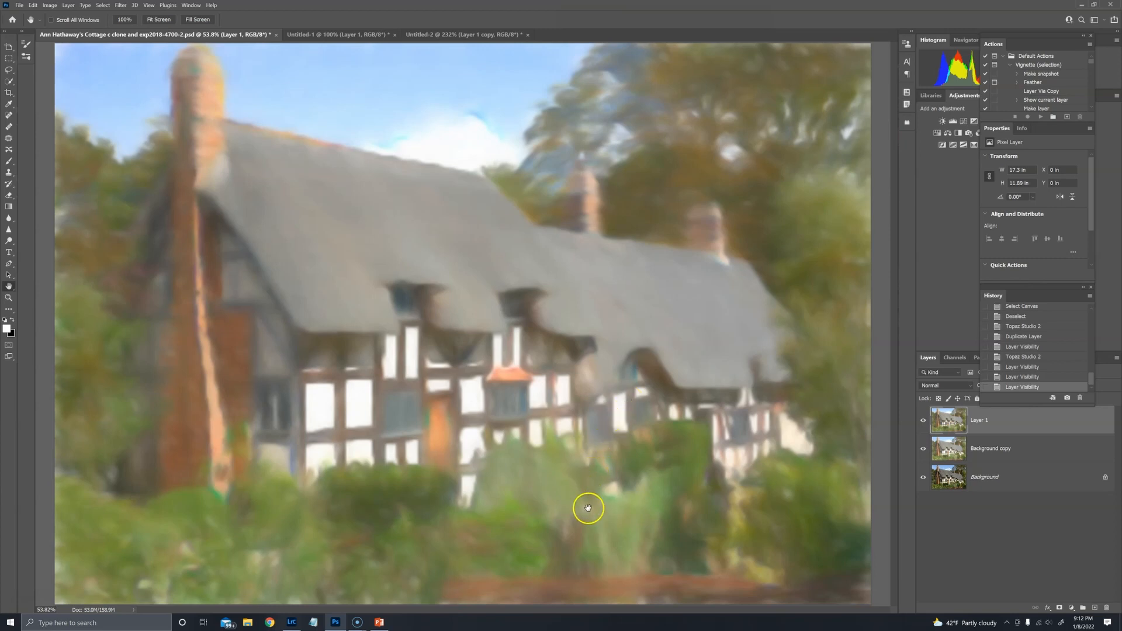
mouse_move(732, 528)
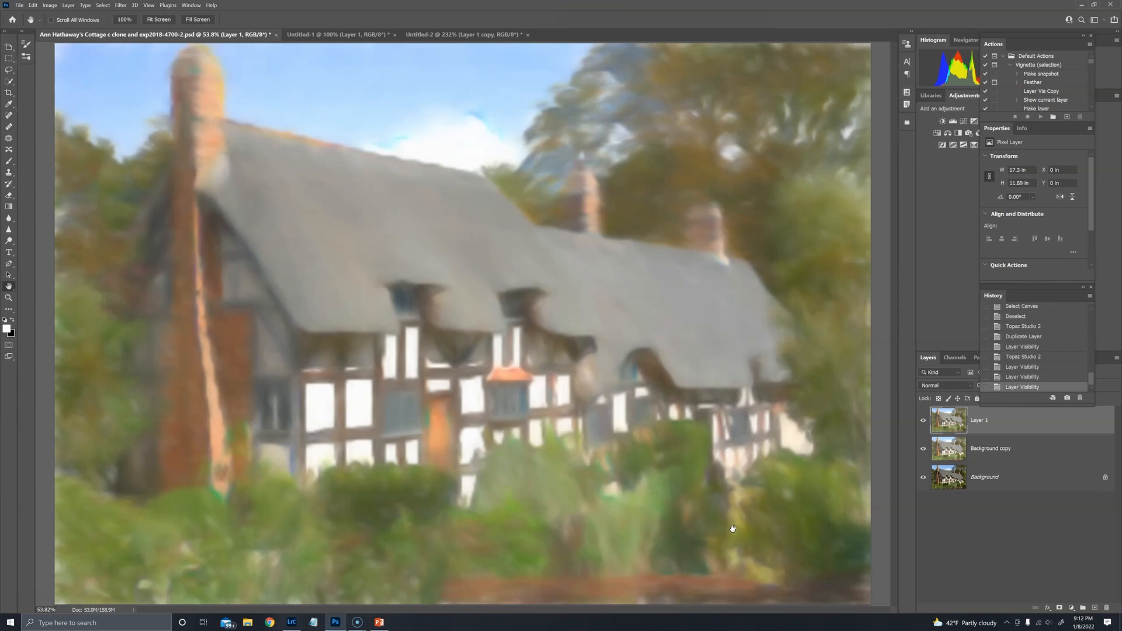
mouse_move(460, 453)
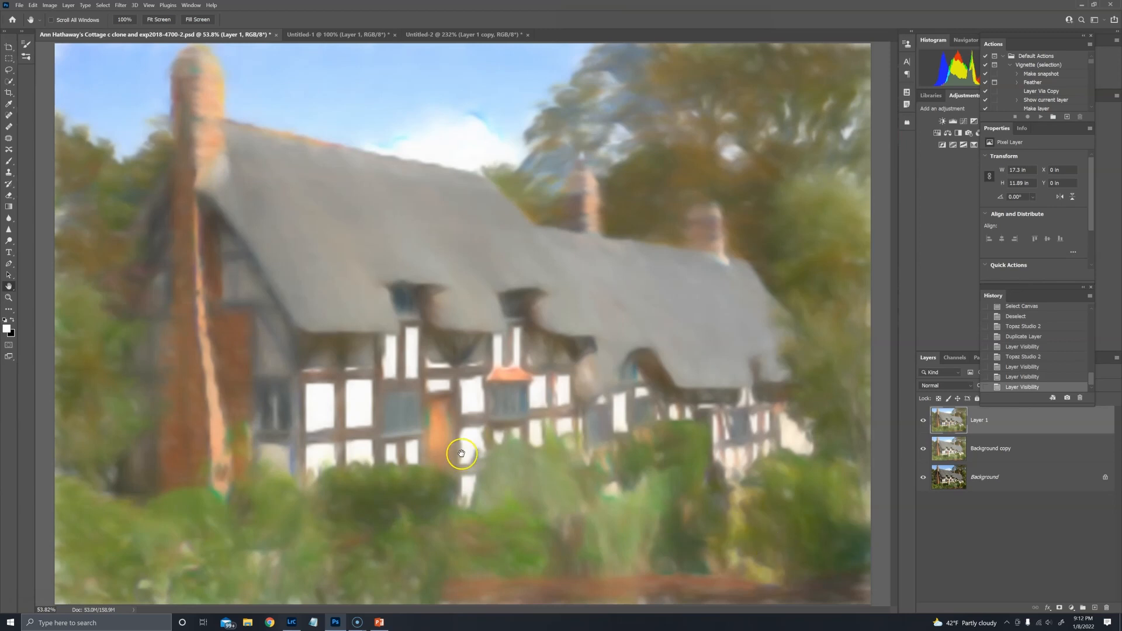
mouse_move(243, 377)
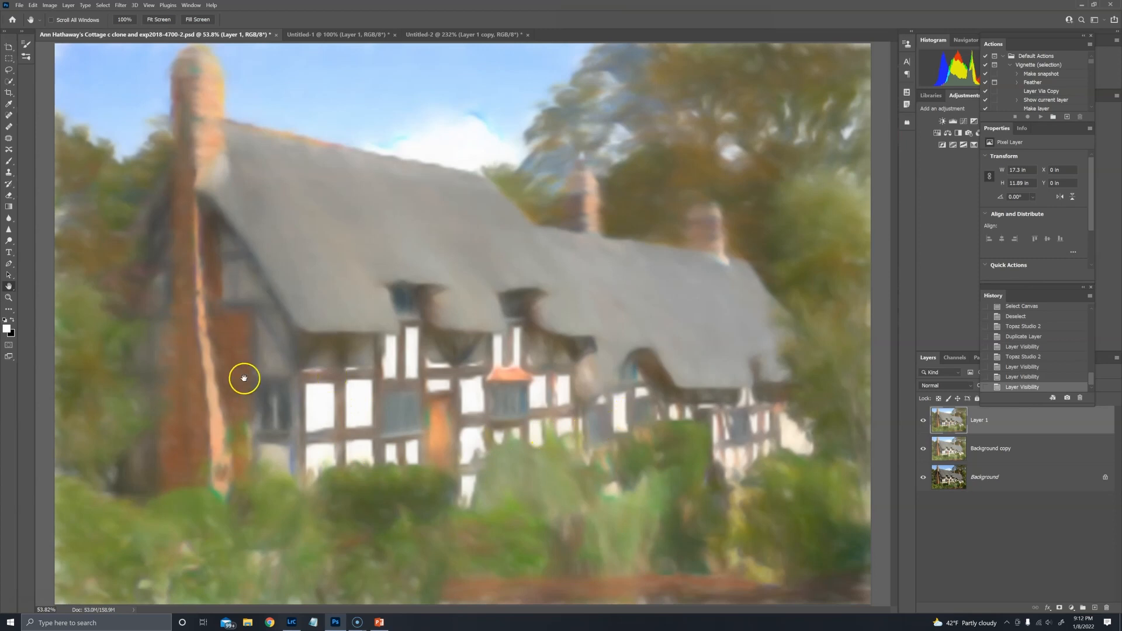
mouse_move(283, 443)
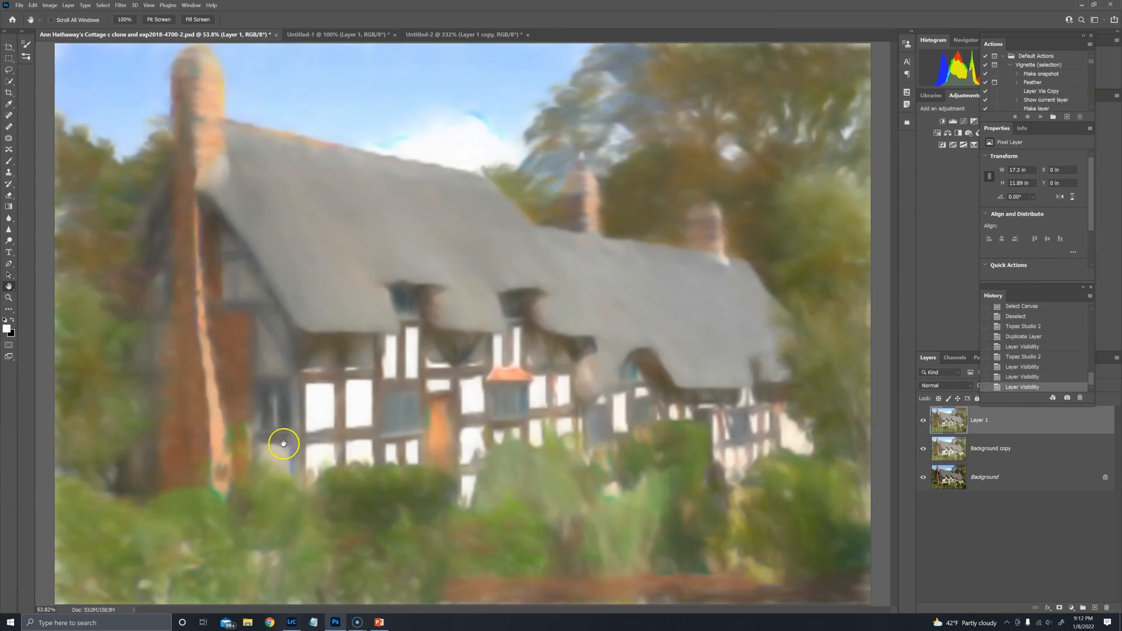
mouse_move(482, 430)
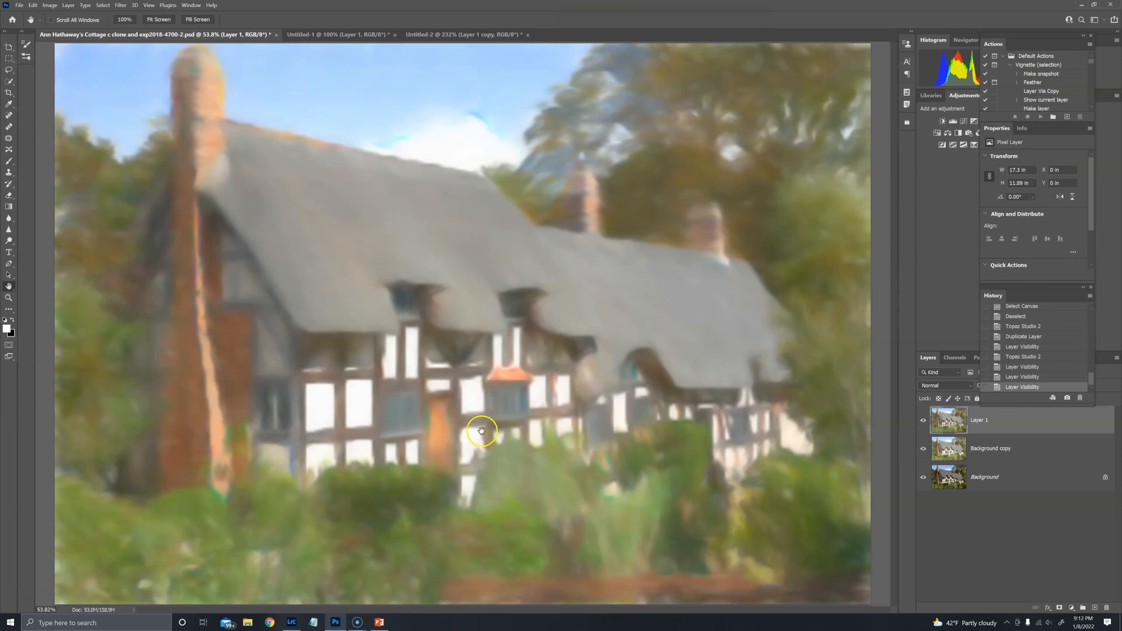
left_click(923, 419)
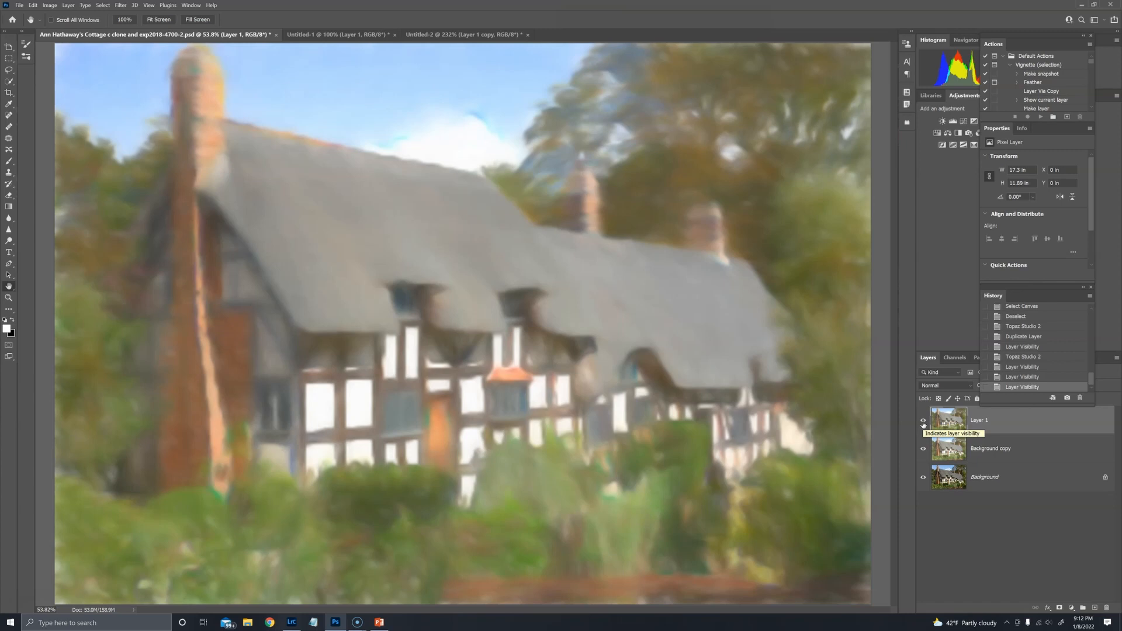
Step: Toggle Layer 1's visibility so the more detailed, brushier watercolor cottage shows
left_click(922, 422)
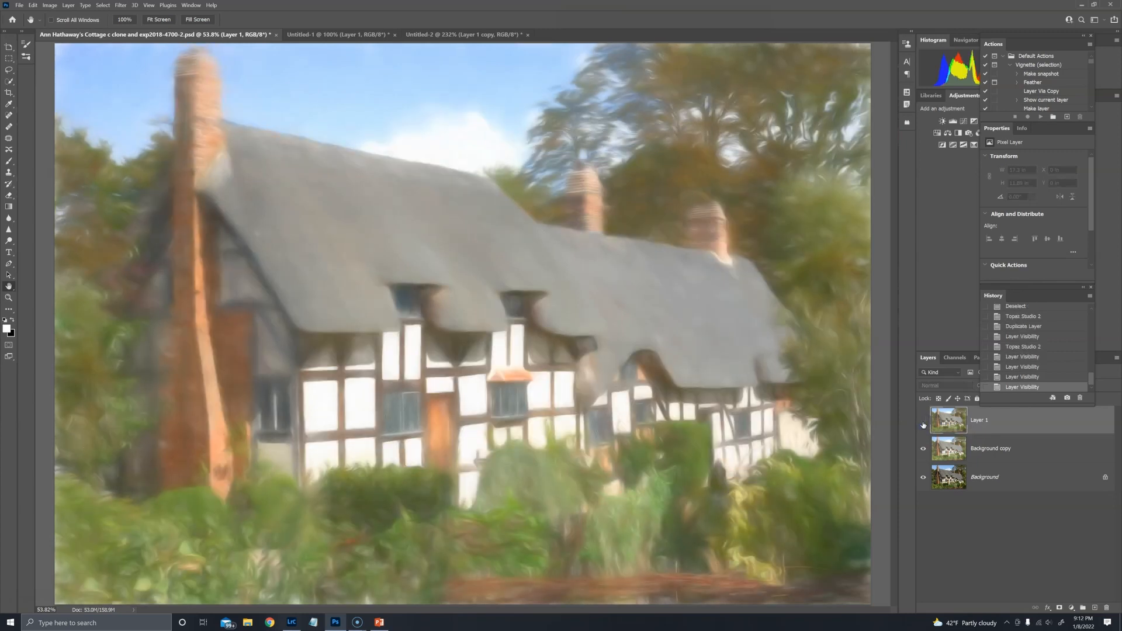
left_click(924, 423)
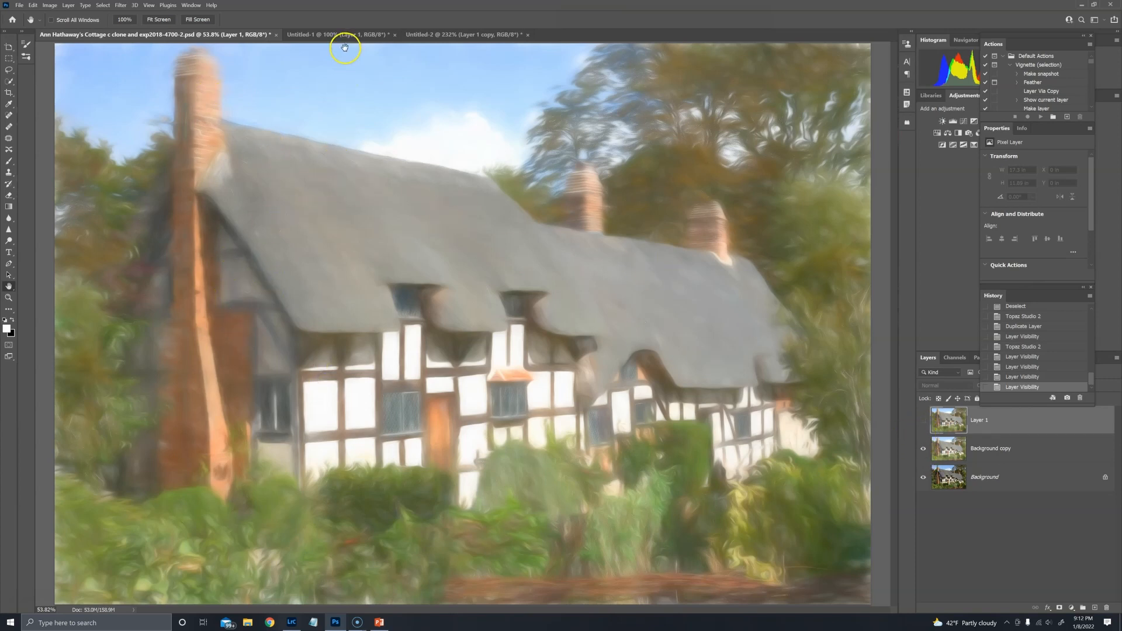
mouse_move(268, 174)
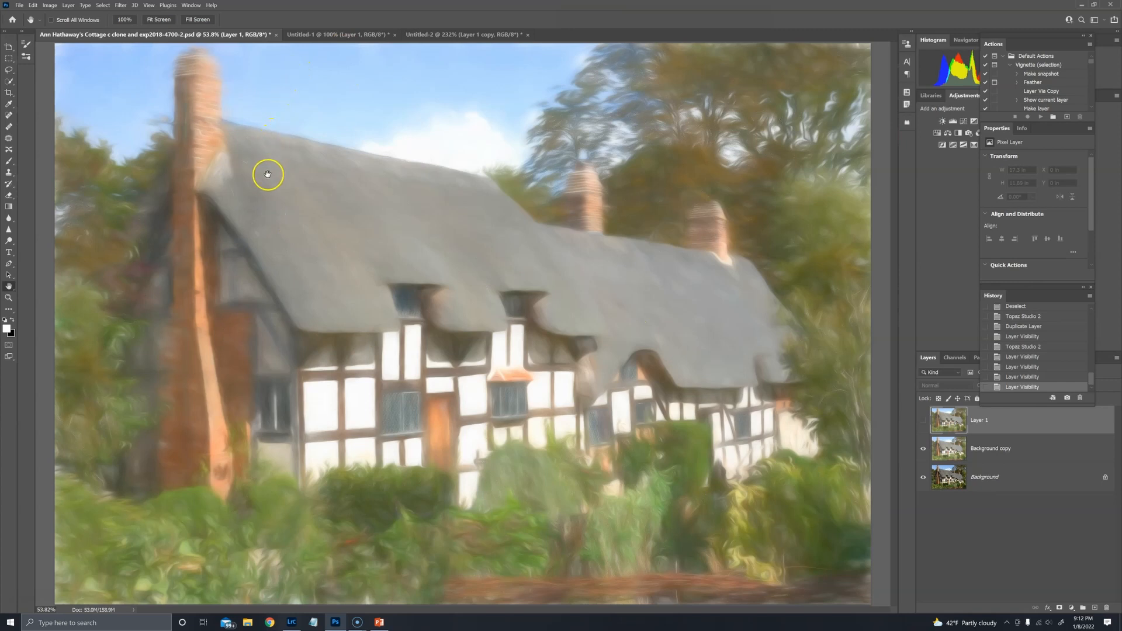
mouse_move(249, 256)
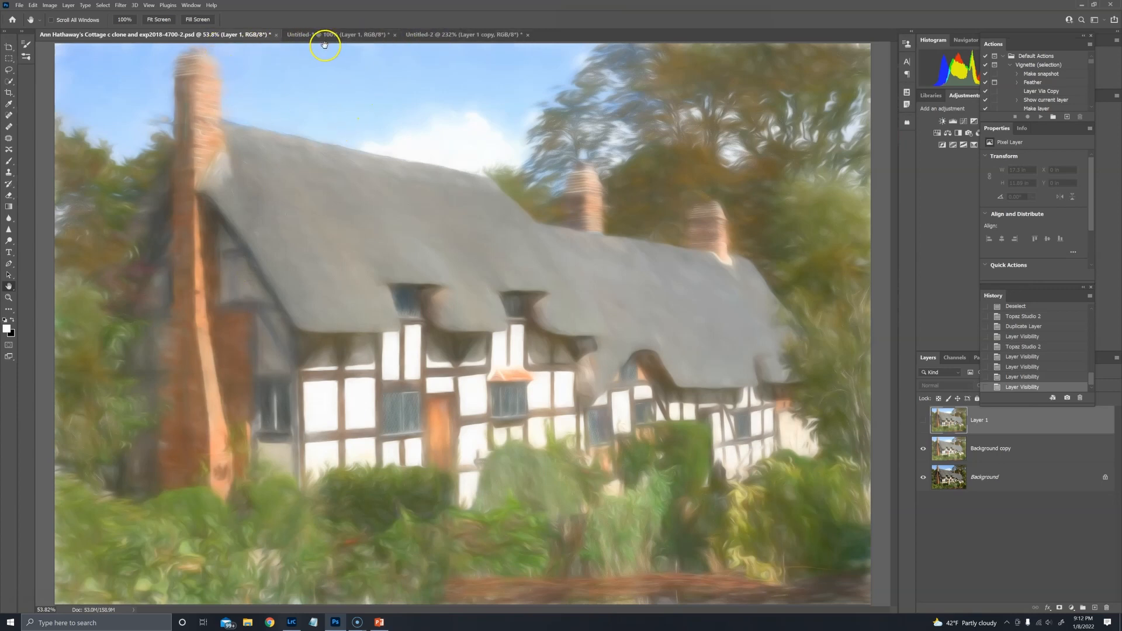
mouse_move(61, 52)
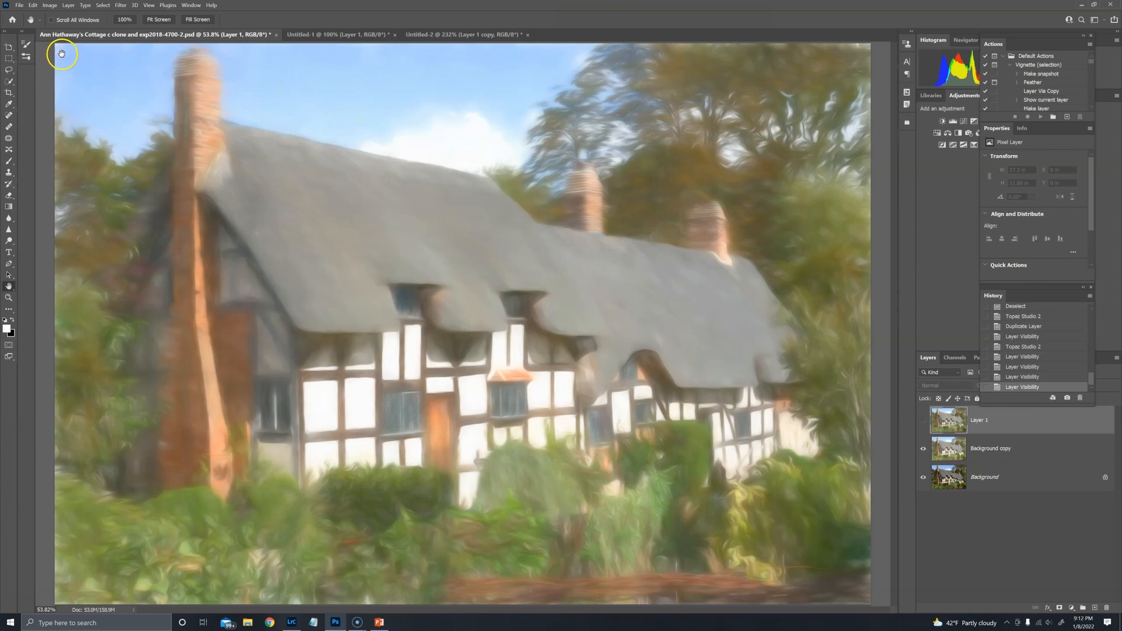
mouse_move(842, 68)
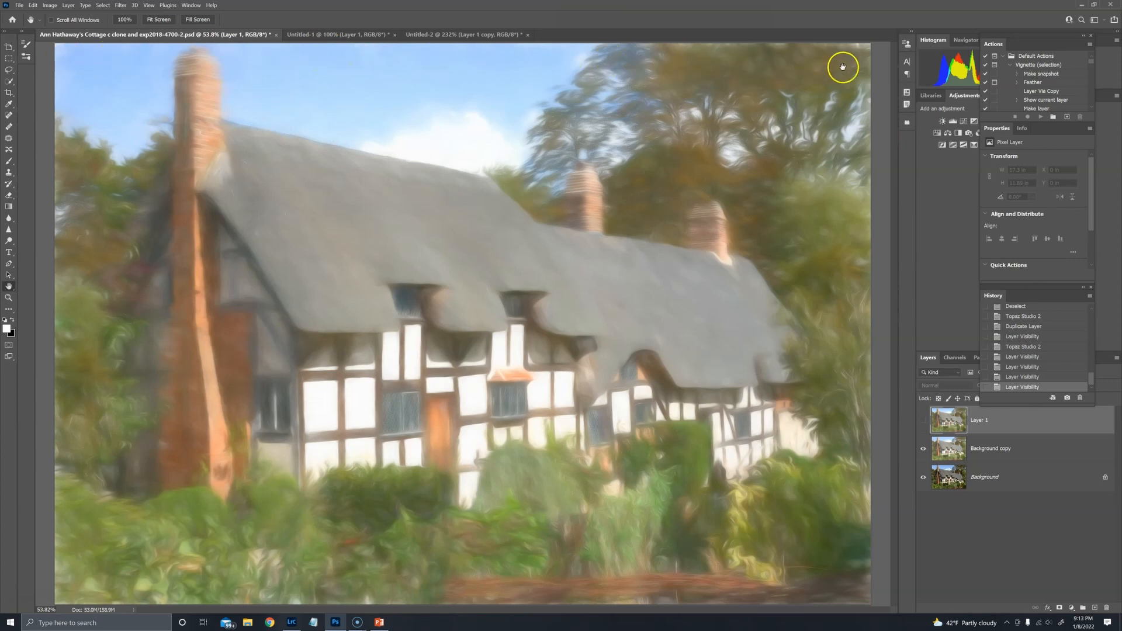
mouse_move(119, 59)
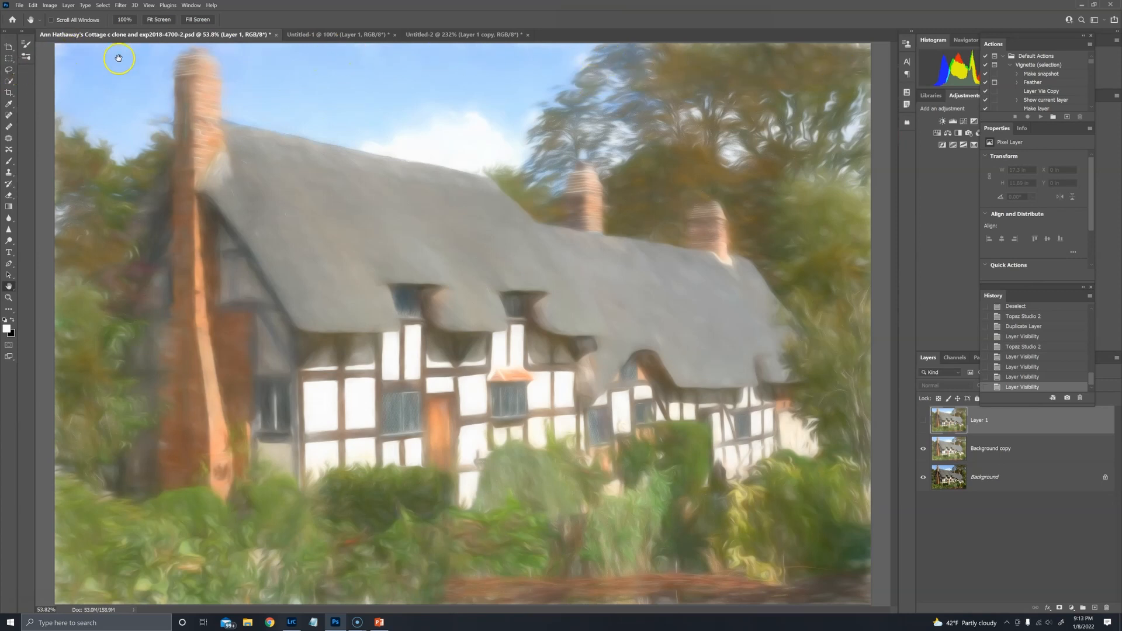
mouse_move(119, 184)
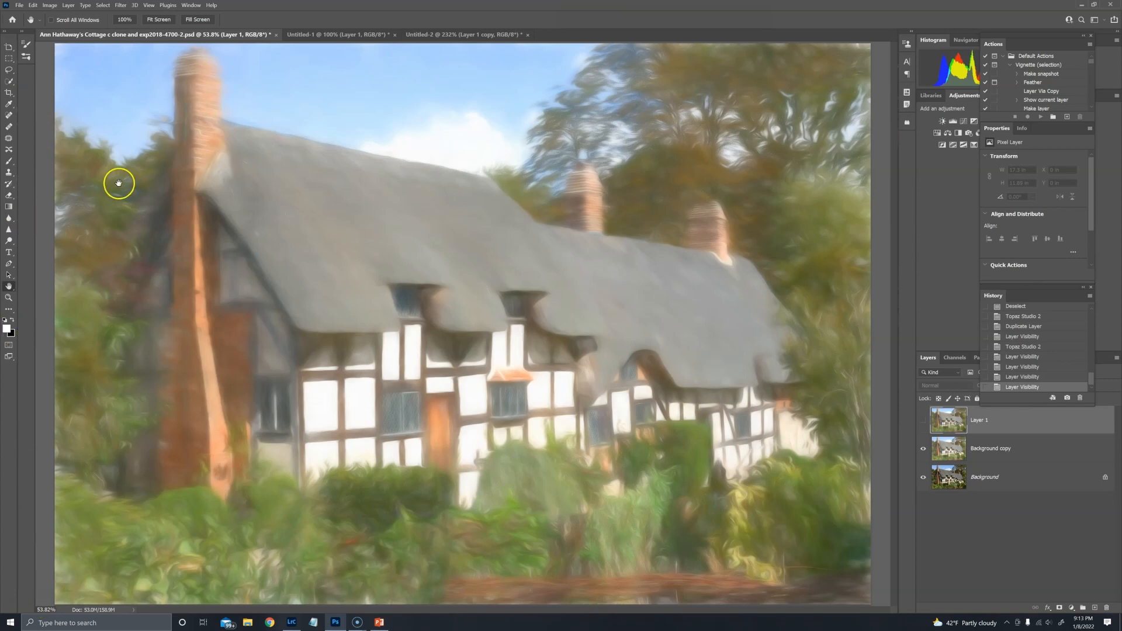
mouse_move(353, 72)
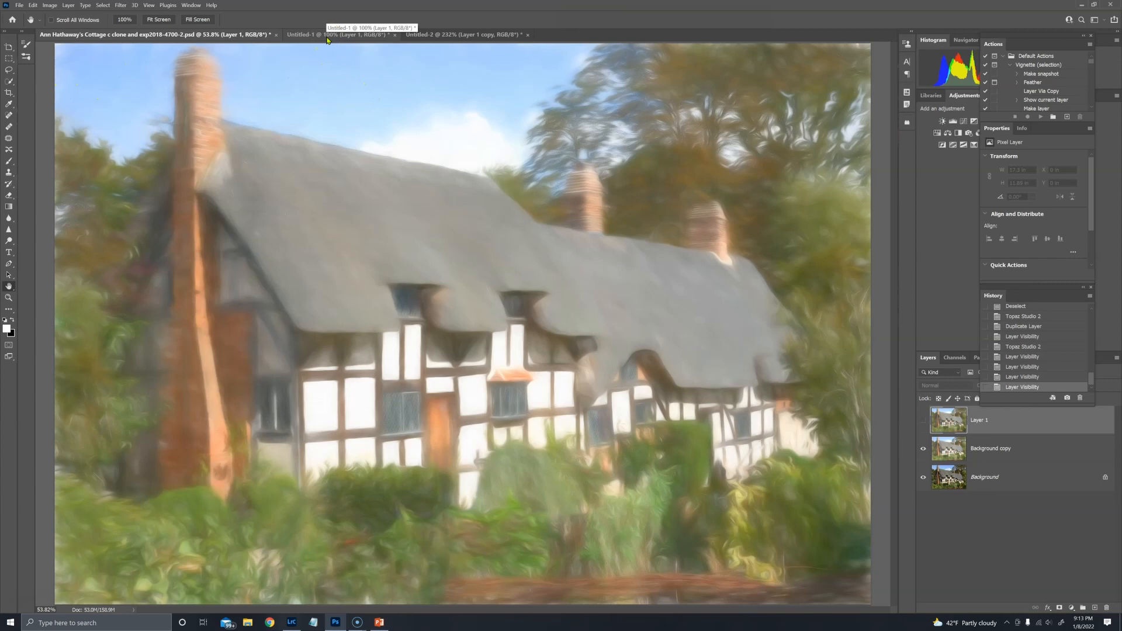
left_click(336, 34)
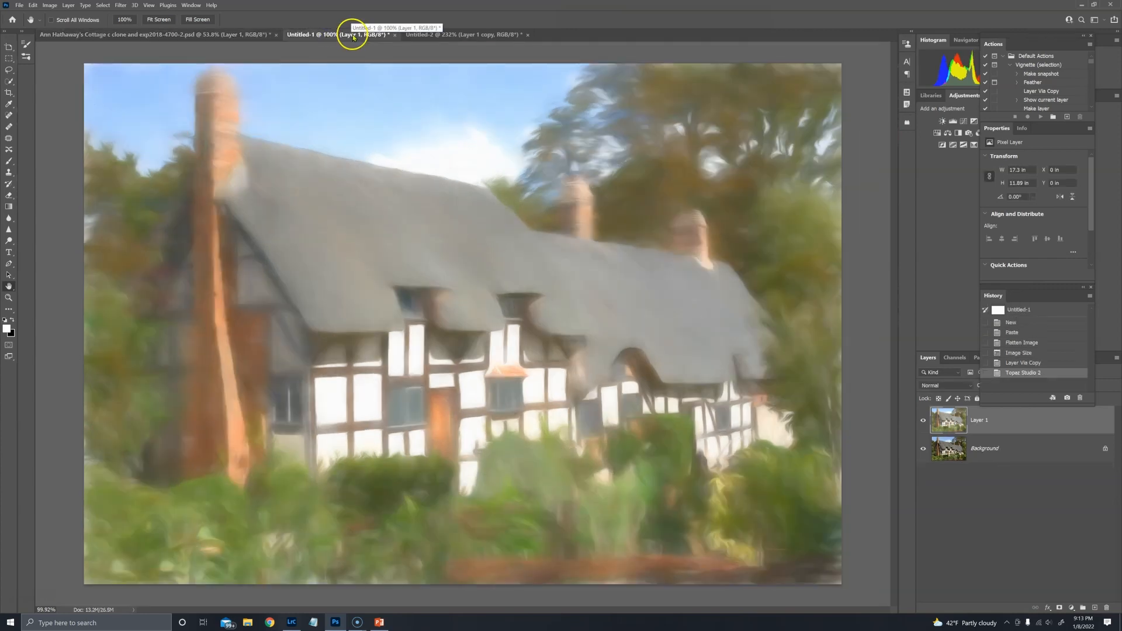
left_click(465, 33)
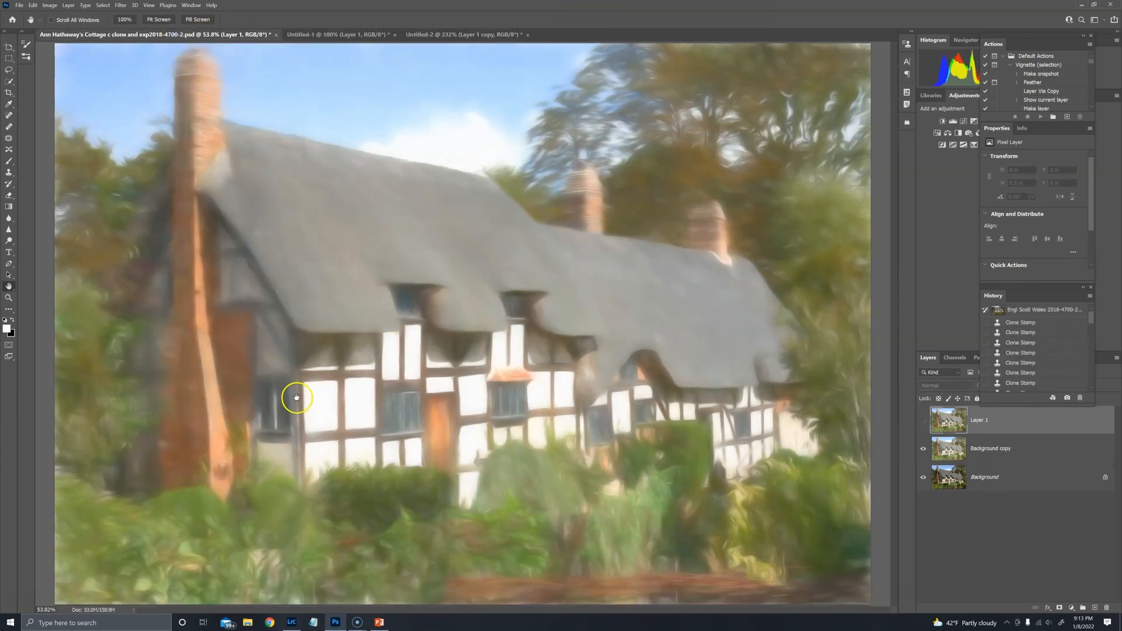
left_click(922, 419)
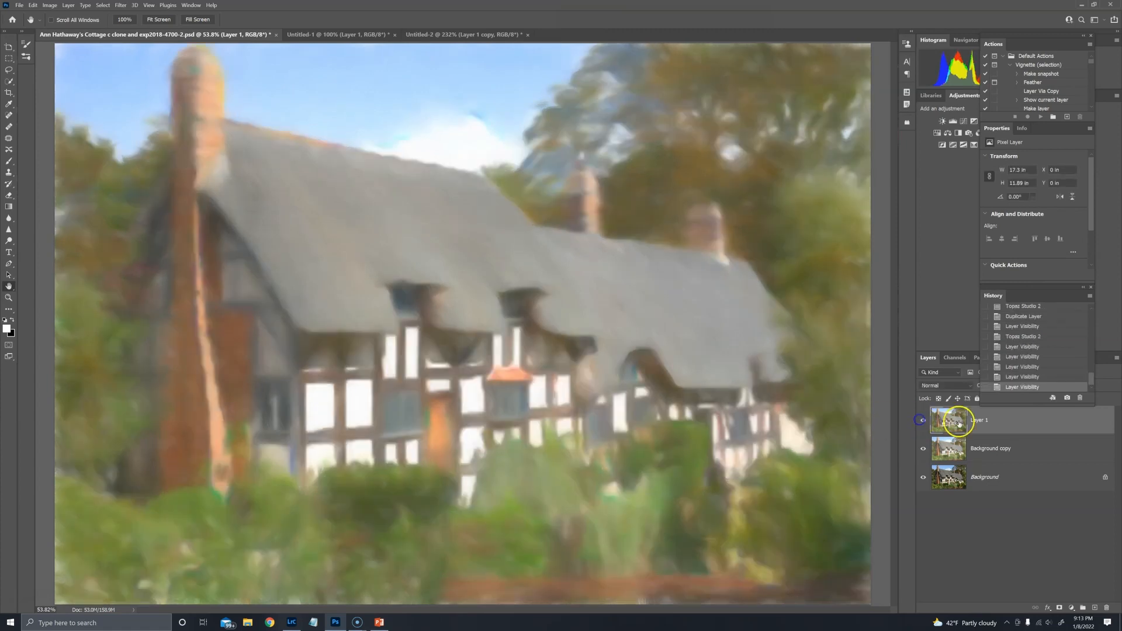
mouse_move(832, 419)
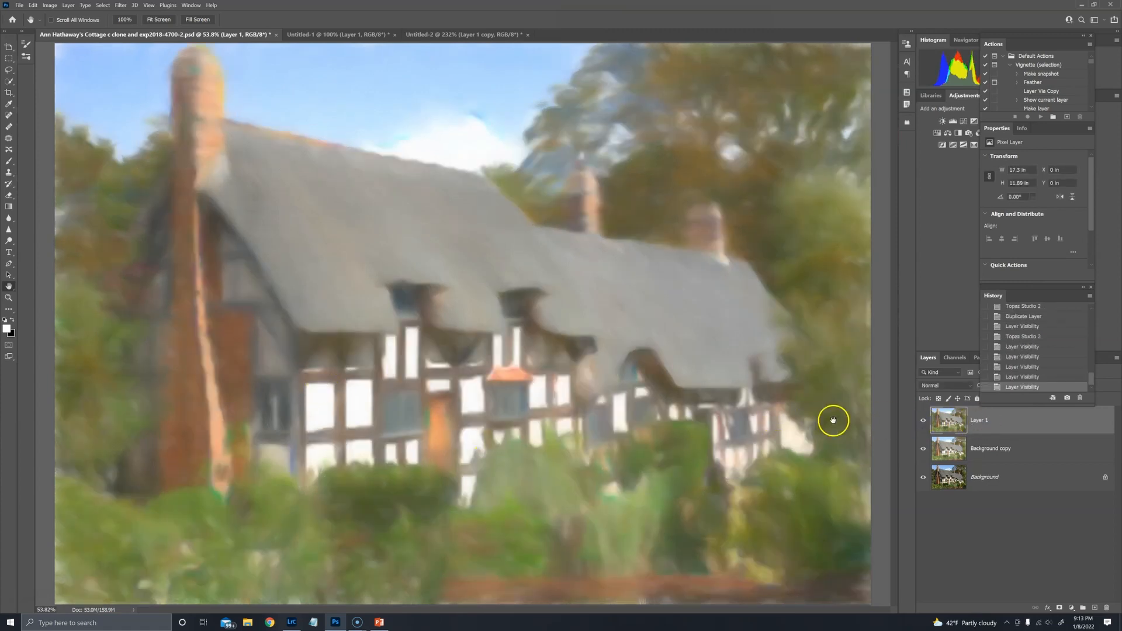
left_click(336, 34)
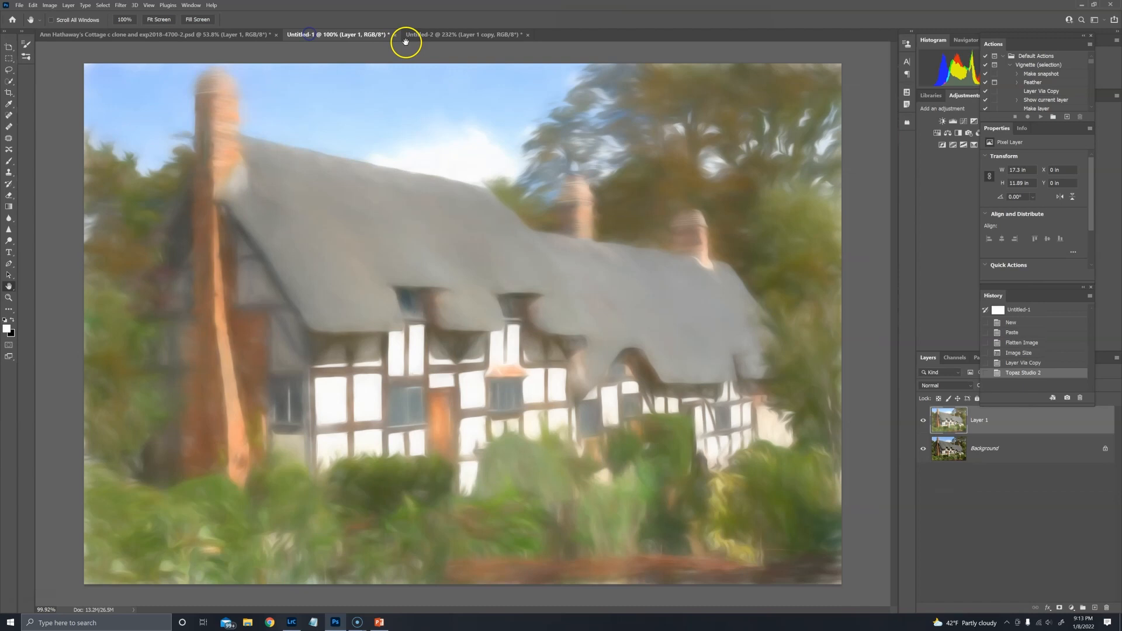
left_click(155, 34)
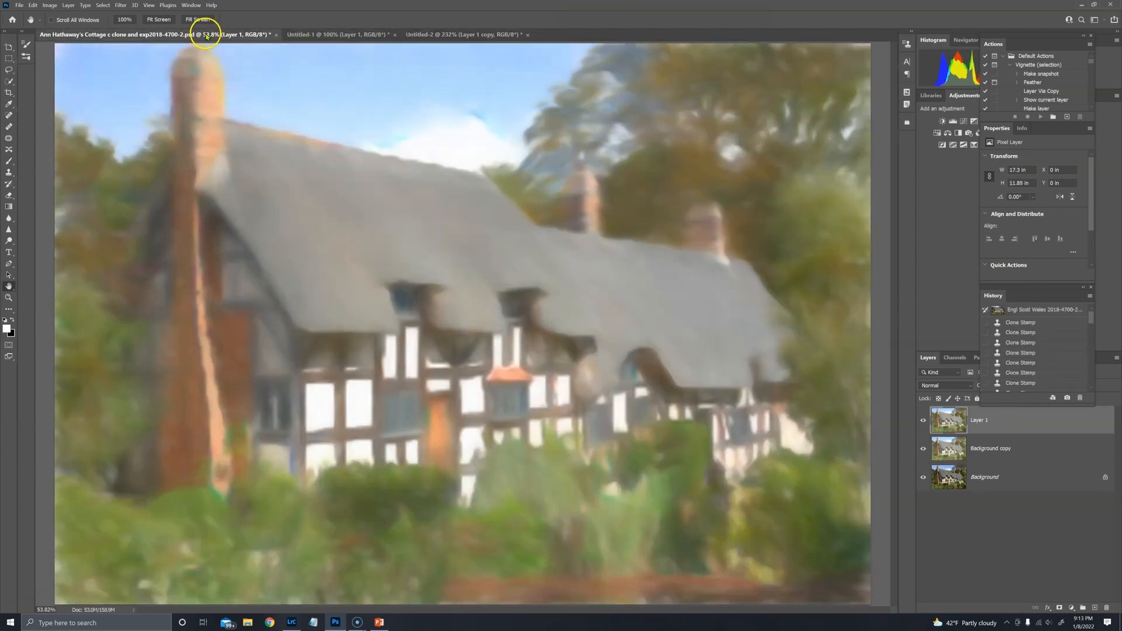
left_click(461, 33)
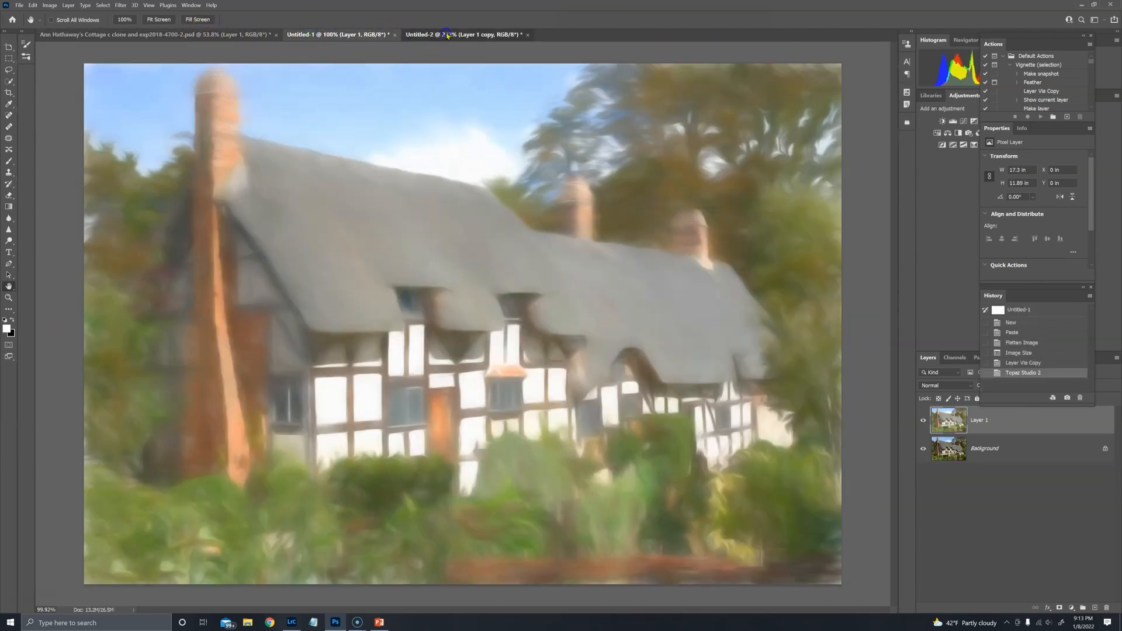
left_click(158, 34)
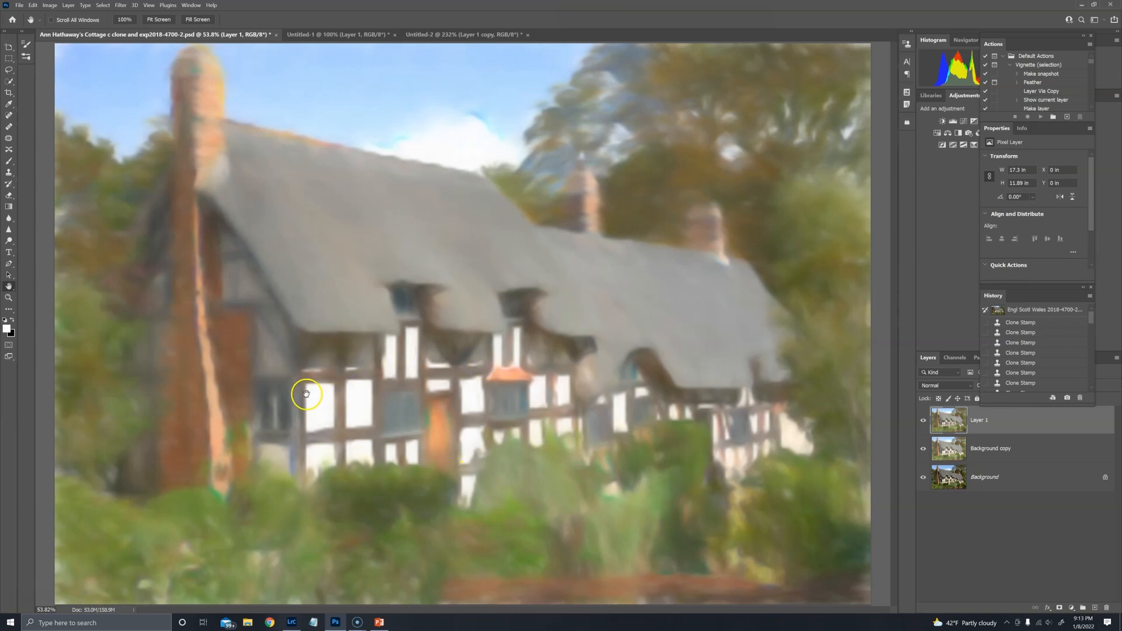
mouse_move(308, 408)
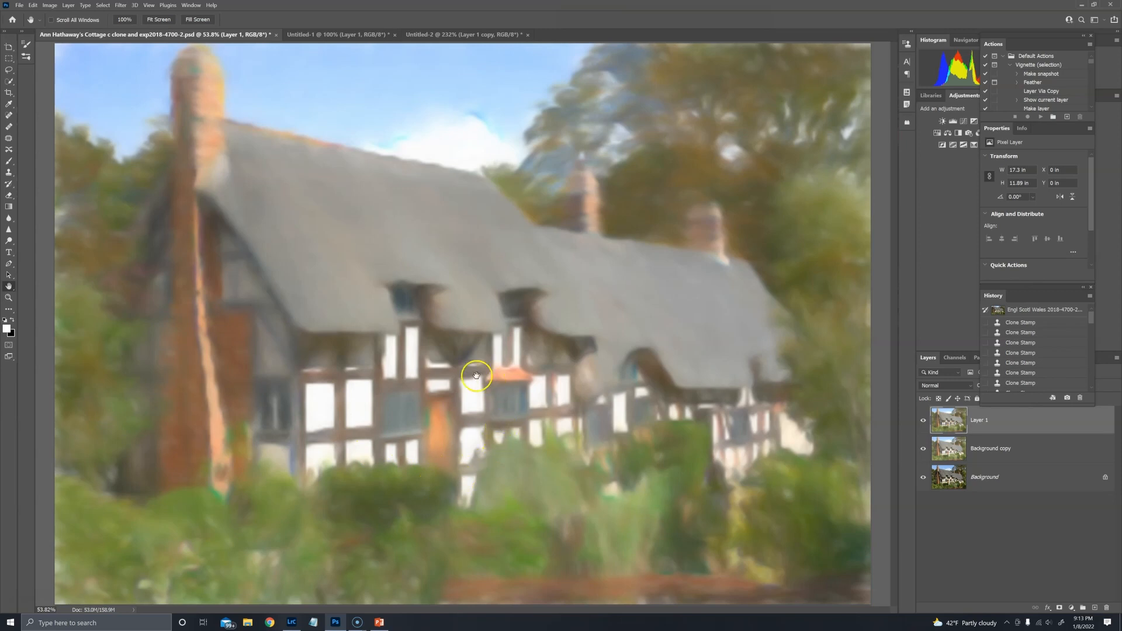
mouse_move(308, 34)
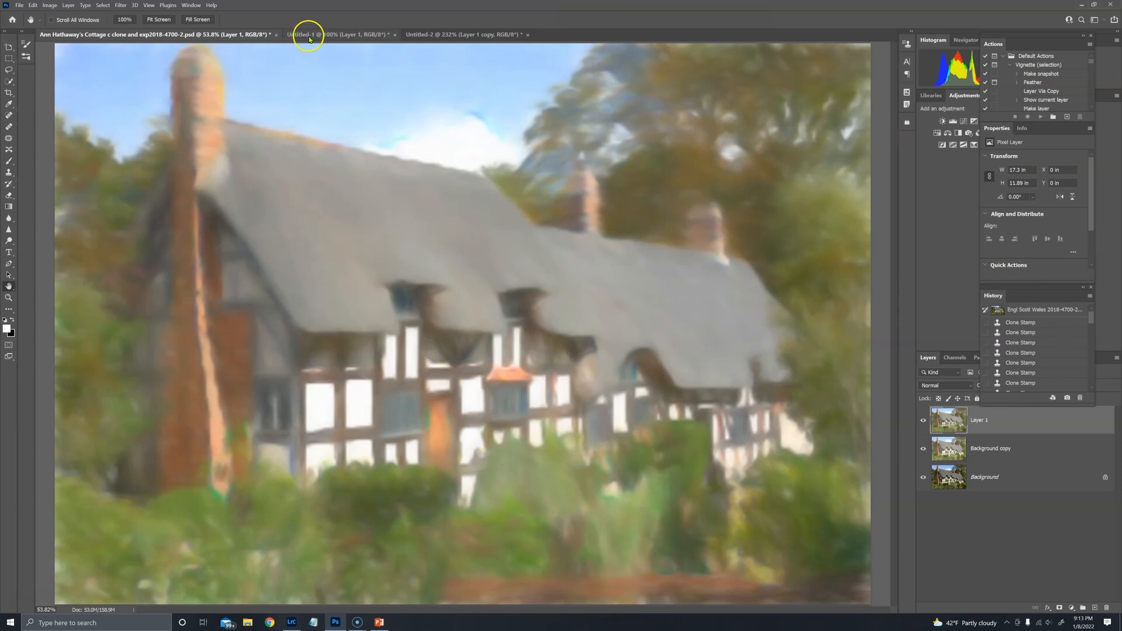
mouse_move(309, 34)
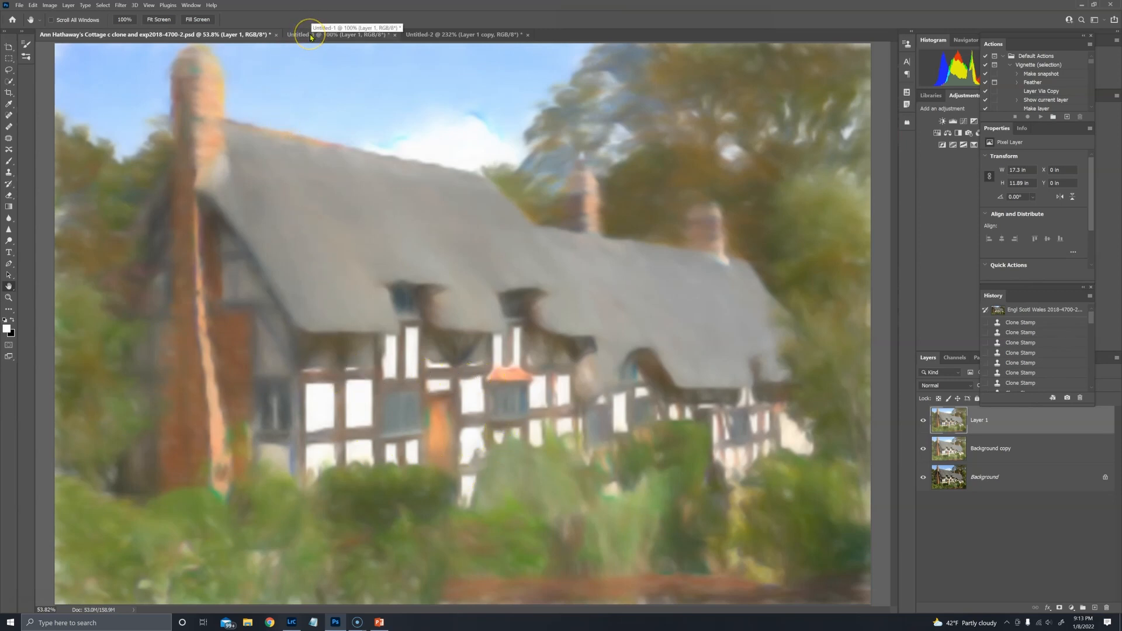
left_click(330, 34)
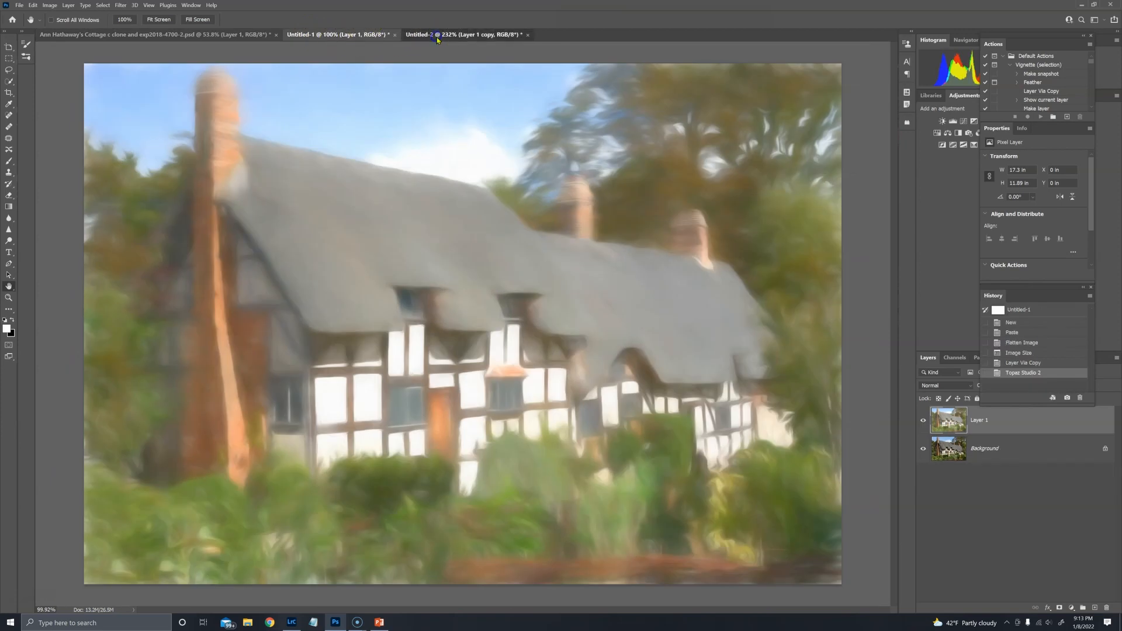
left_click(337, 33)
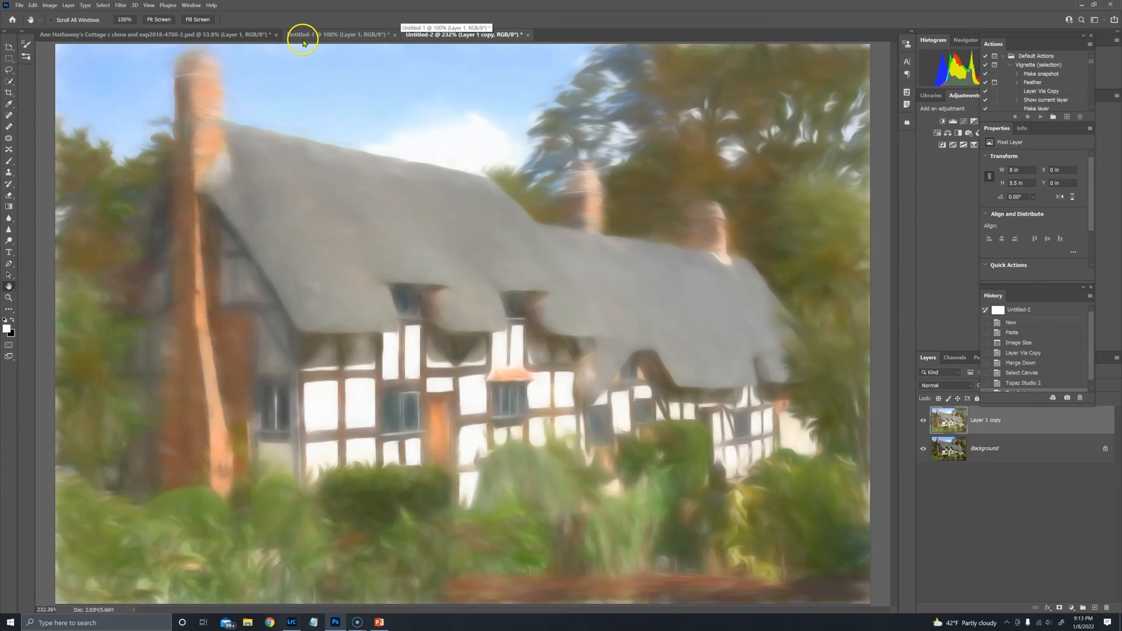
left_click(157, 34)
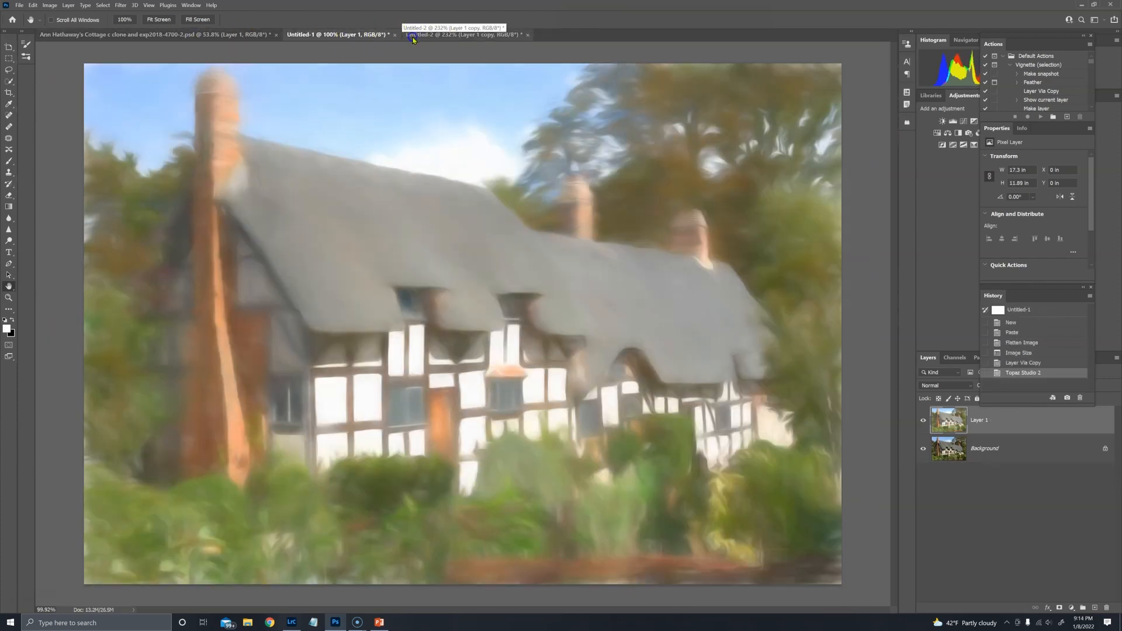
left_click(158, 34)
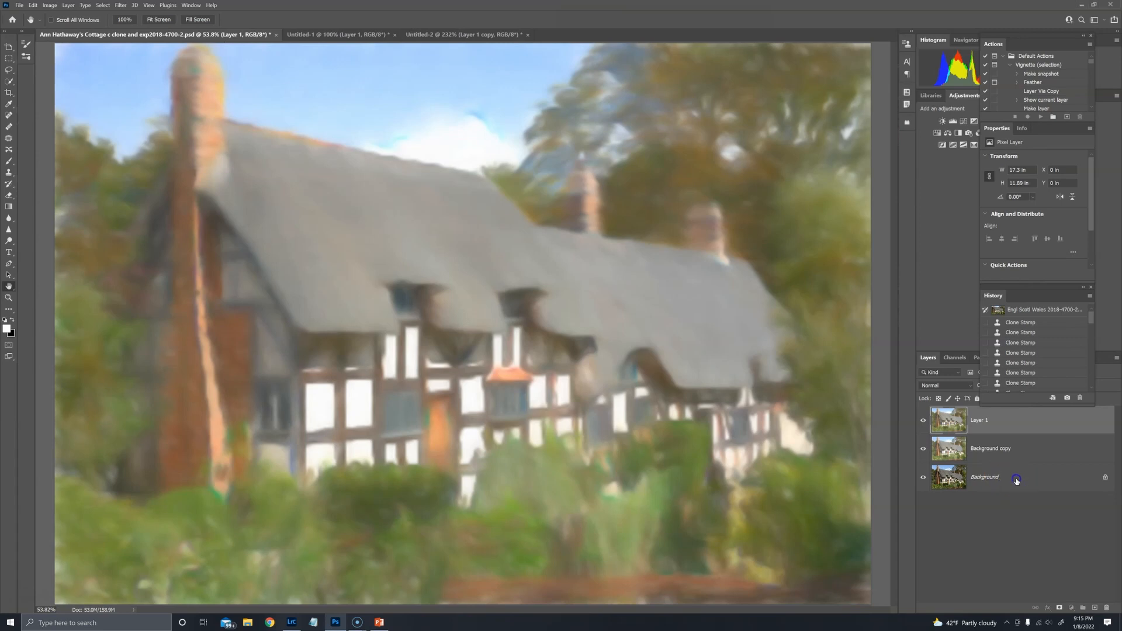
Step: Duplicate the original unpainted Background layer of the cottage image
left_click(984, 477)
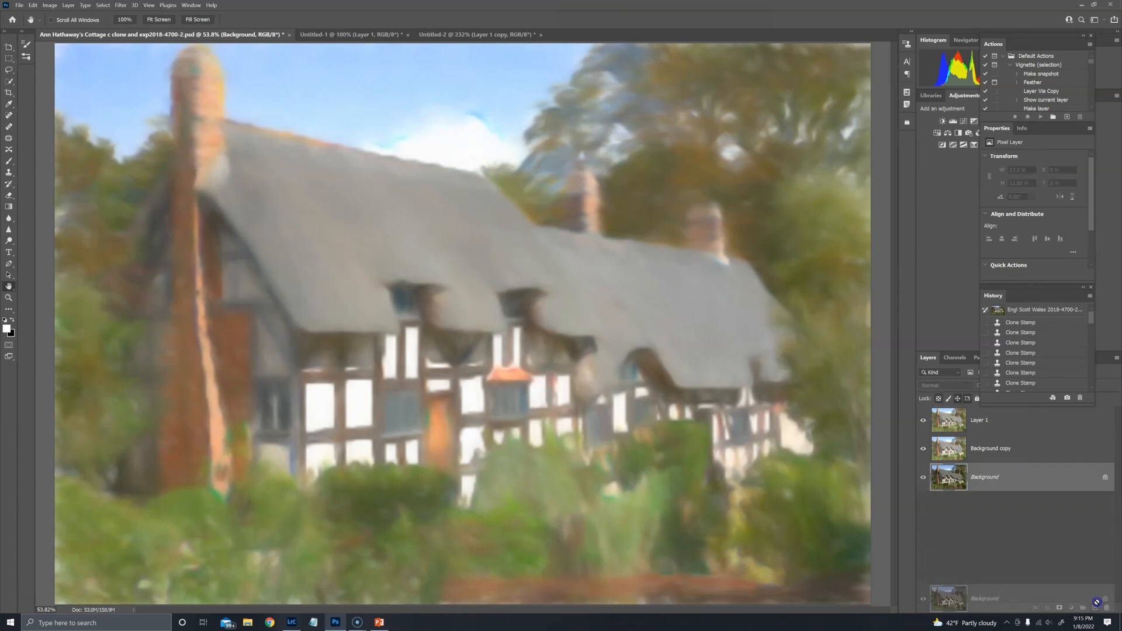
left_click(923, 451)
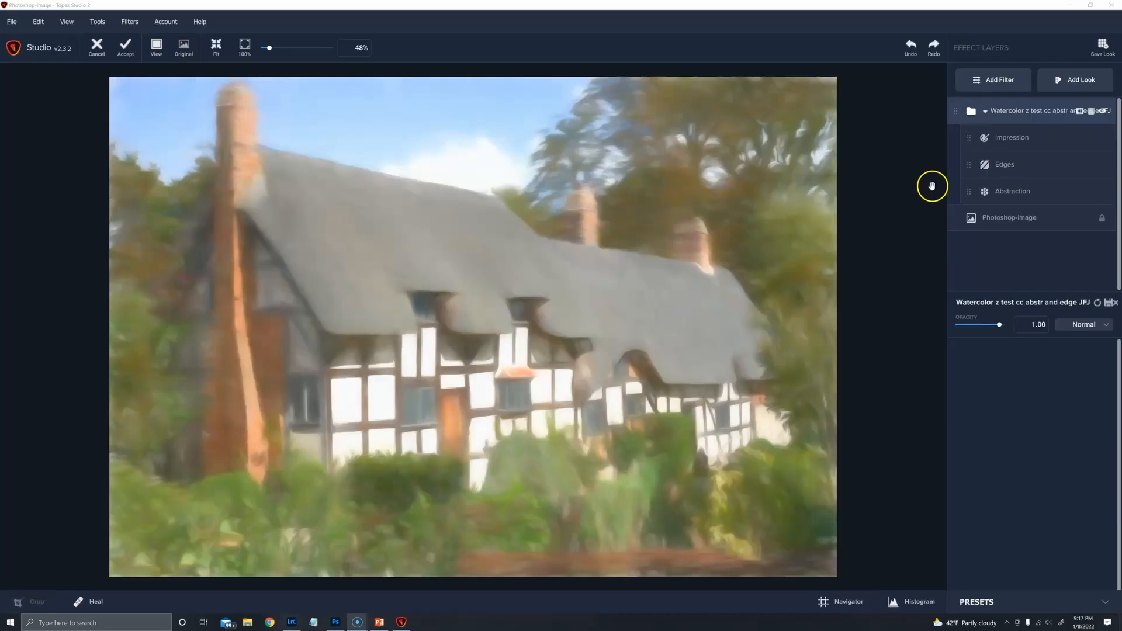
mouse_move(1066, 120)
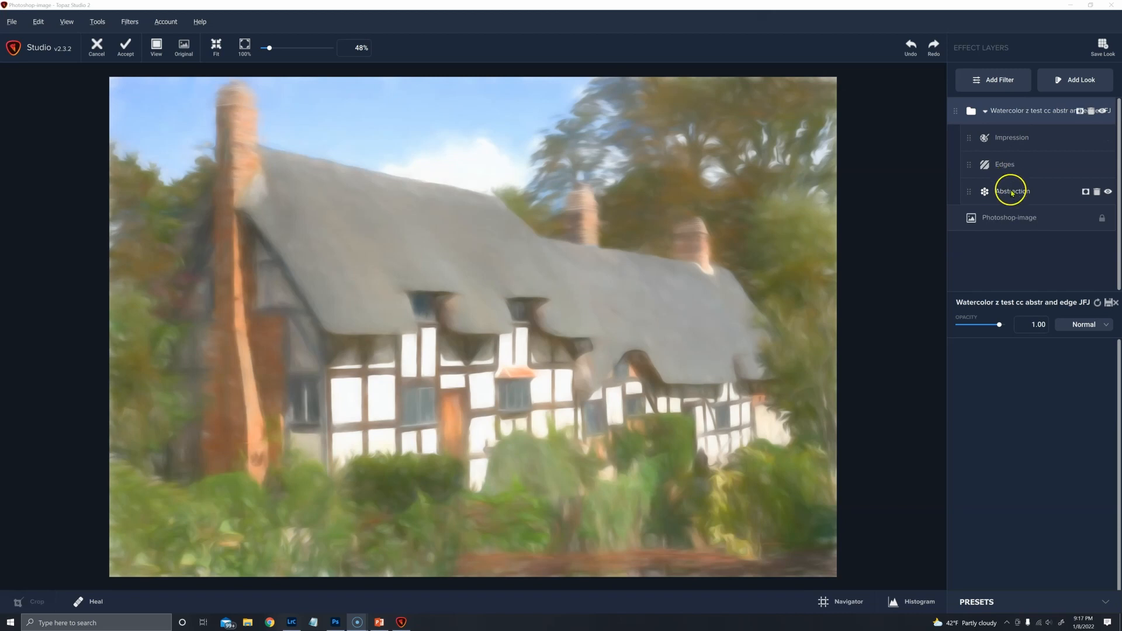
Step: Review the Abstraction filter's settings, then bring up the Edges filter's settings
left_click(1012, 191)
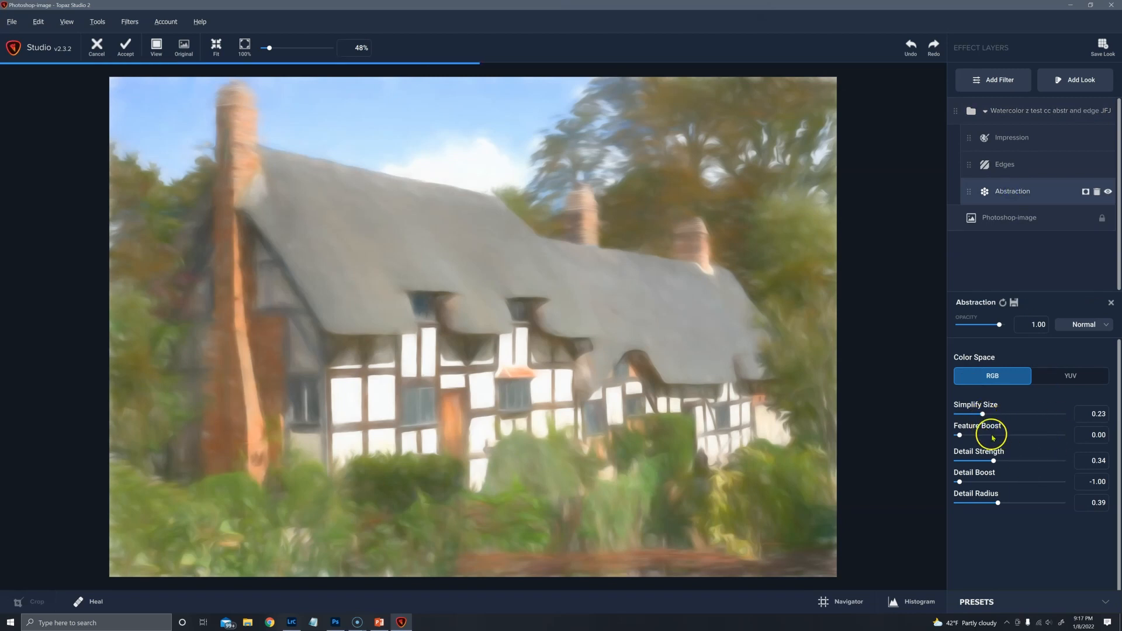
mouse_move(996, 505)
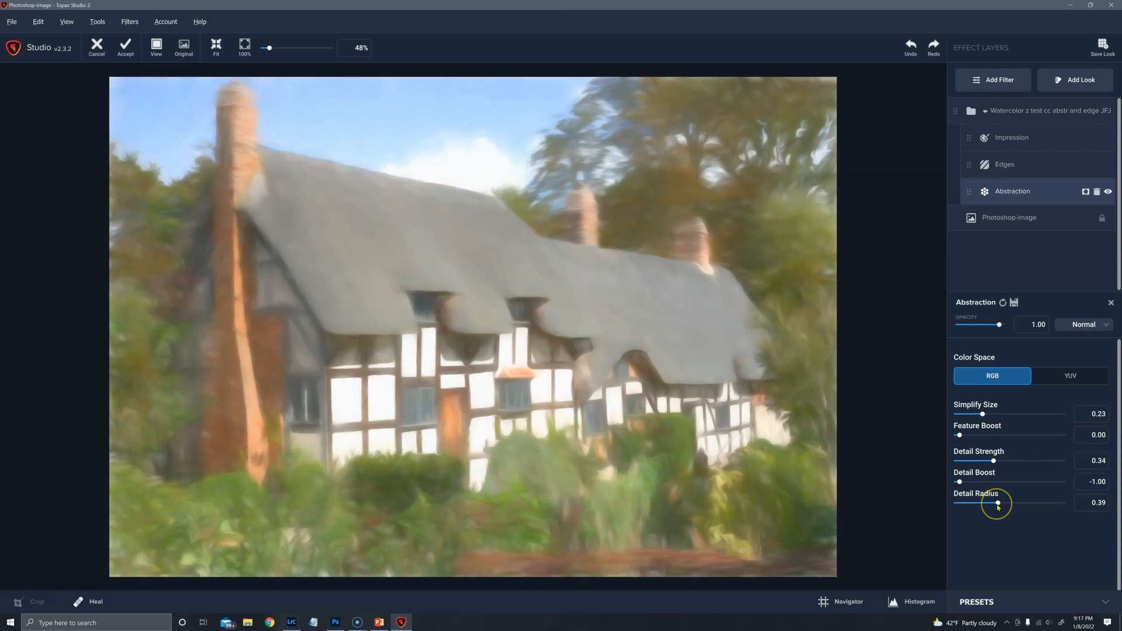
mouse_move(988, 429)
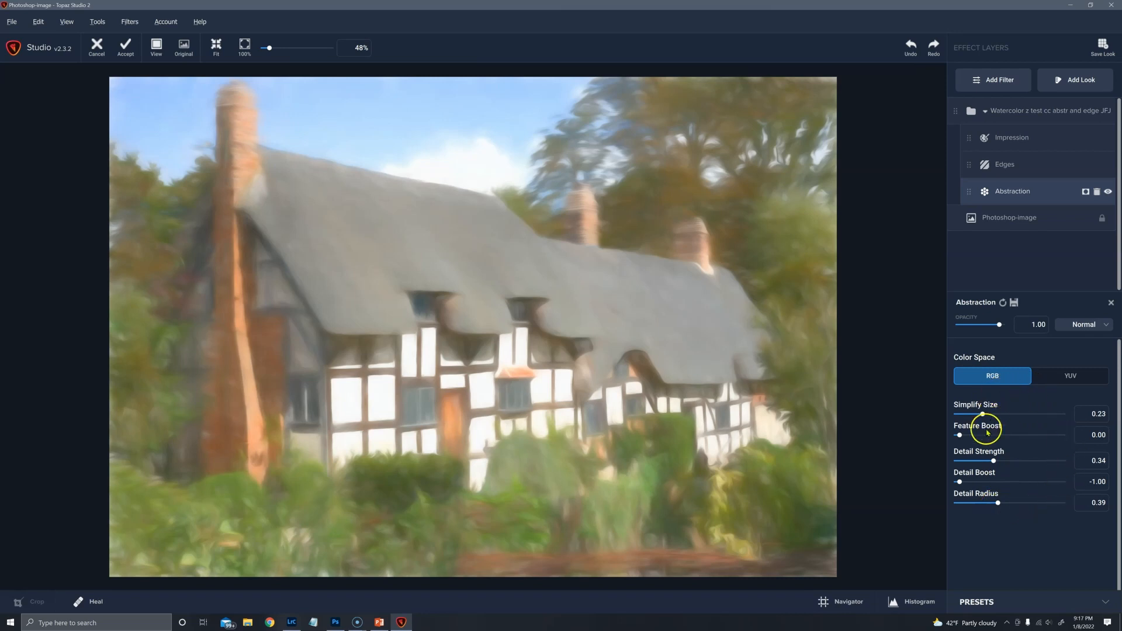
left_click(1004, 164)
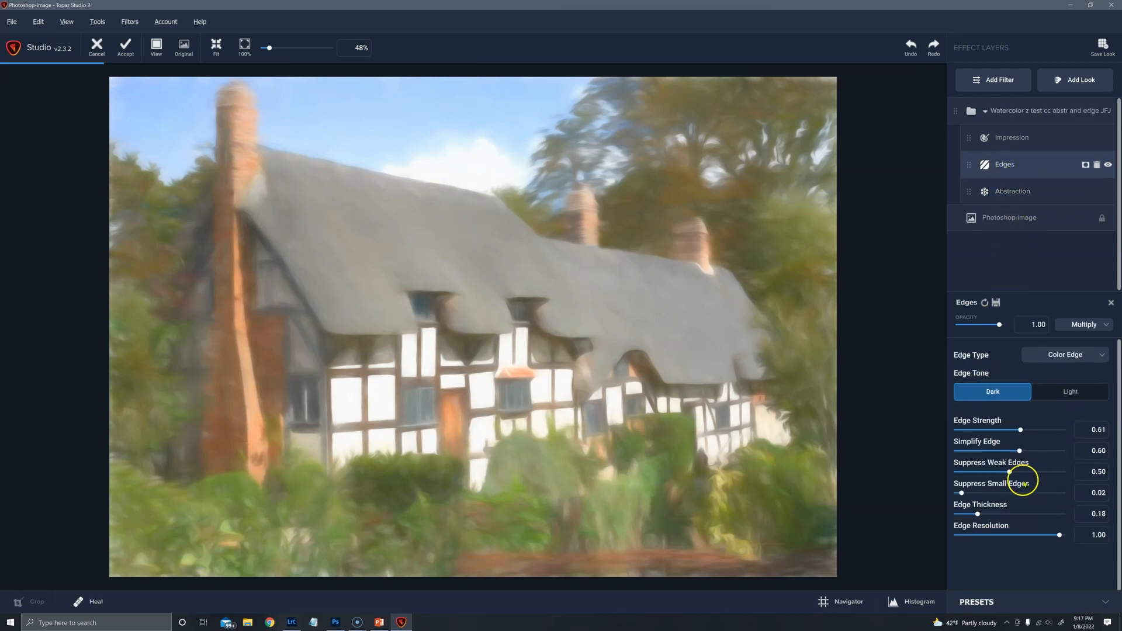
mouse_move(1008, 436)
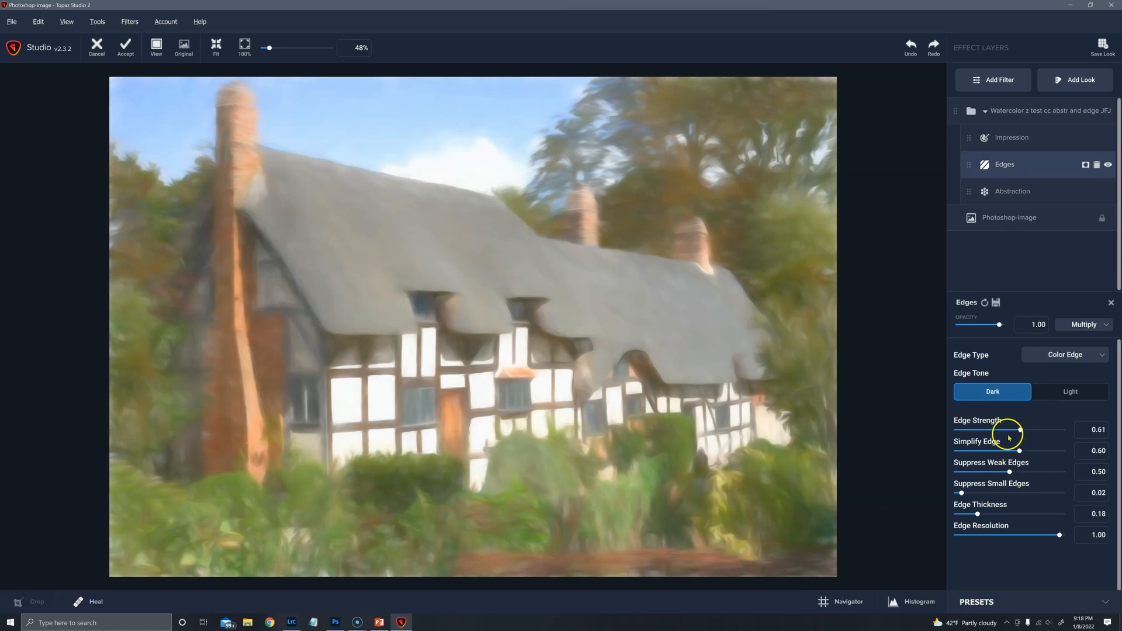
mouse_move(1022, 474)
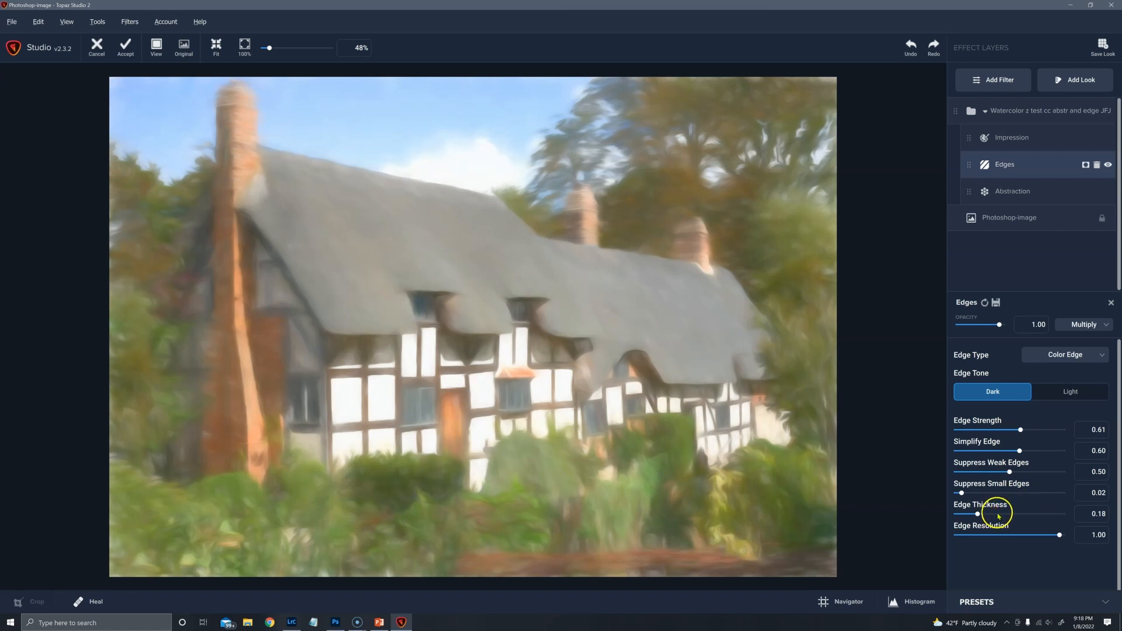
mouse_move(1021, 439)
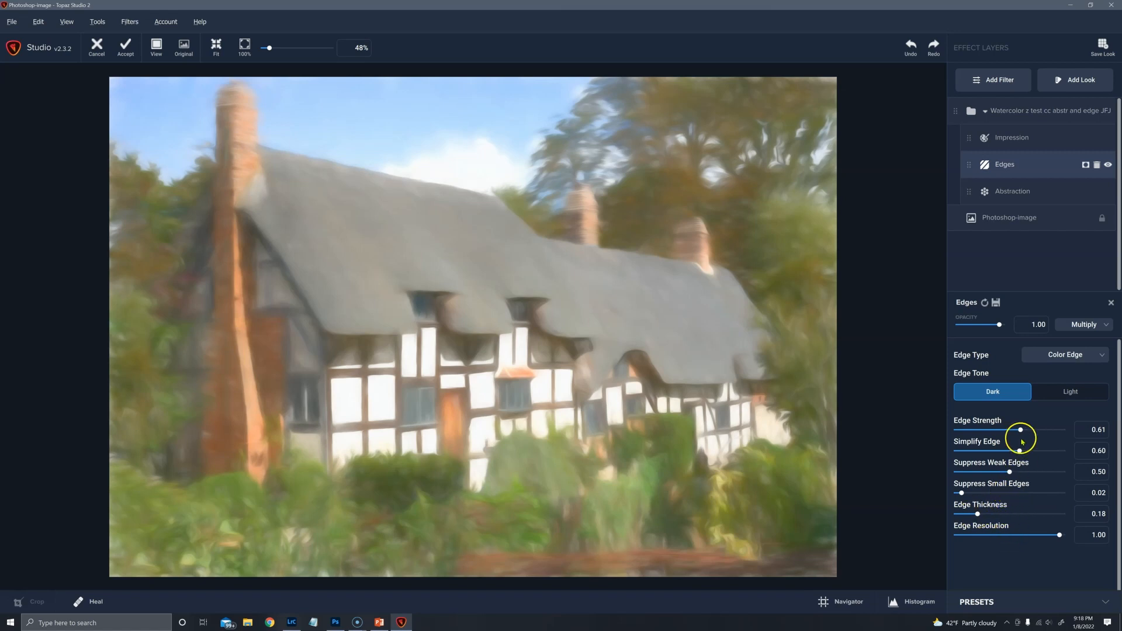
mouse_move(505, 425)
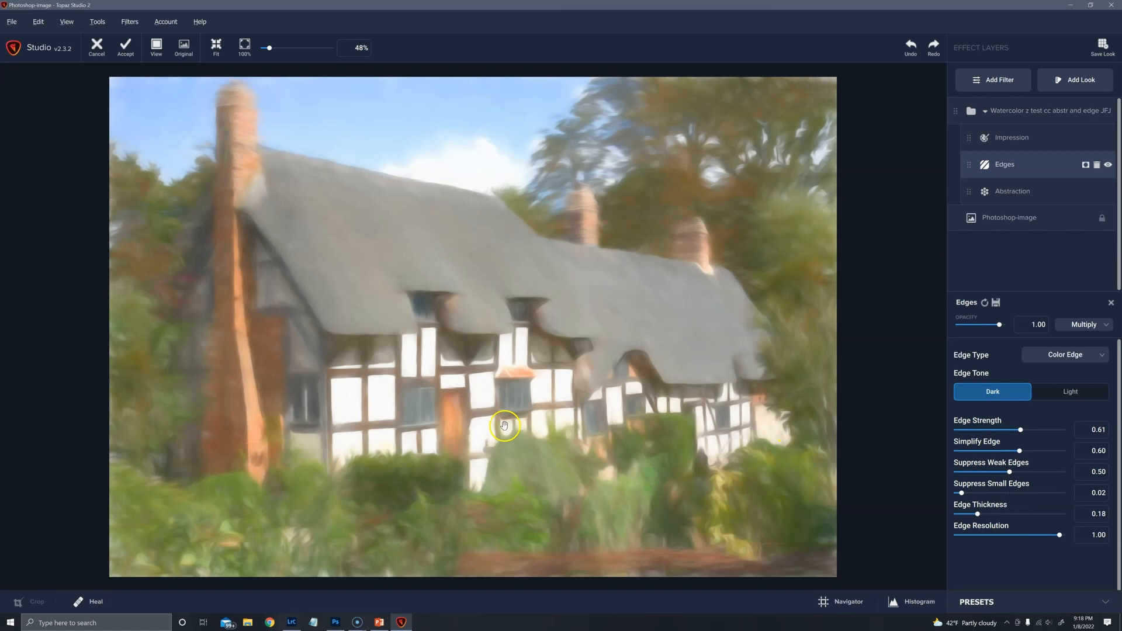
mouse_move(820, 256)
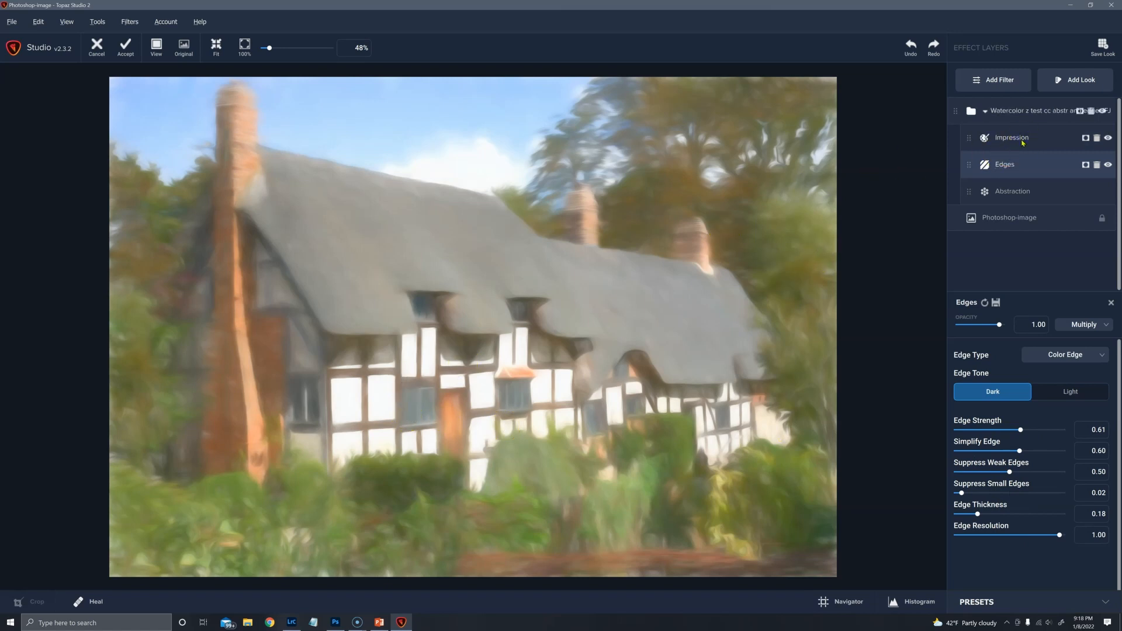
Step: Review the Impression filter's stroke settings down to Painting Progress
left_click(1011, 138)
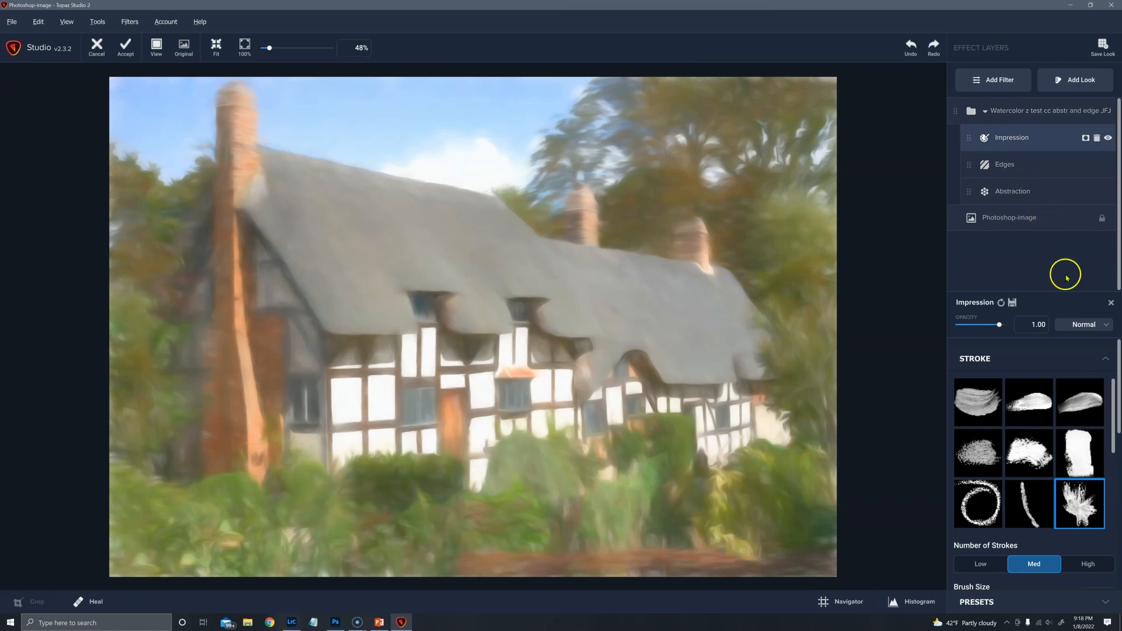
mouse_move(1111, 520)
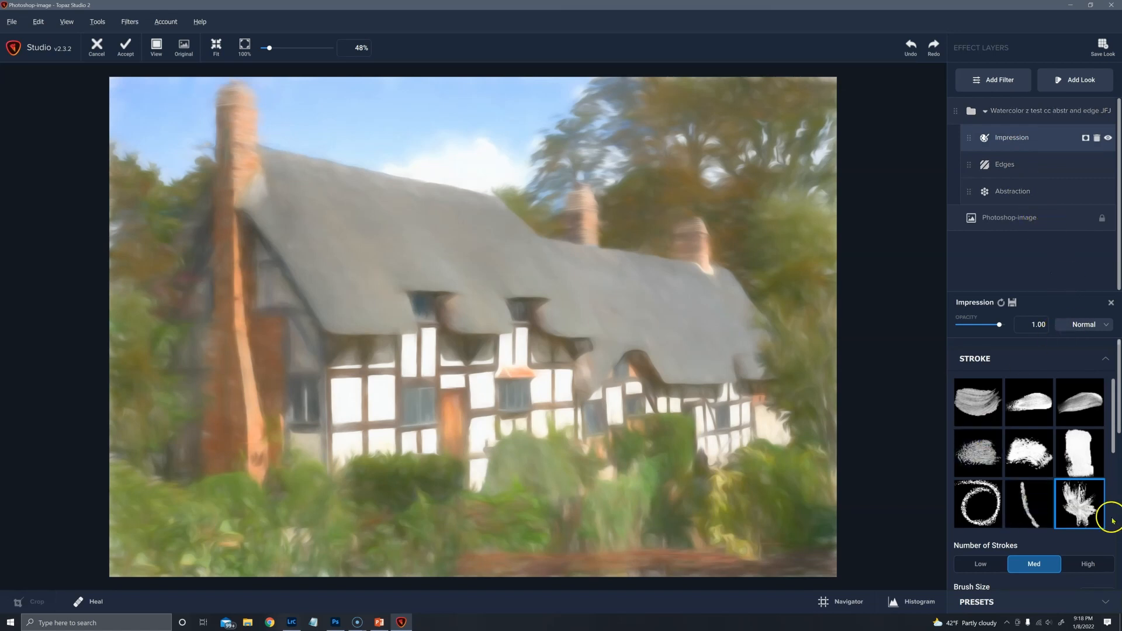
mouse_move(1112, 429)
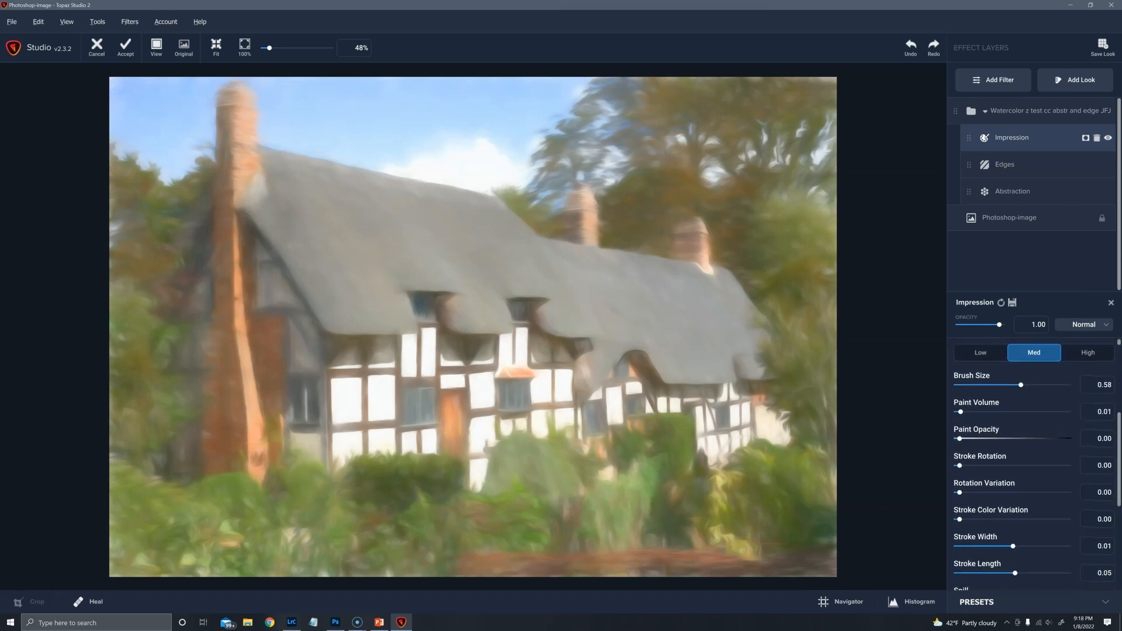
mouse_move(1111, 475)
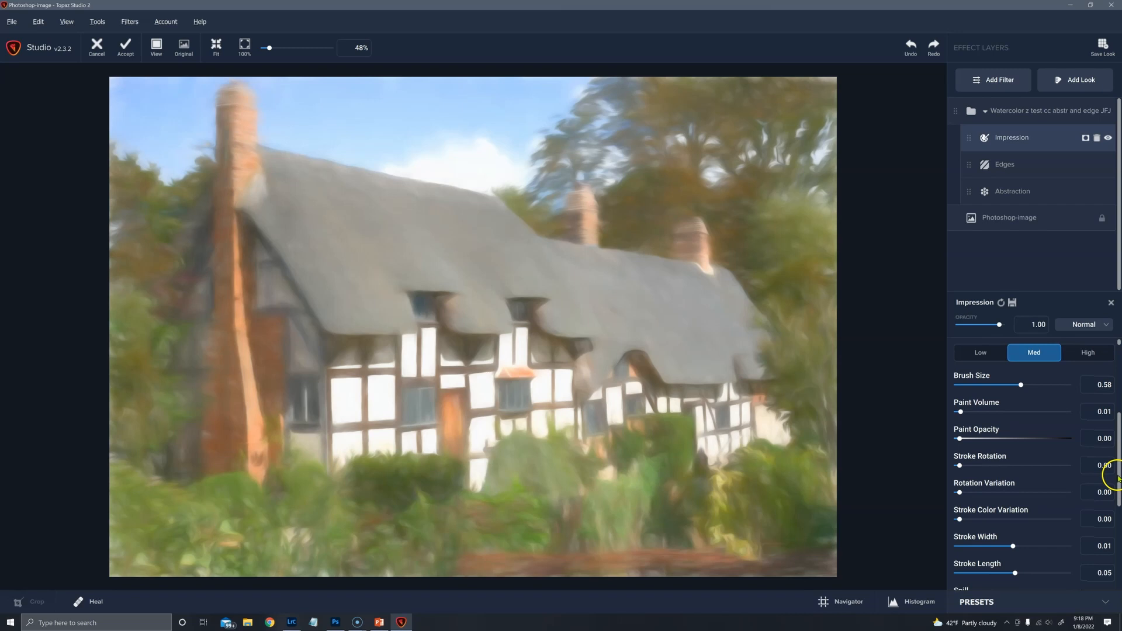
scroll("down", 3)
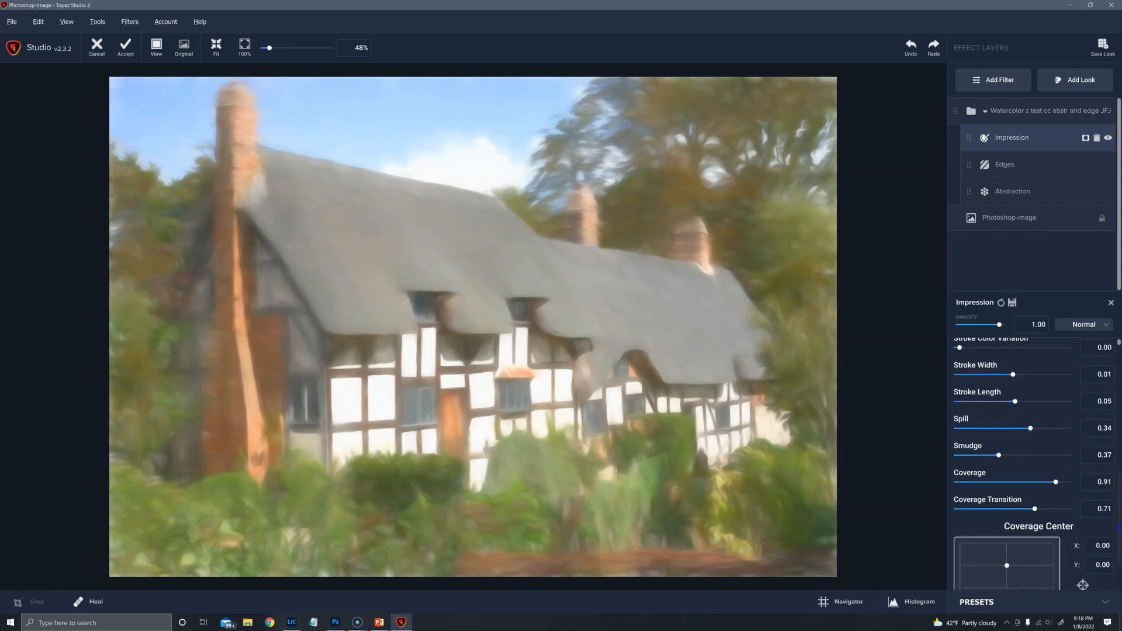
scroll("down", 3)
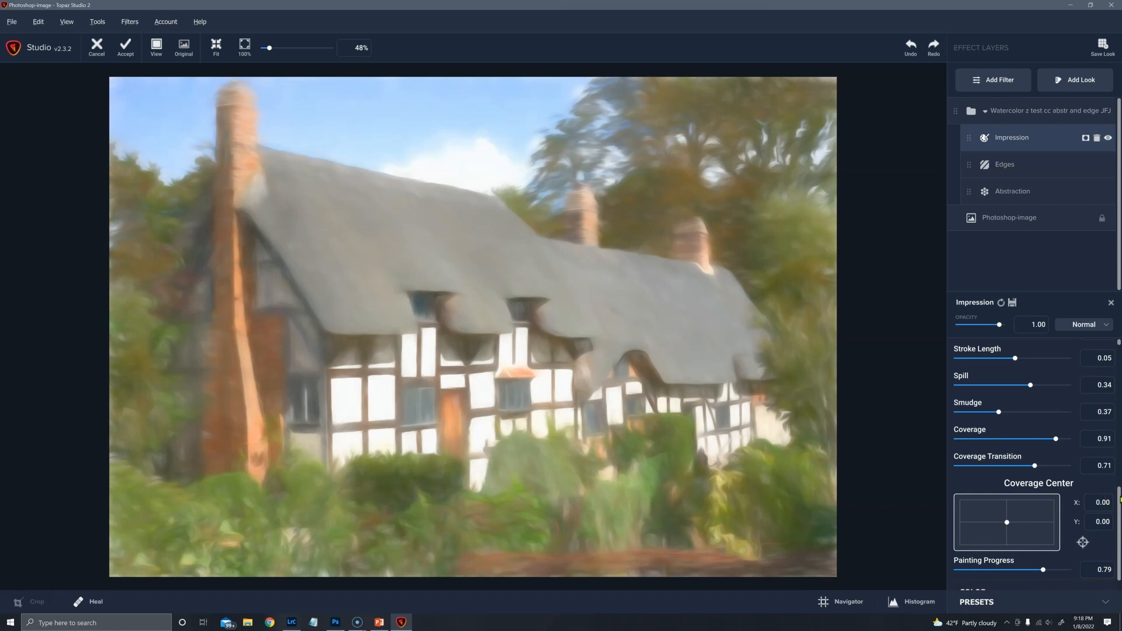
scroll("down", 3)
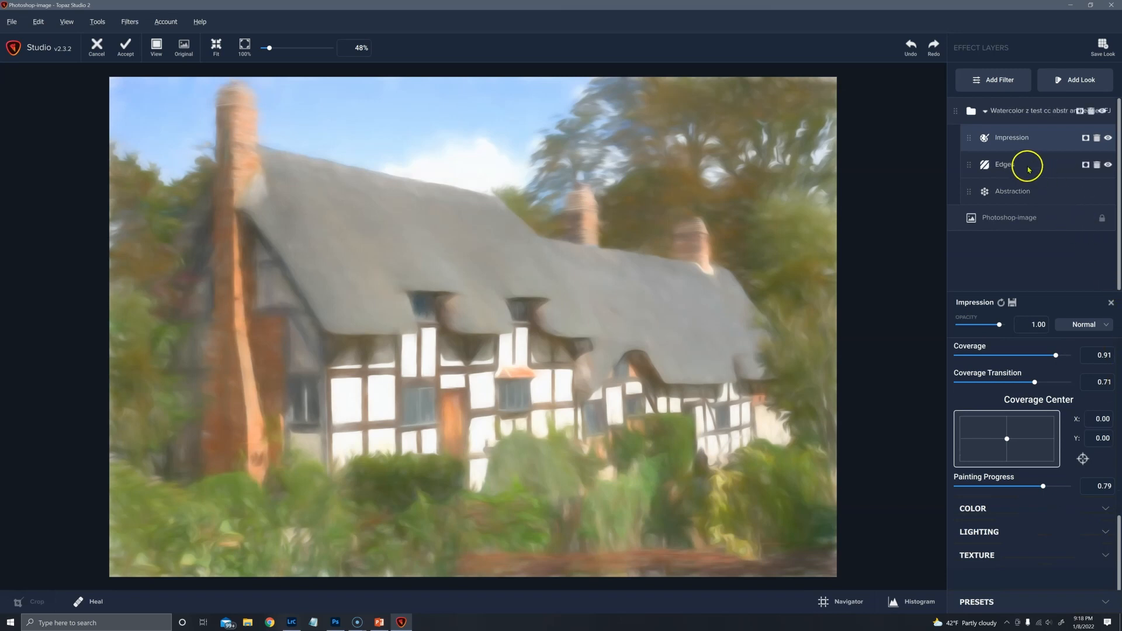
mouse_move(985, 202)
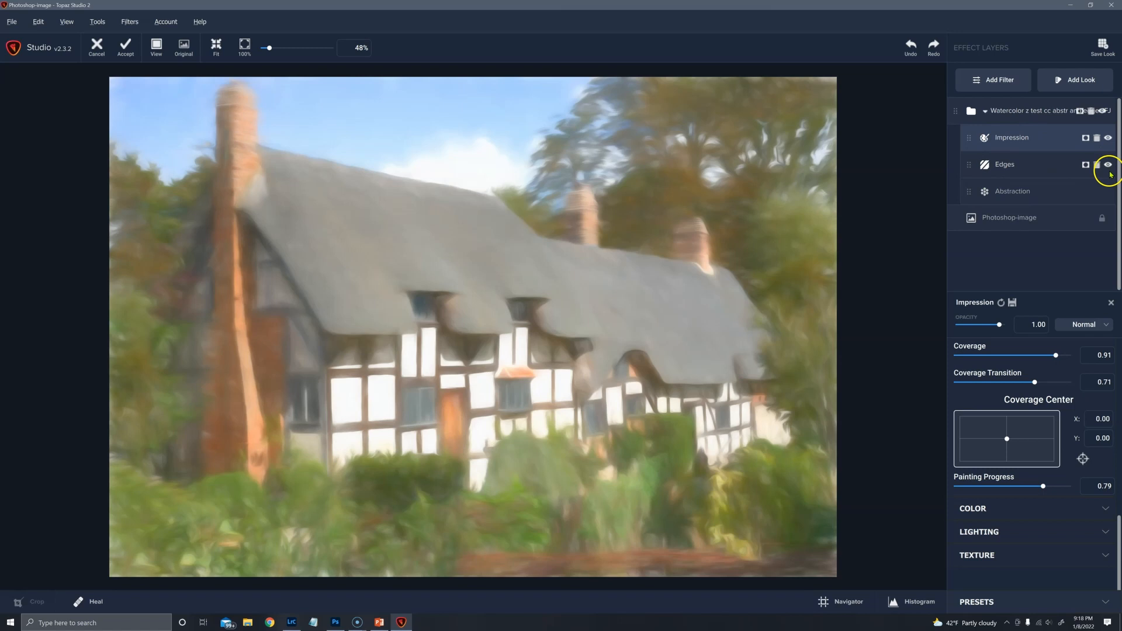
Step: Zoom to 100% on the cottage roof and compare the painting against the original photo
left_click(1107, 165)
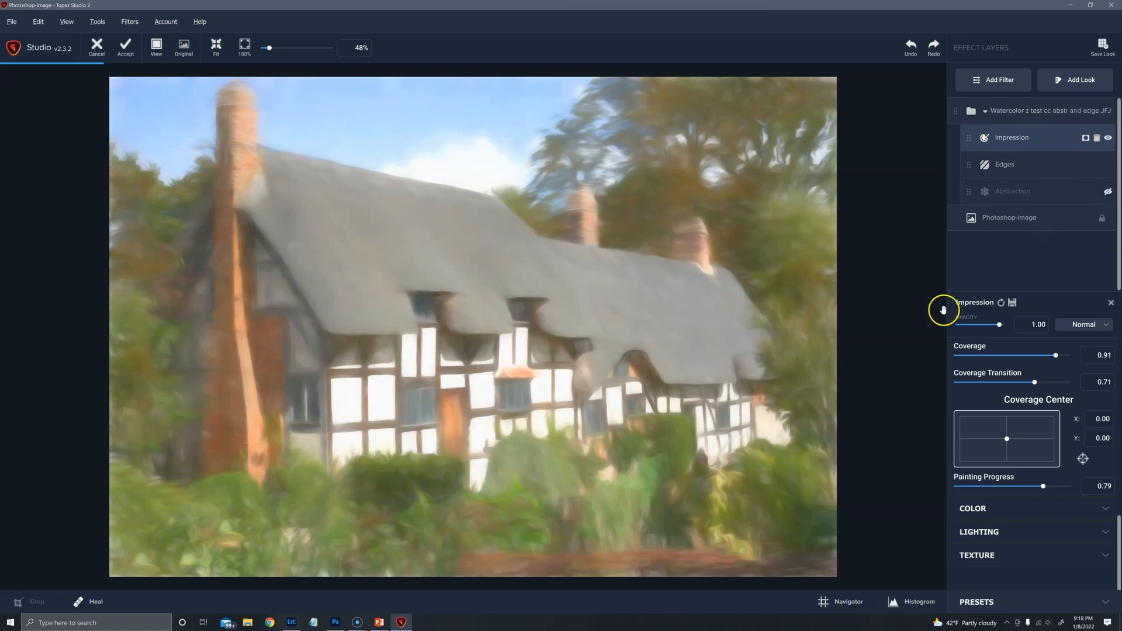
mouse_move(39, 575)
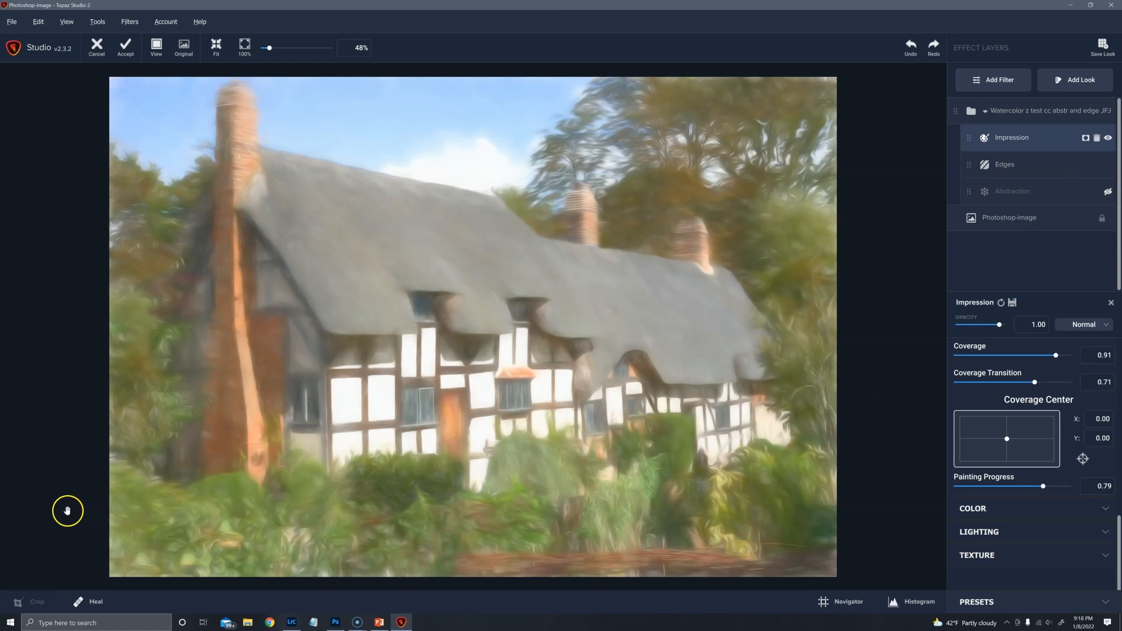
mouse_move(481, 419)
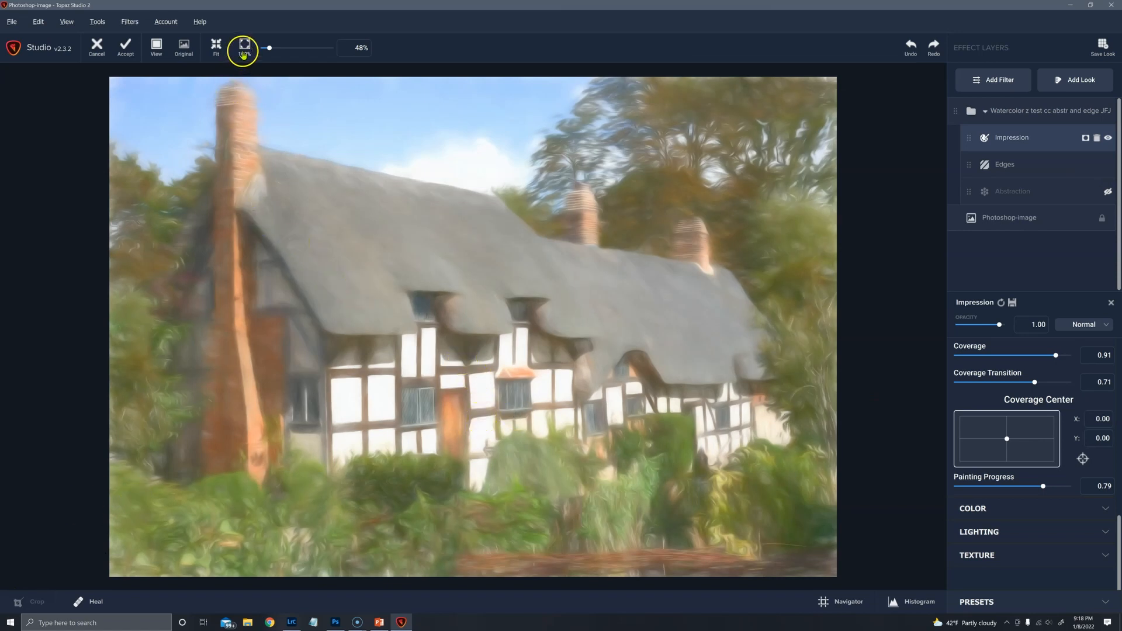
left_click_drag(269, 48, 273, 48)
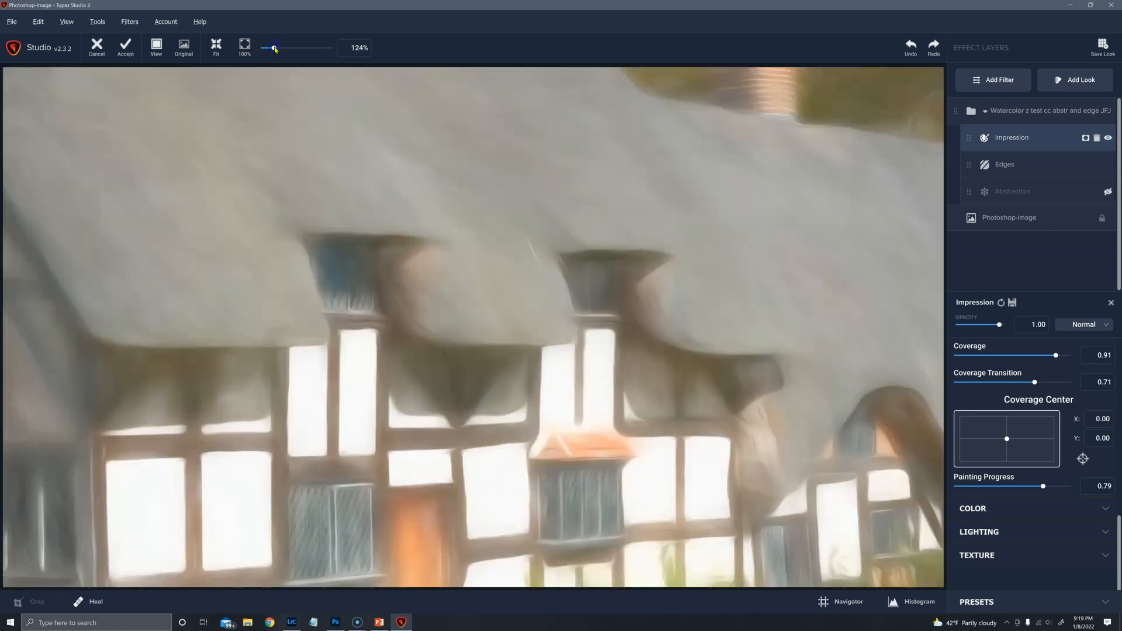
left_click(183, 46)
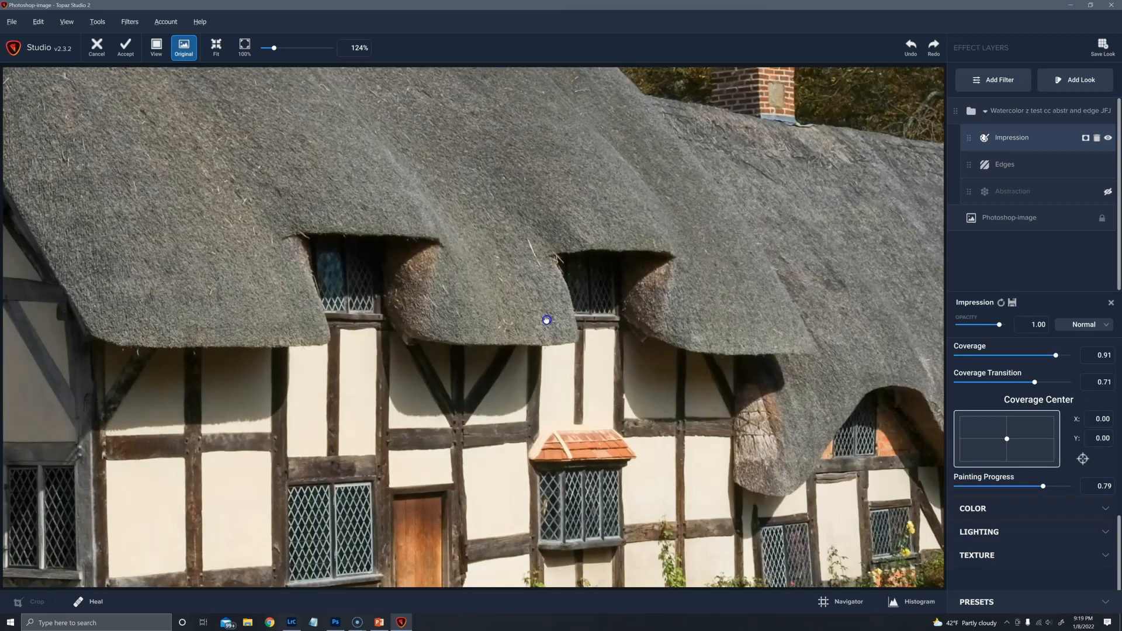
left_click(183, 46)
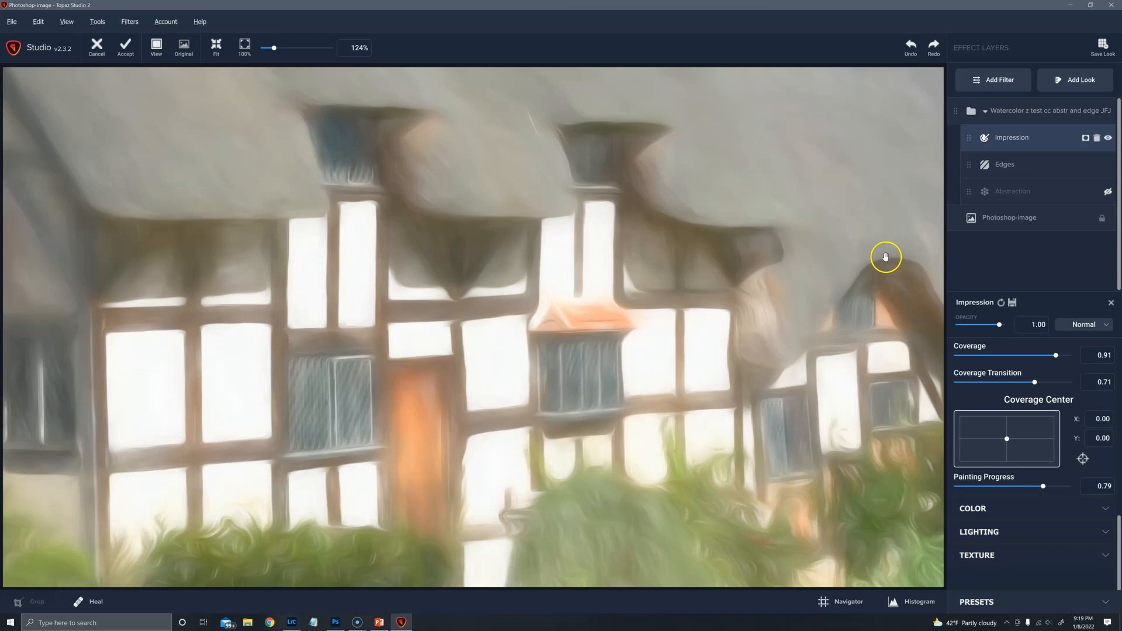
mouse_move(1107, 190)
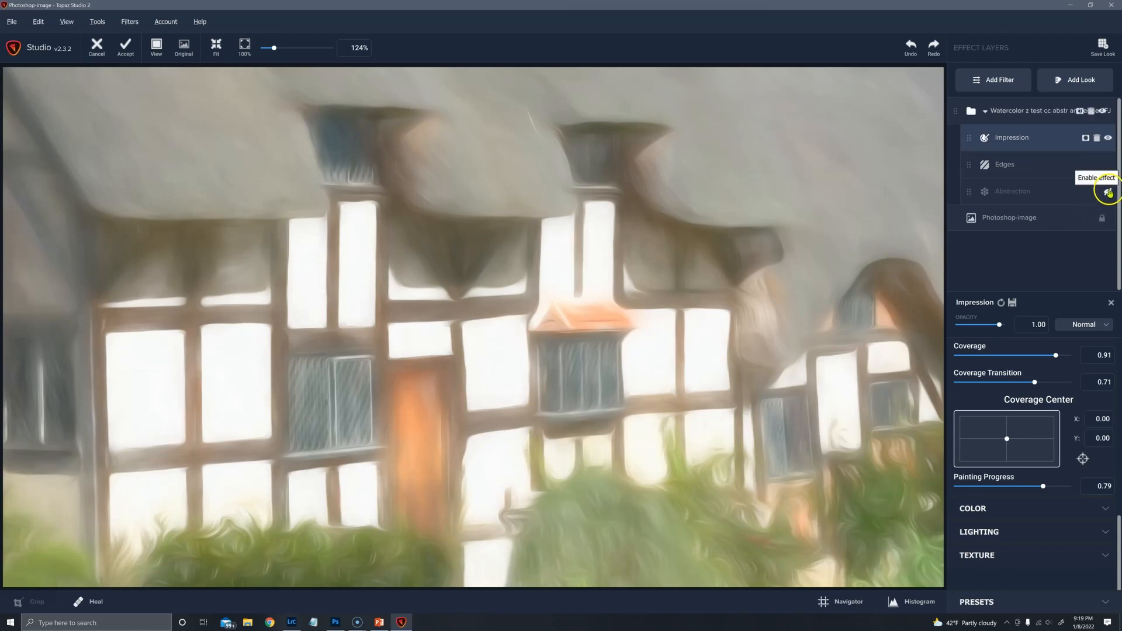
Step: Switch the Abstraction effect back on to soften the cottage painting
left_click(1107, 190)
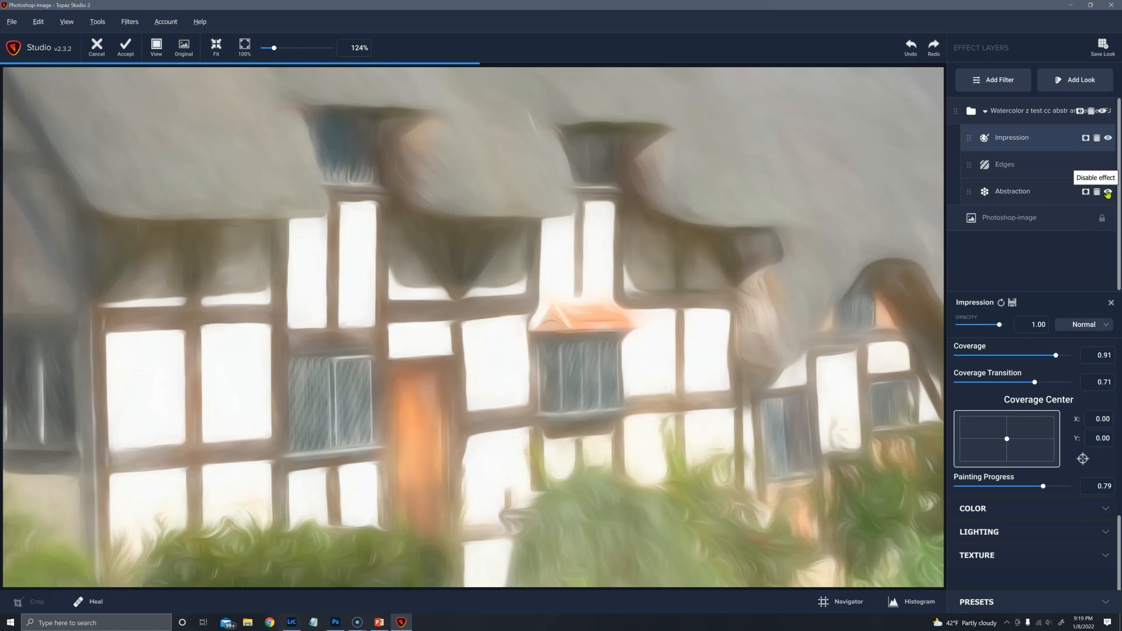
left_click(1107, 195)
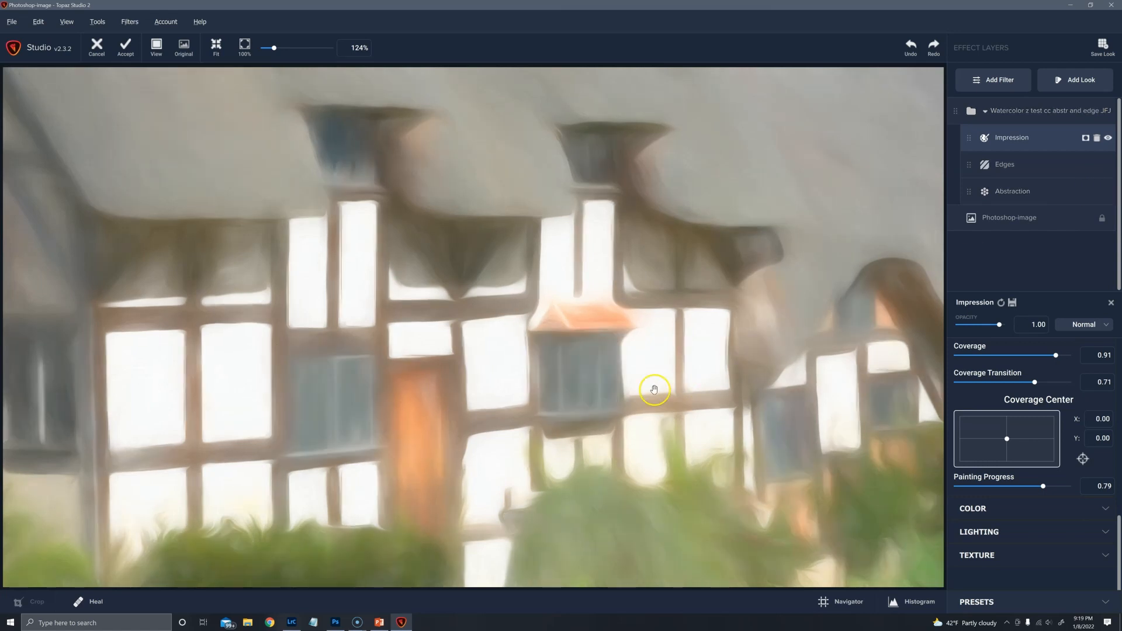
mouse_move(505, 400)
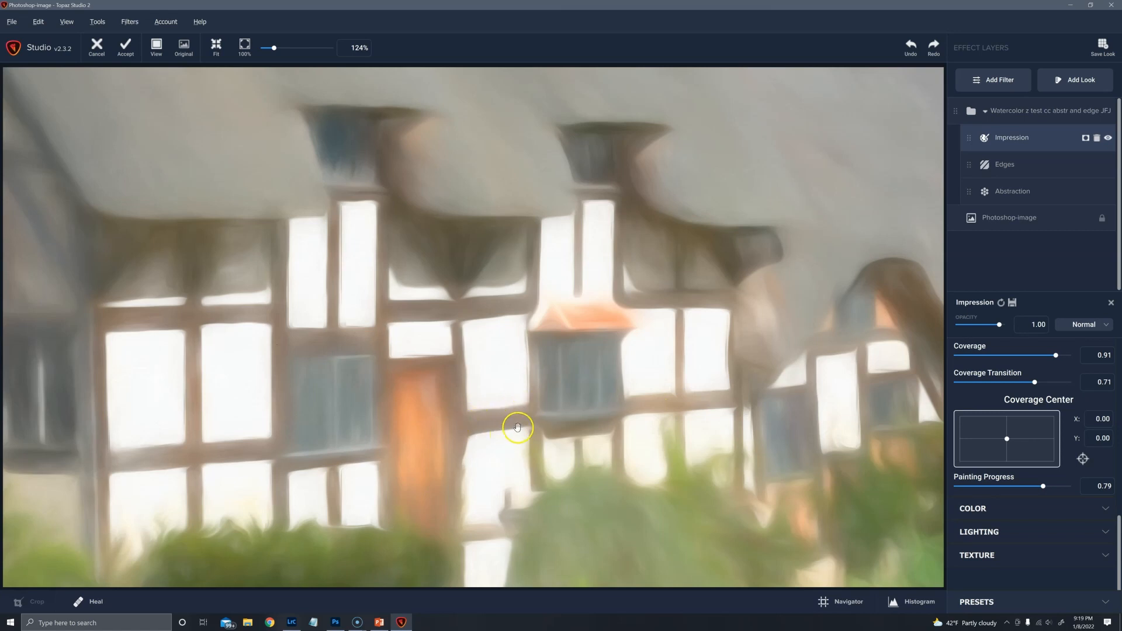
mouse_move(1074, 191)
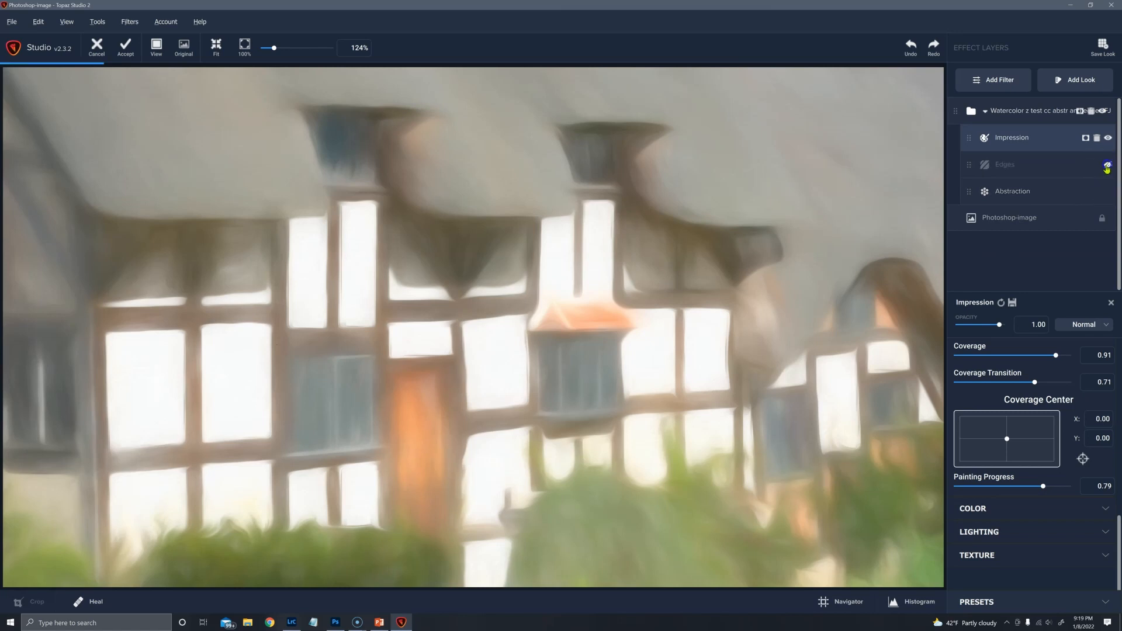
left_click(1107, 163)
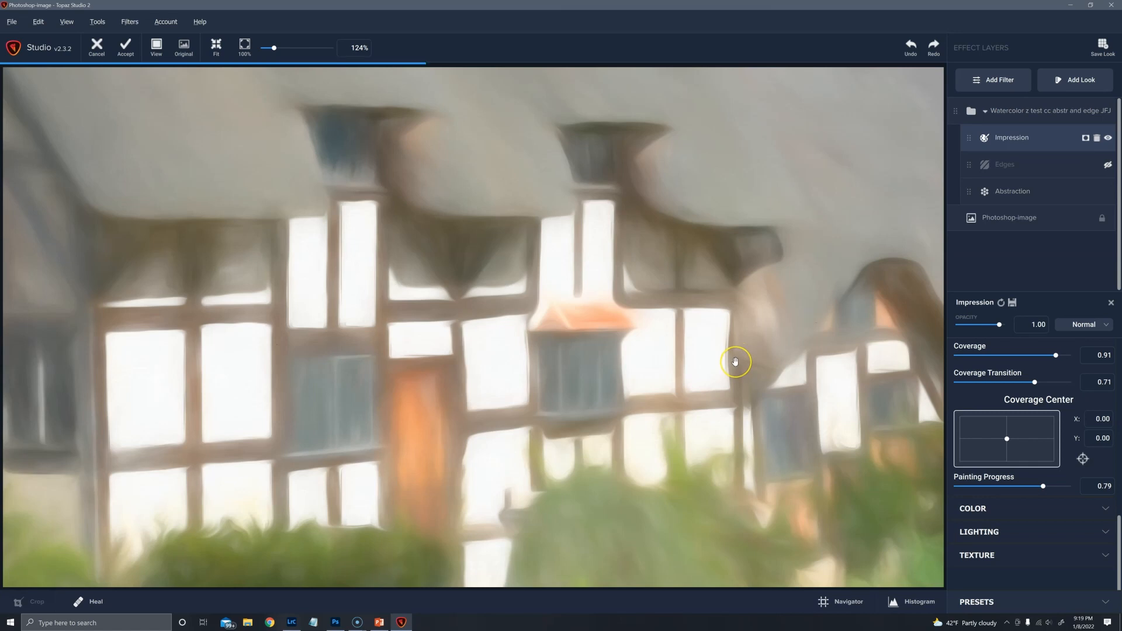
mouse_move(735, 362)
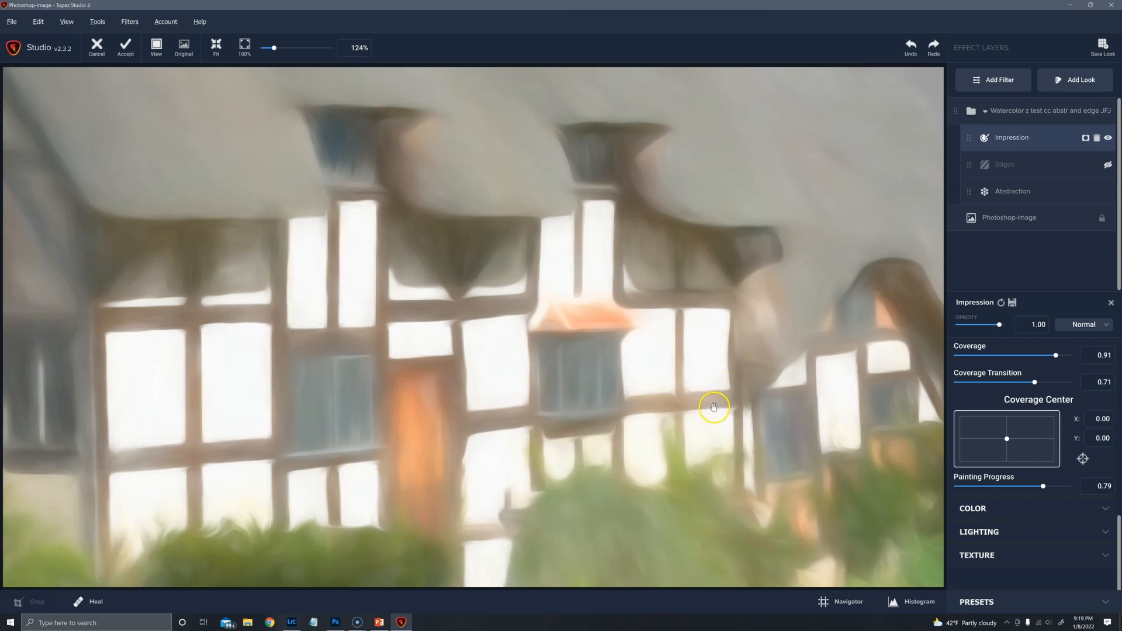
mouse_move(651, 409)
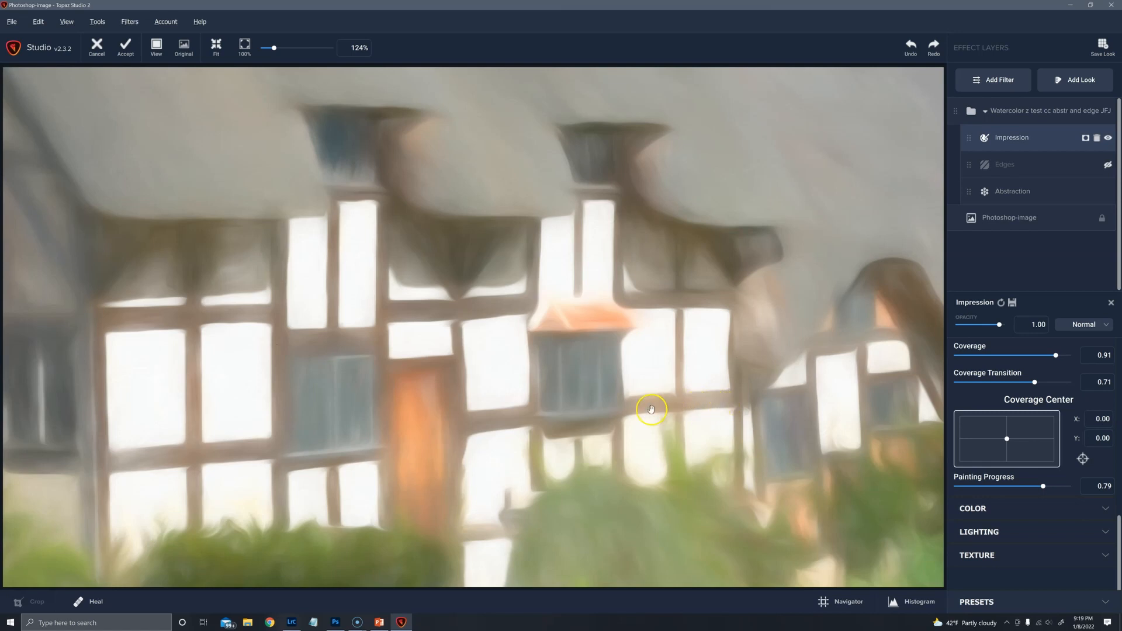
mouse_move(719, 392)
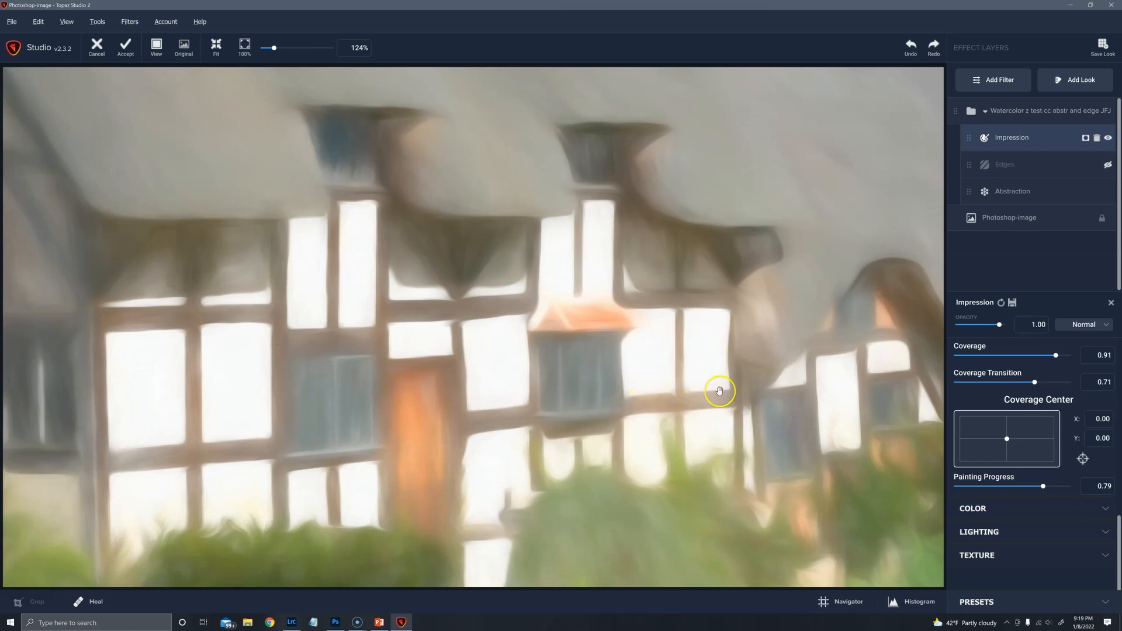
mouse_move(1053, 174)
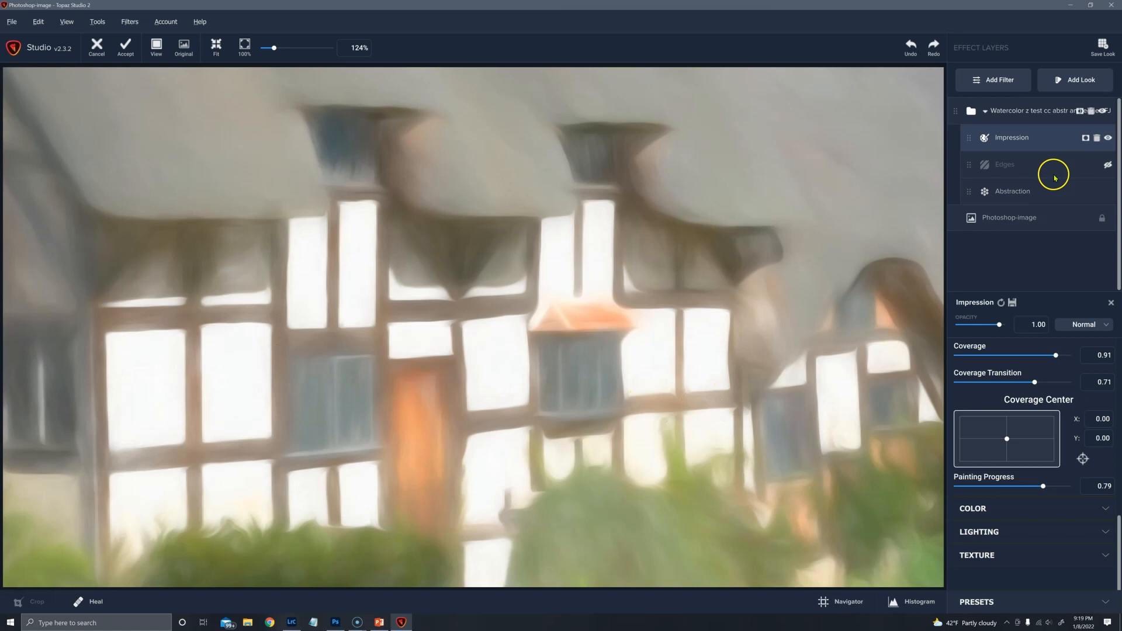
mouse_move(1041, 187)
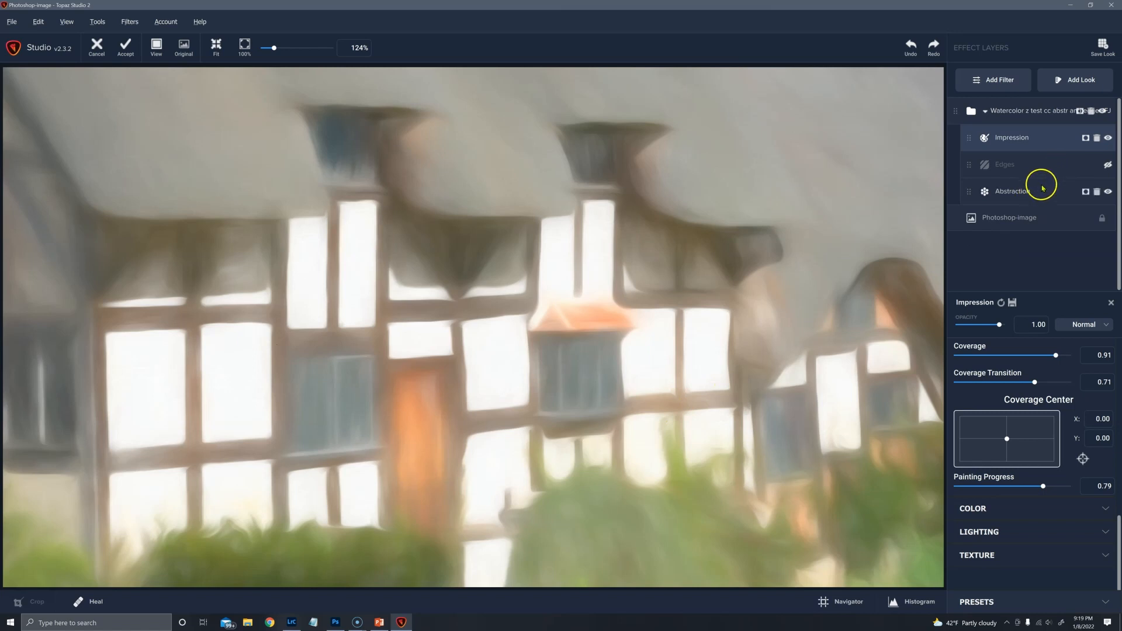
left_click(1107, 165)
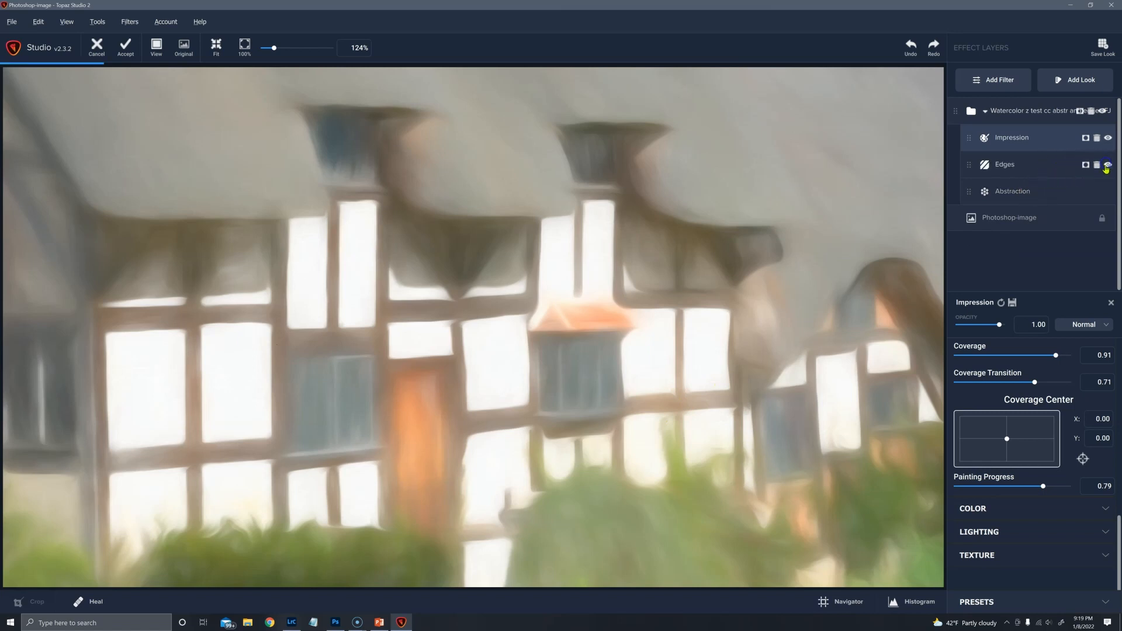
left_click(1106, 163)
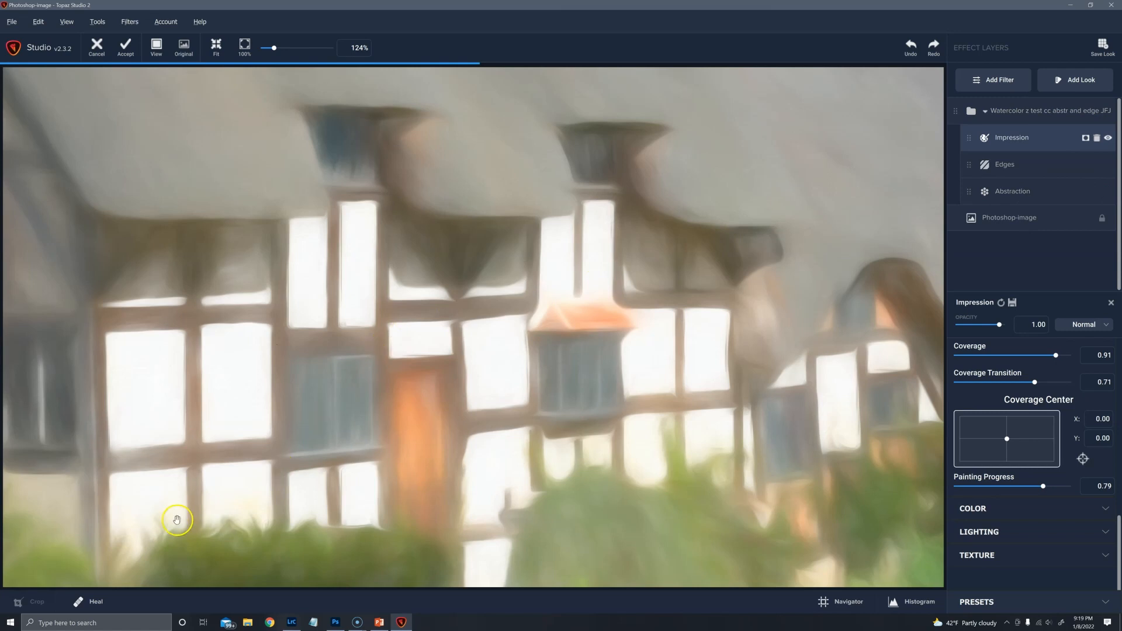
mouse_move(94, 531)
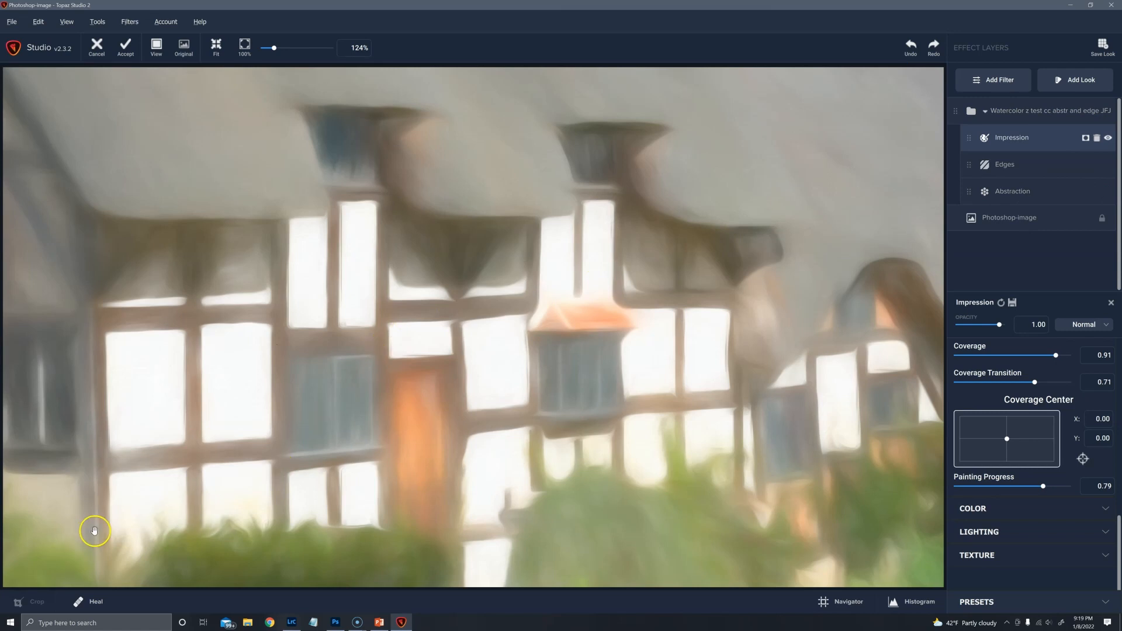
left_click(125, 48)
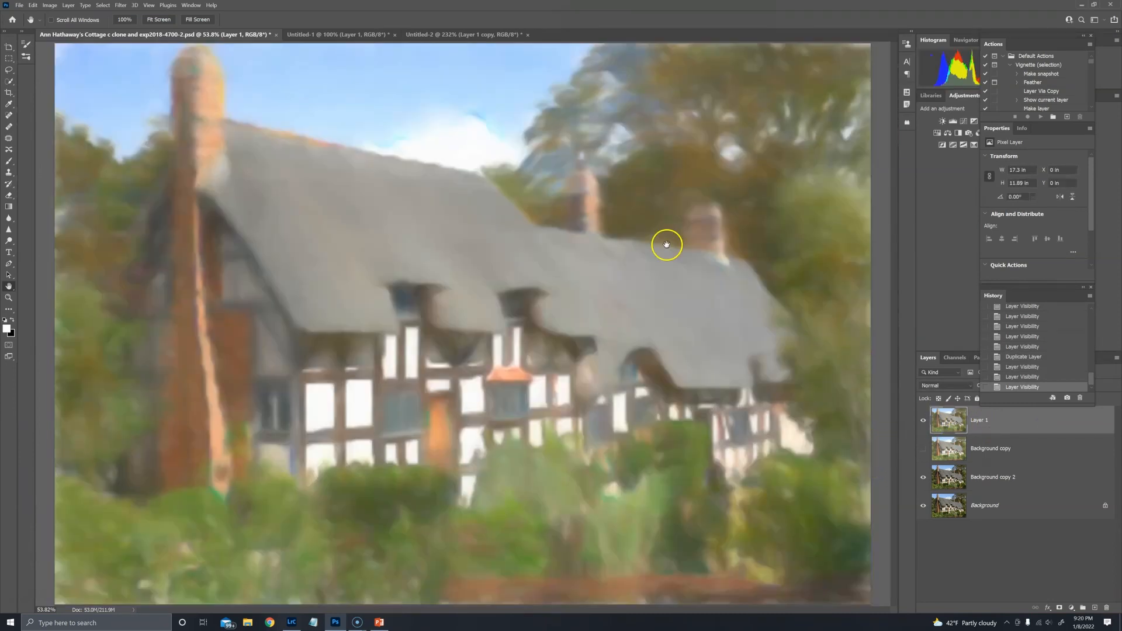
Step: Flip between the large cottage document and the smaller Untitled-2 version, ending on Untitled-2
left_click(464, 34)
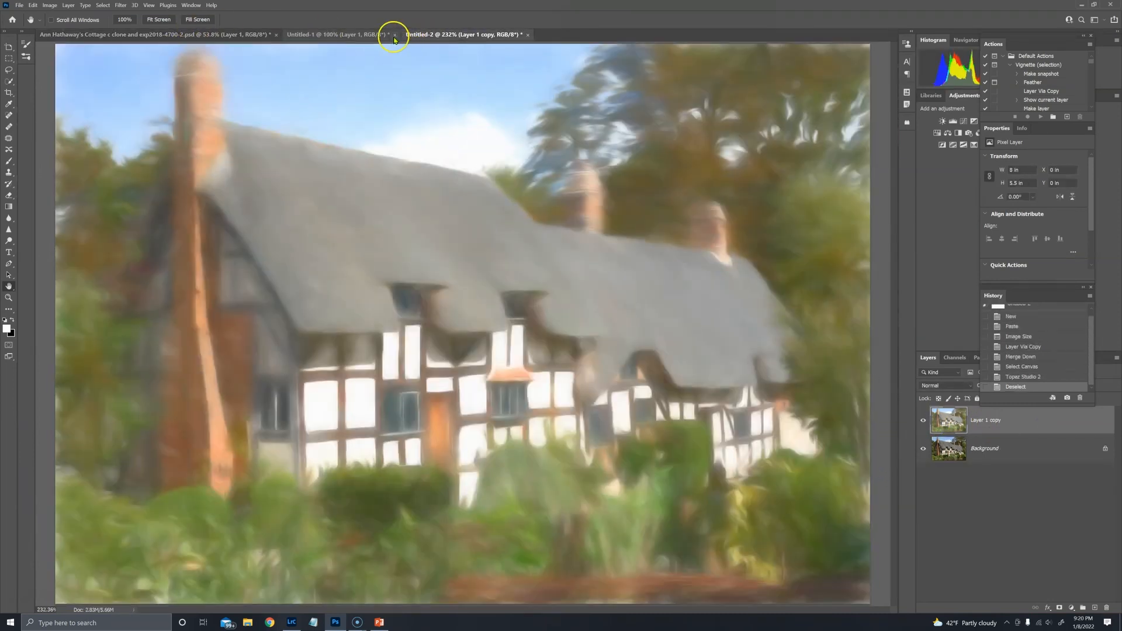
left_click(336, 34)
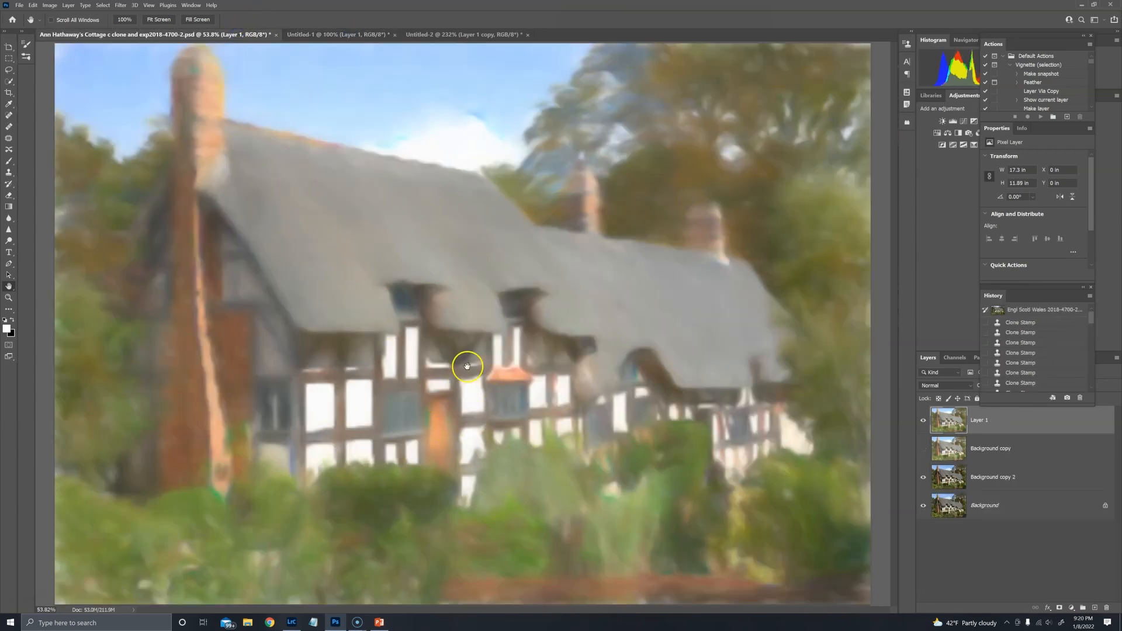
mouse_move(357, 18)
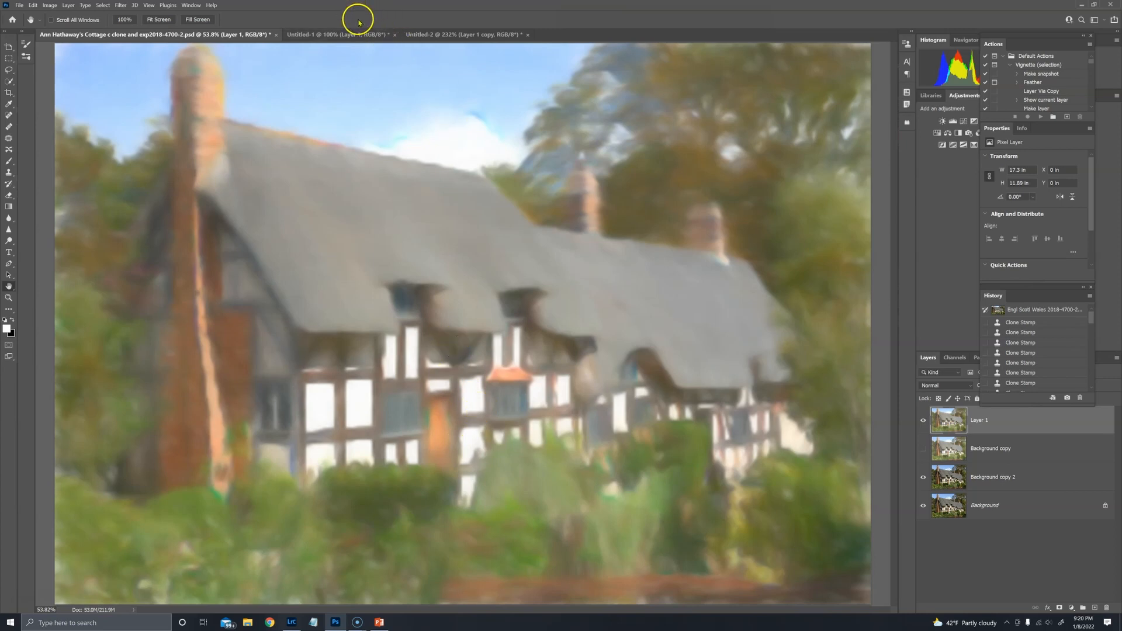
left_click(337, 34)
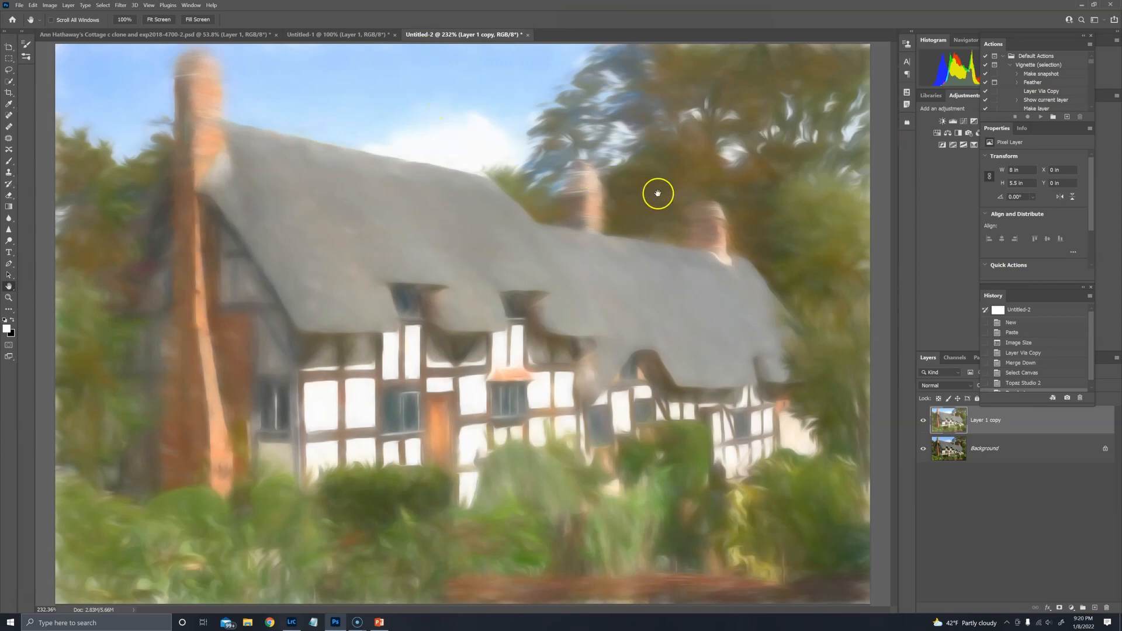
mouse_move(796, 260)
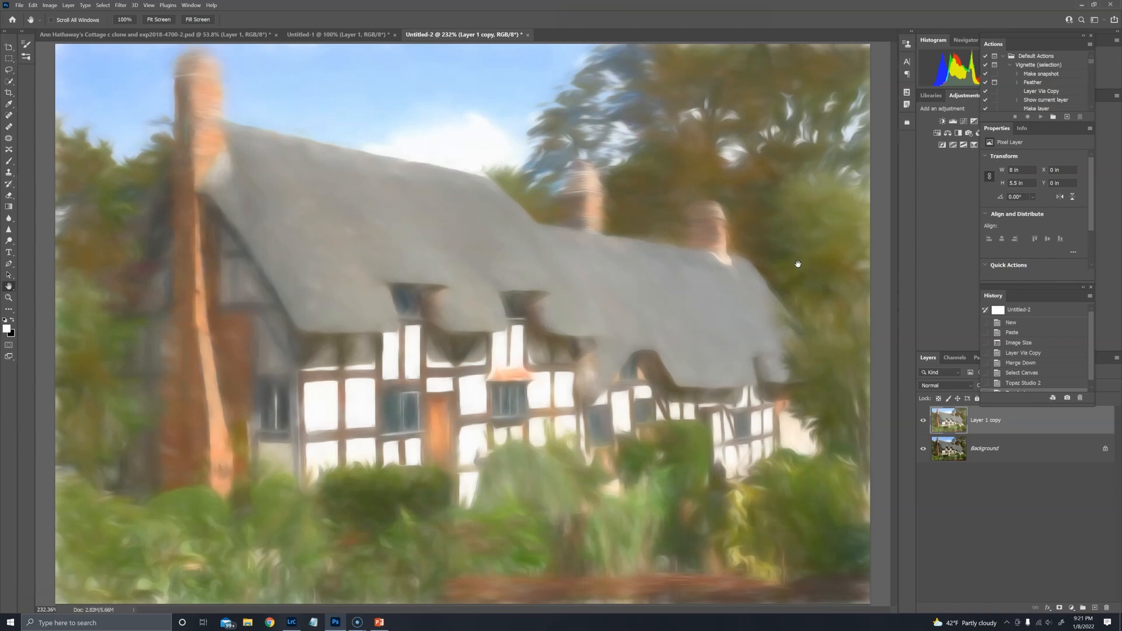
mouse_move(307, 51)
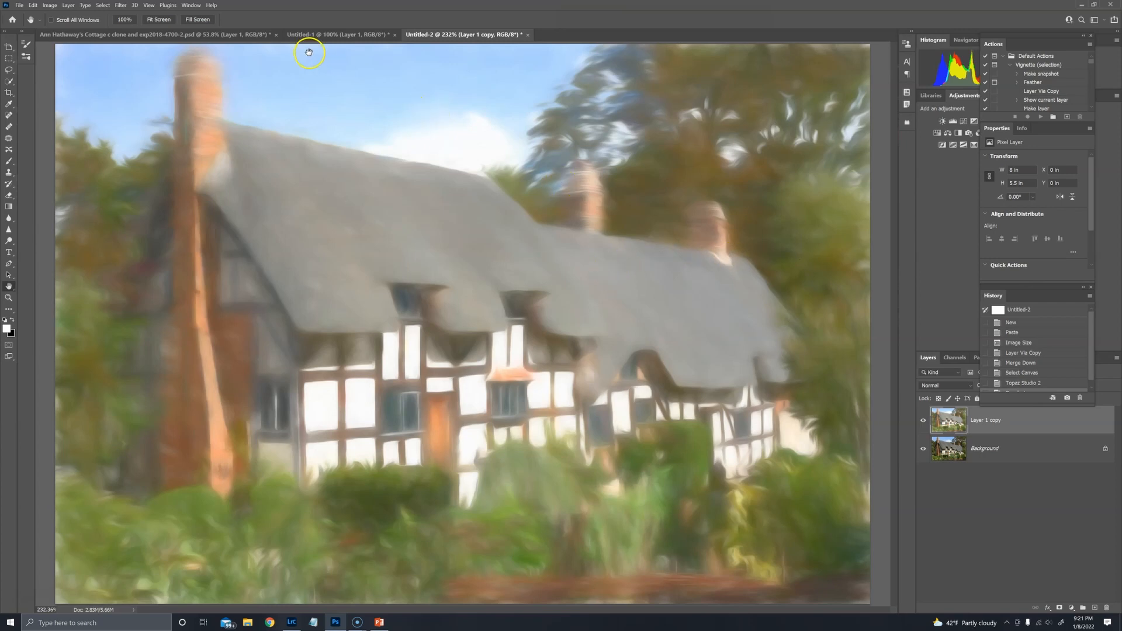
mouse_move(203, 34)
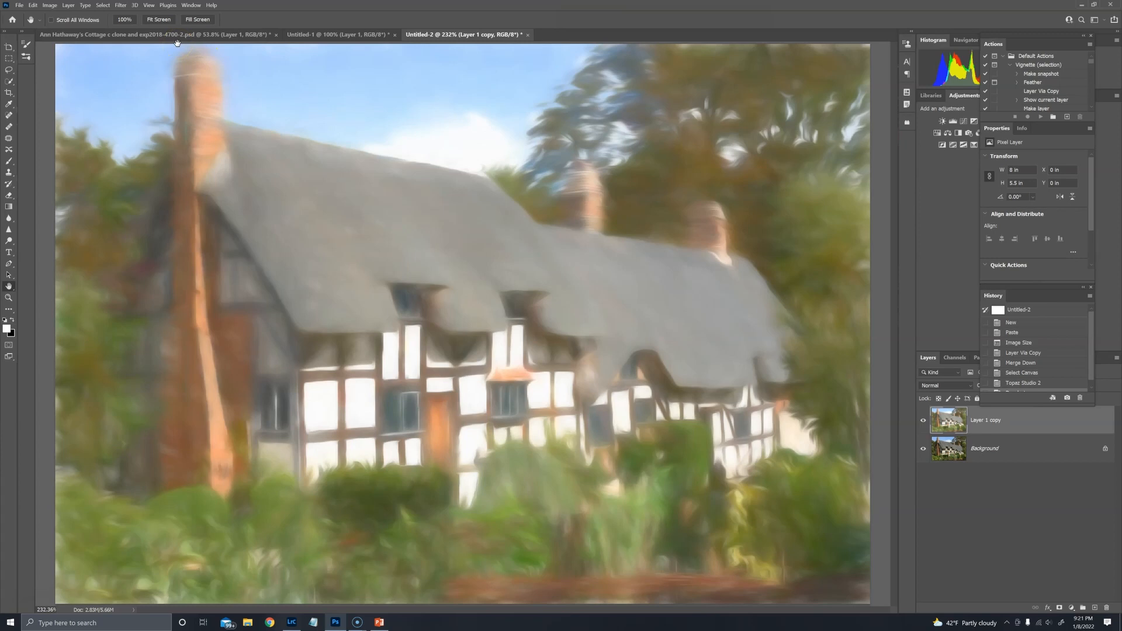
mouse_move(164, 219)
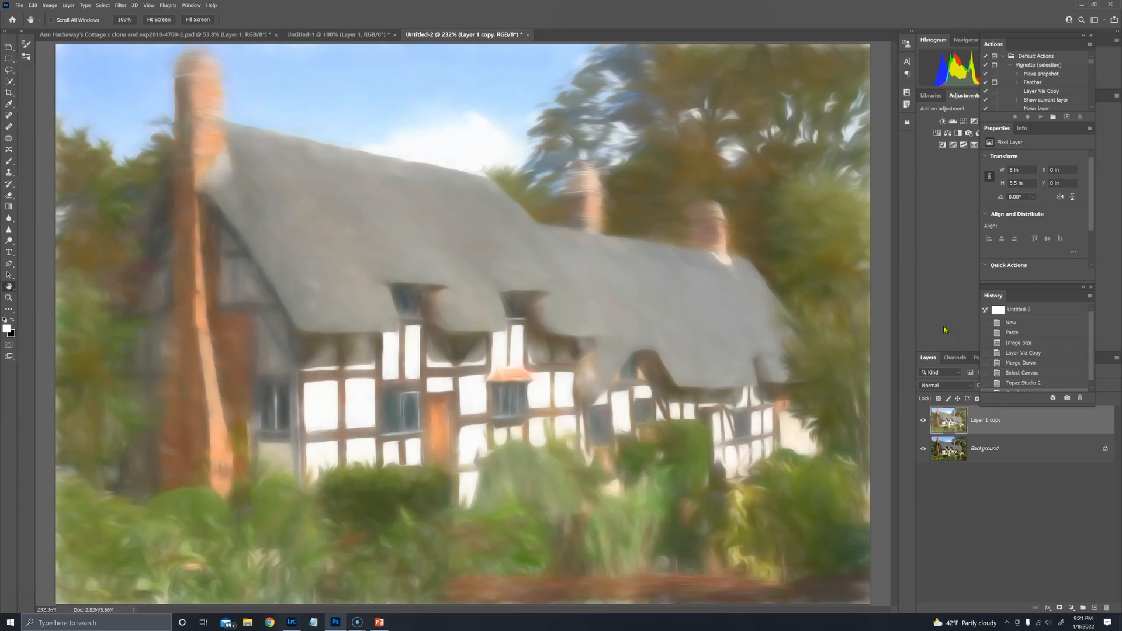
mouse_move(924, 324)
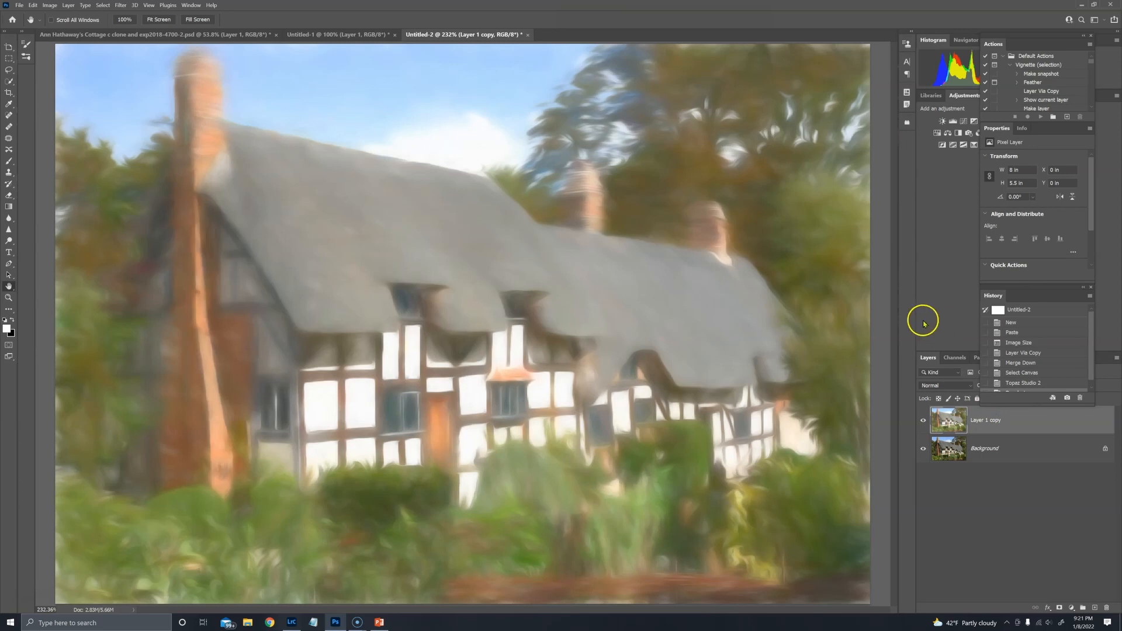
Step: Cycle through the main cottage psd, Untitled-1 and Untitled-2 documents to compare detail
left_click(158, 34)
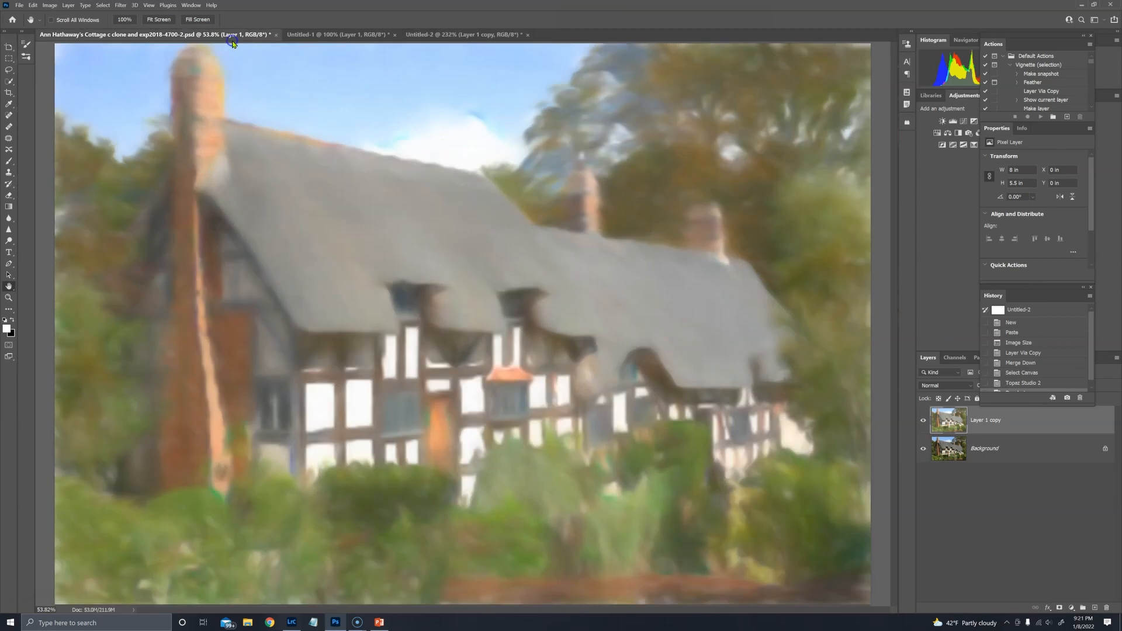
left_click(336, 33)
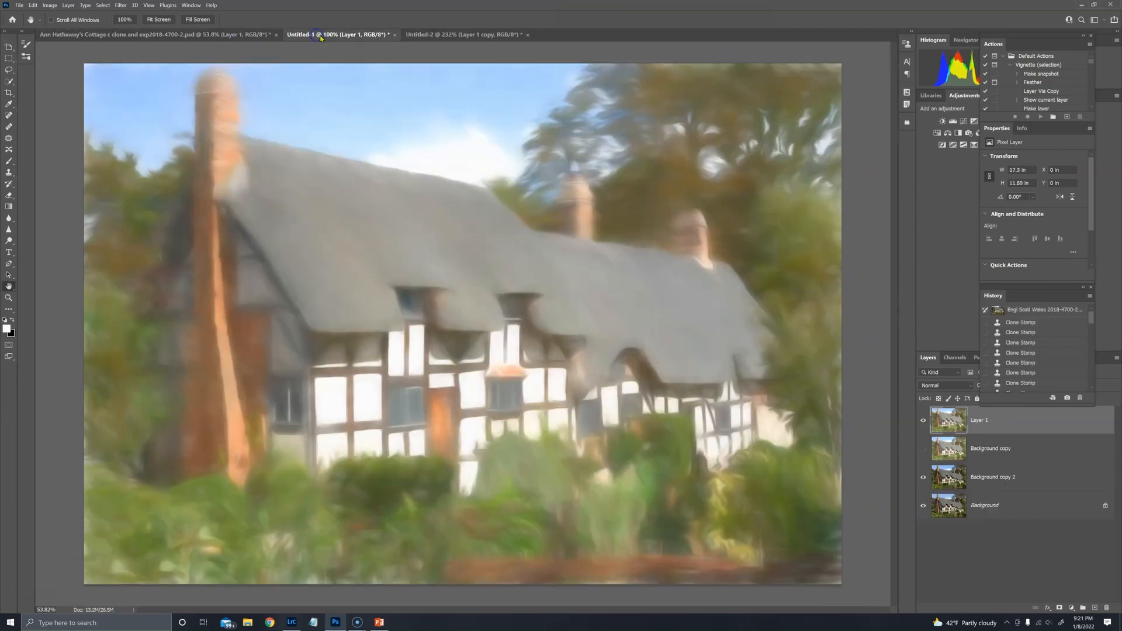
left_click(154, 34)
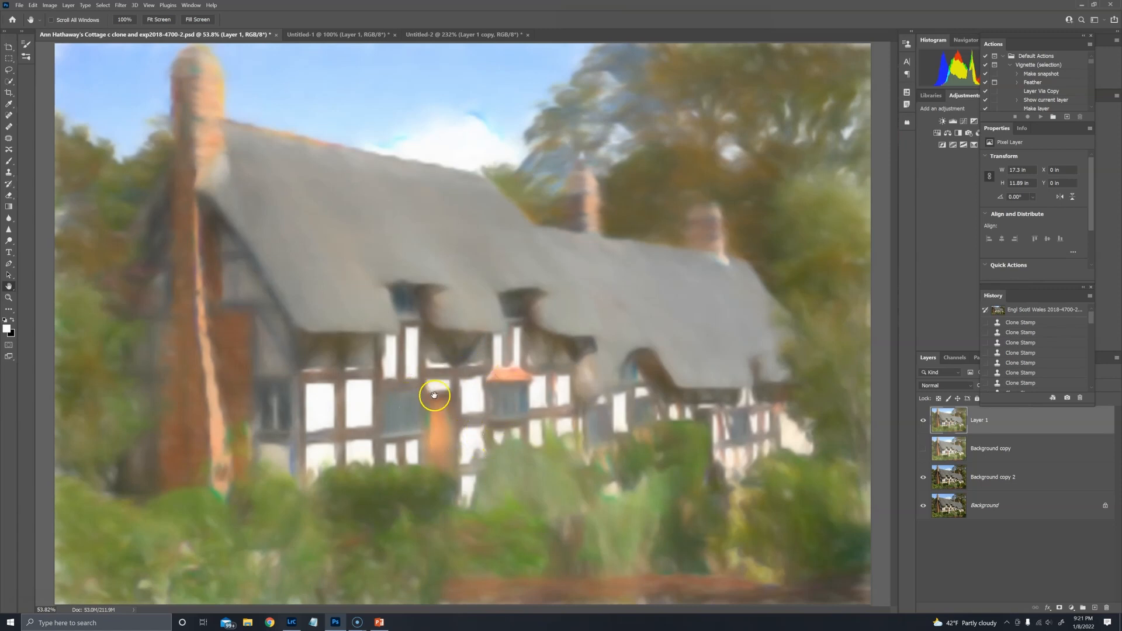
left_click(464, 34)
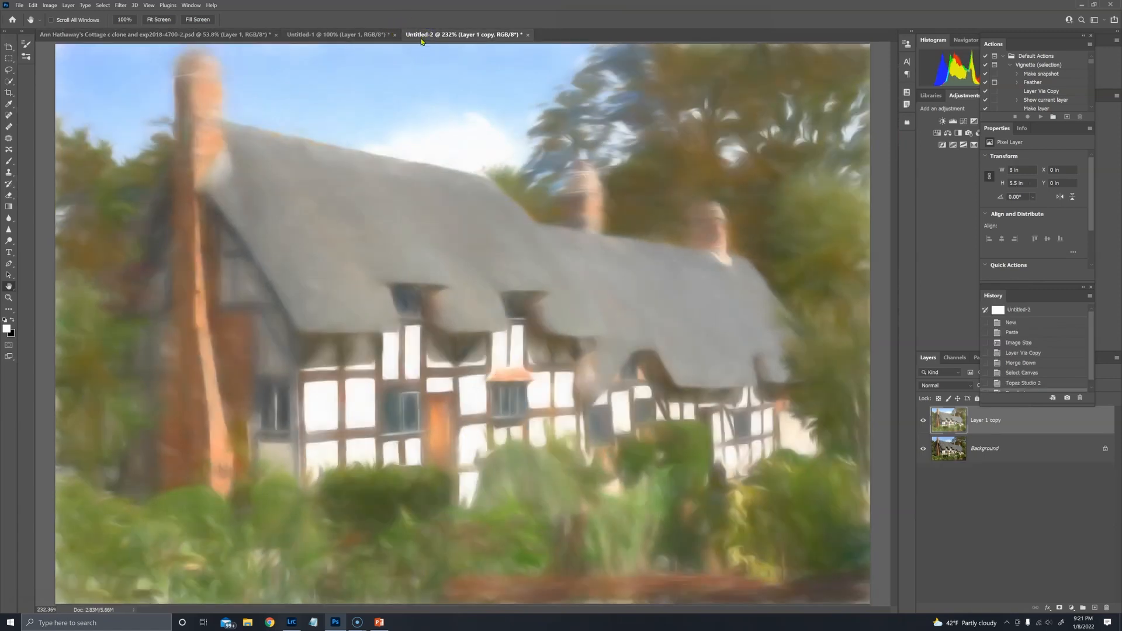
left_click(161, 34)
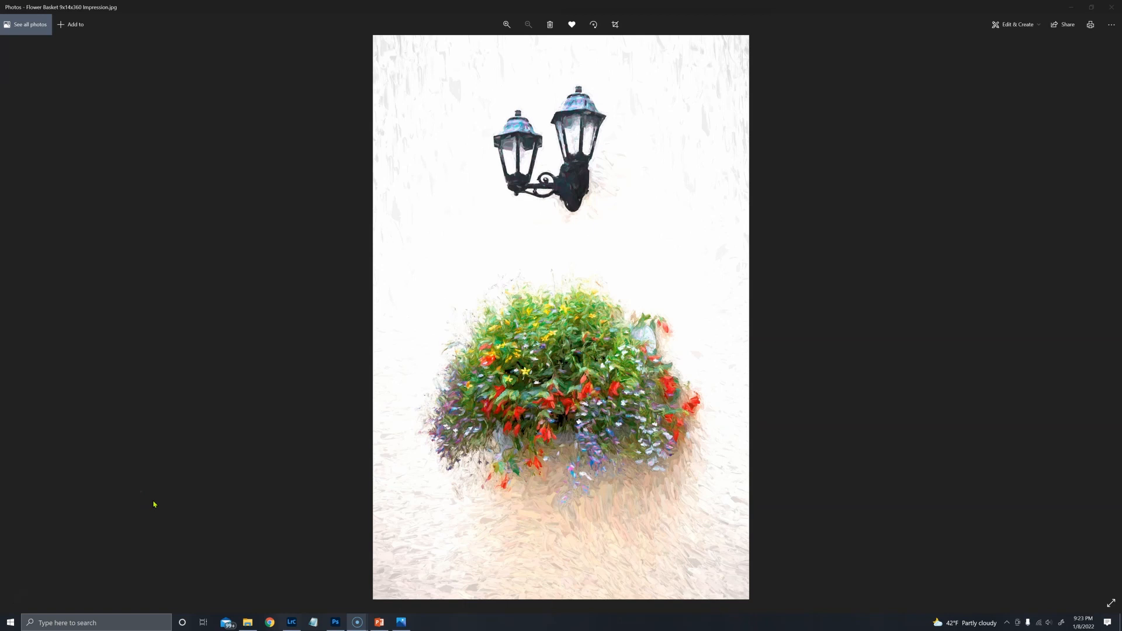
mouse_move(261, 442)
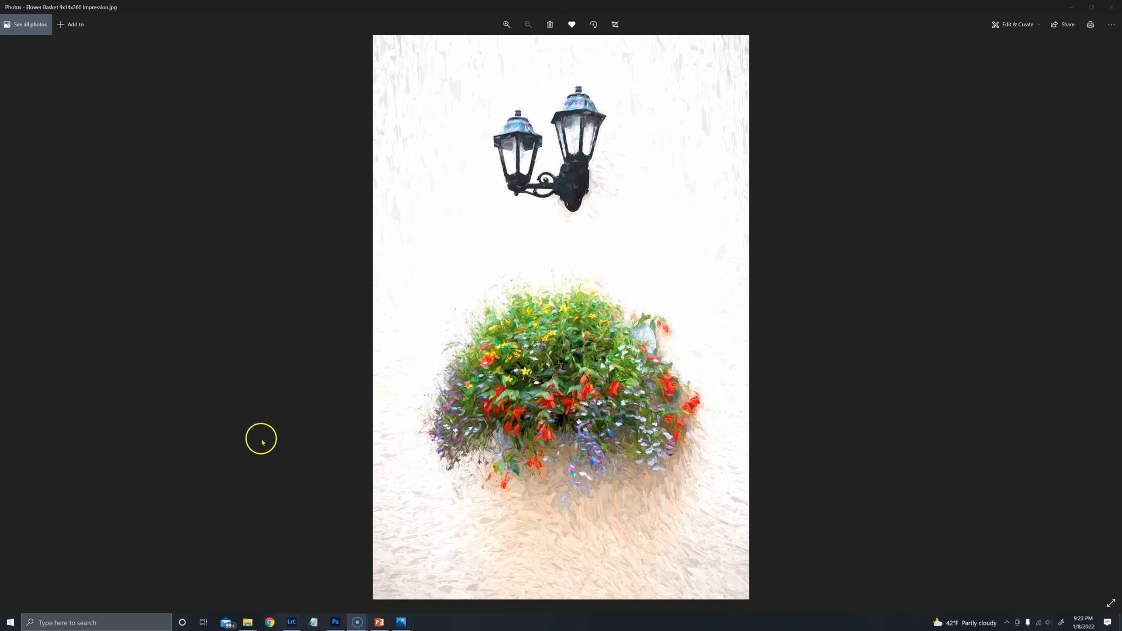
mouse_move(662, 381)
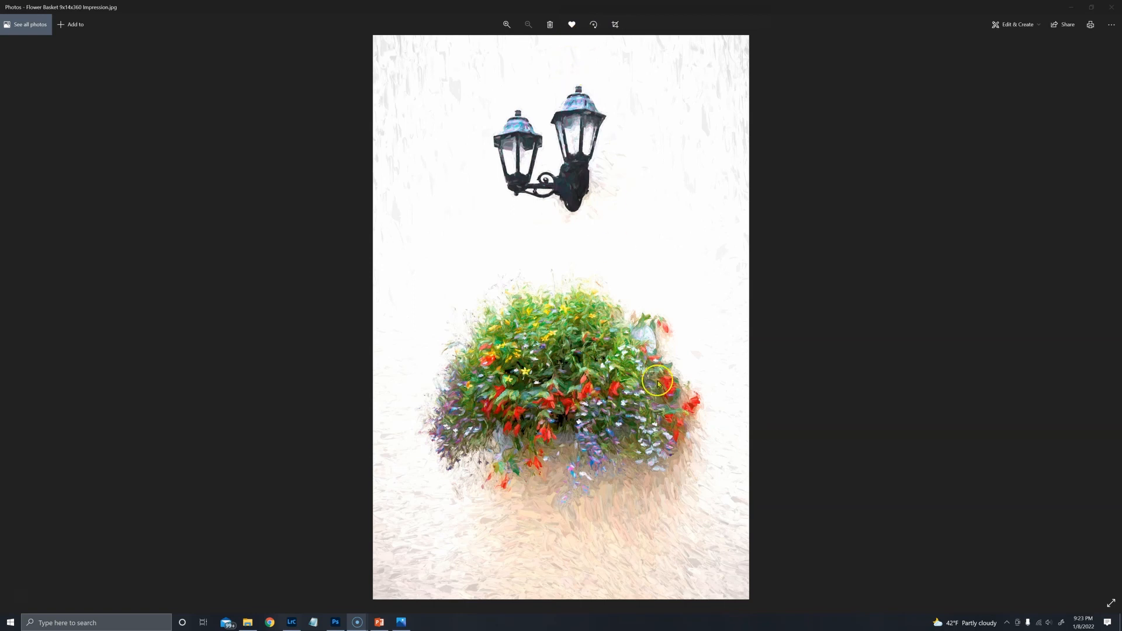
mouse_move(741, 422)
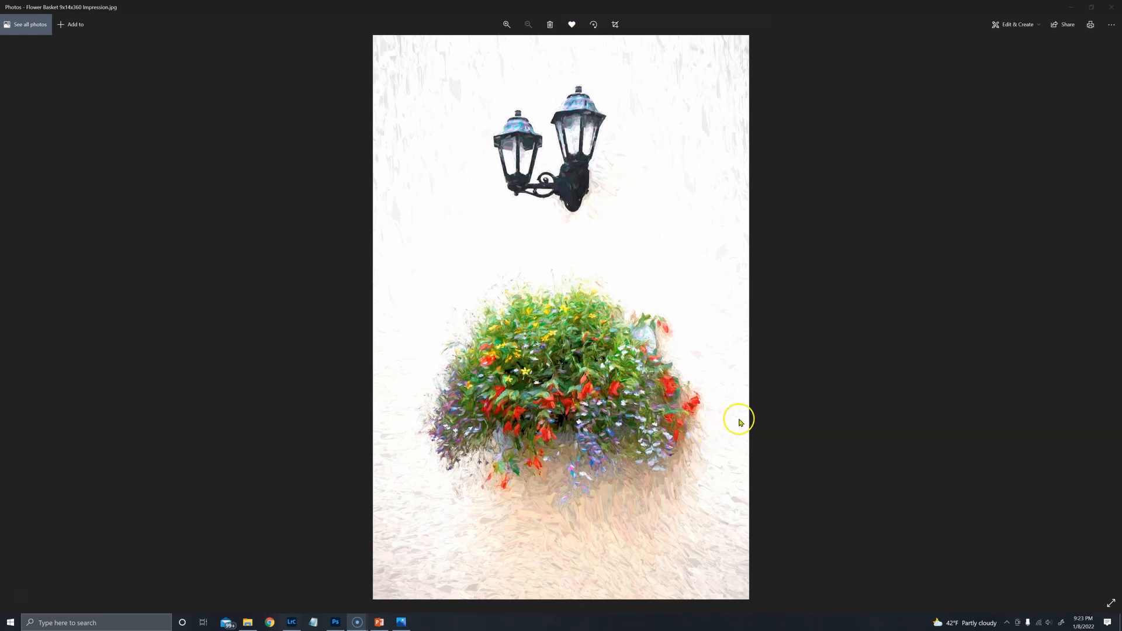
mouse_move(758, 387)
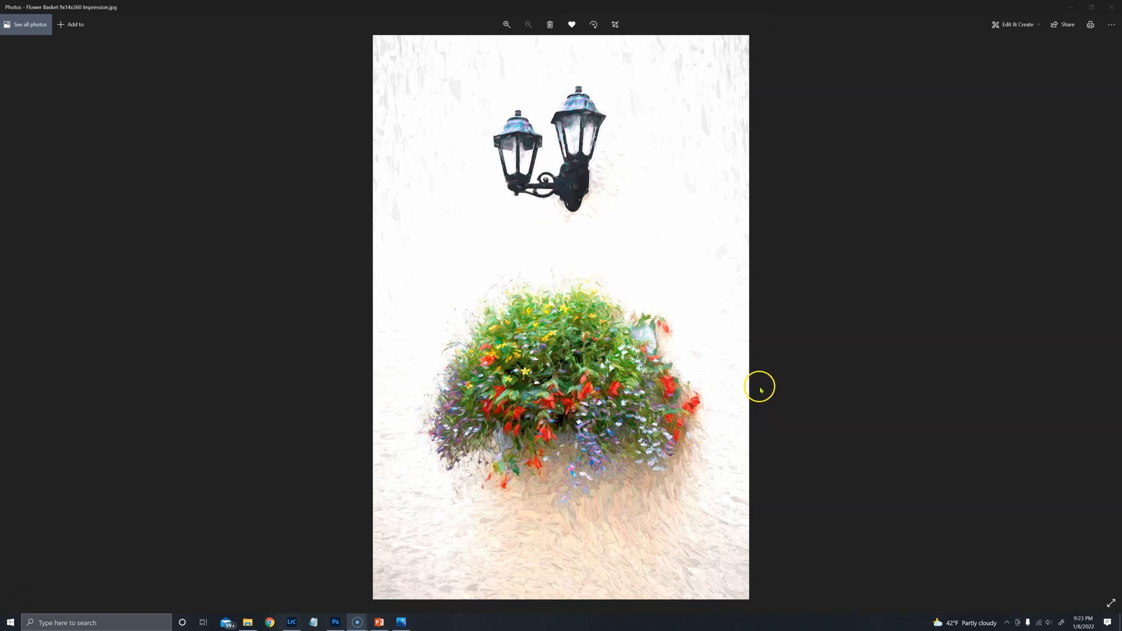
mouse_move(613, 24)
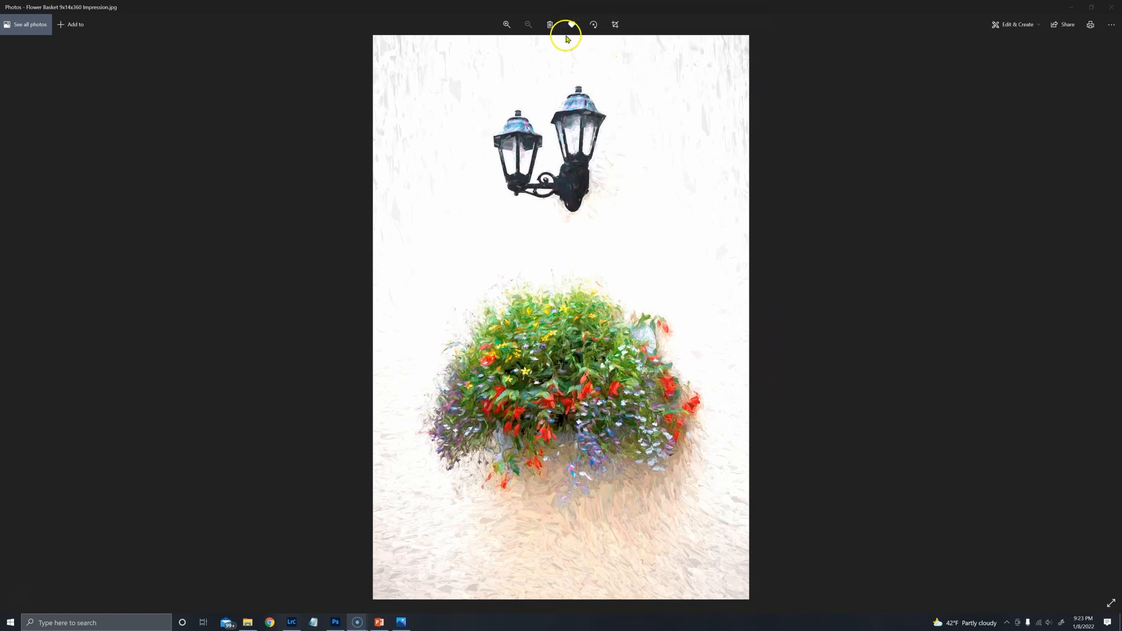
Step: Zoom into Flower Basket 9x14x360 Impression.jpg until the basket fills most of the view
left_click(572, 25)
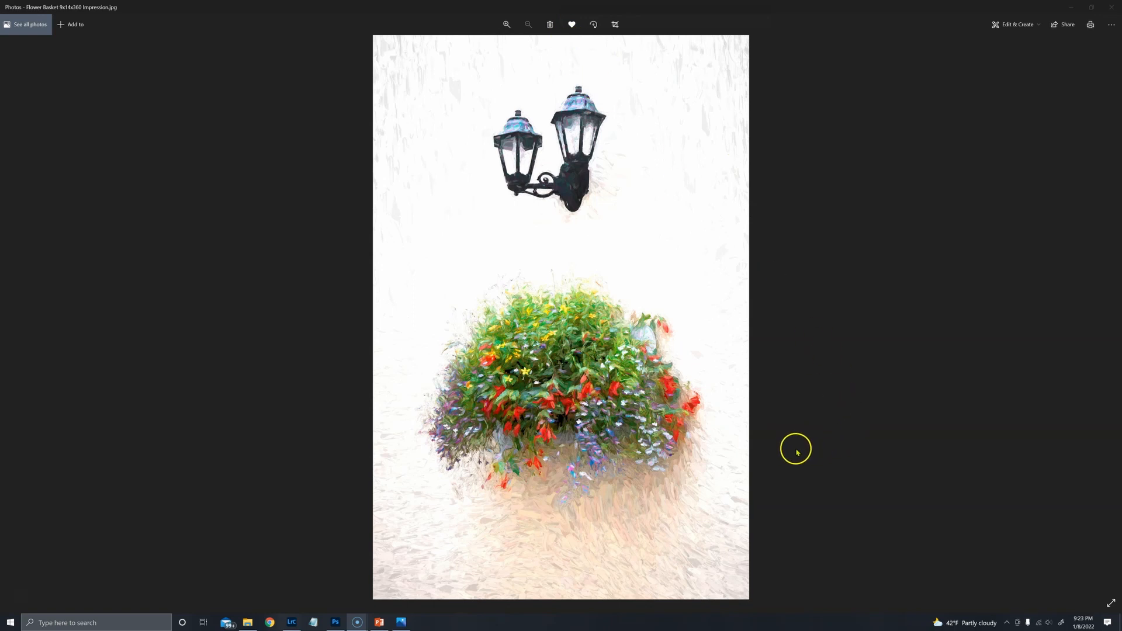
mouse_move(506, 24)
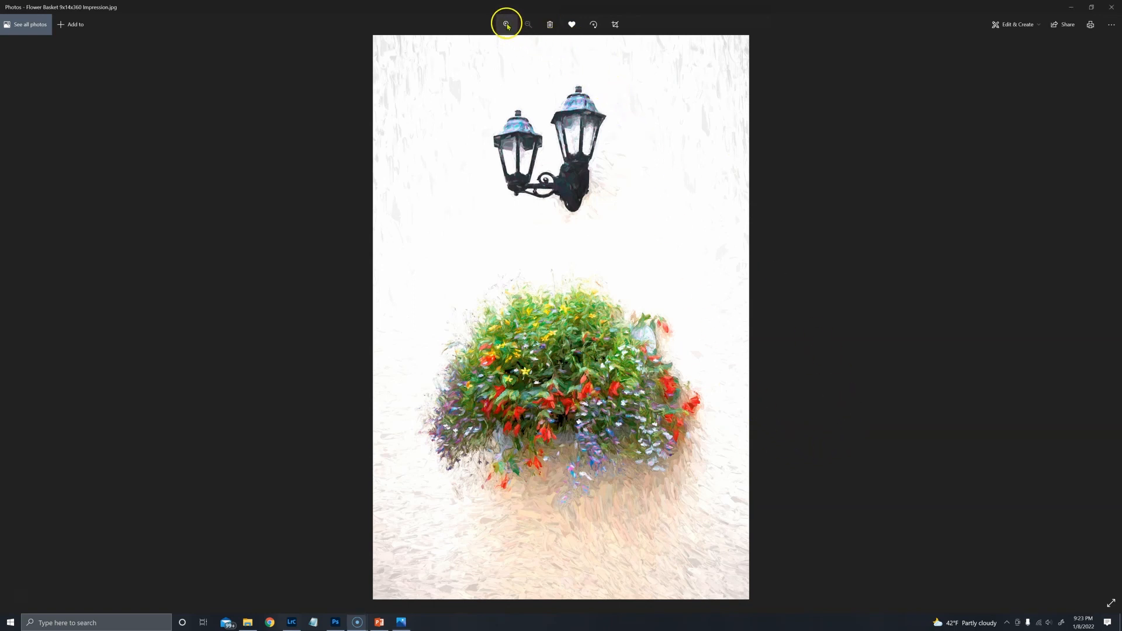
left_click(506, 23)
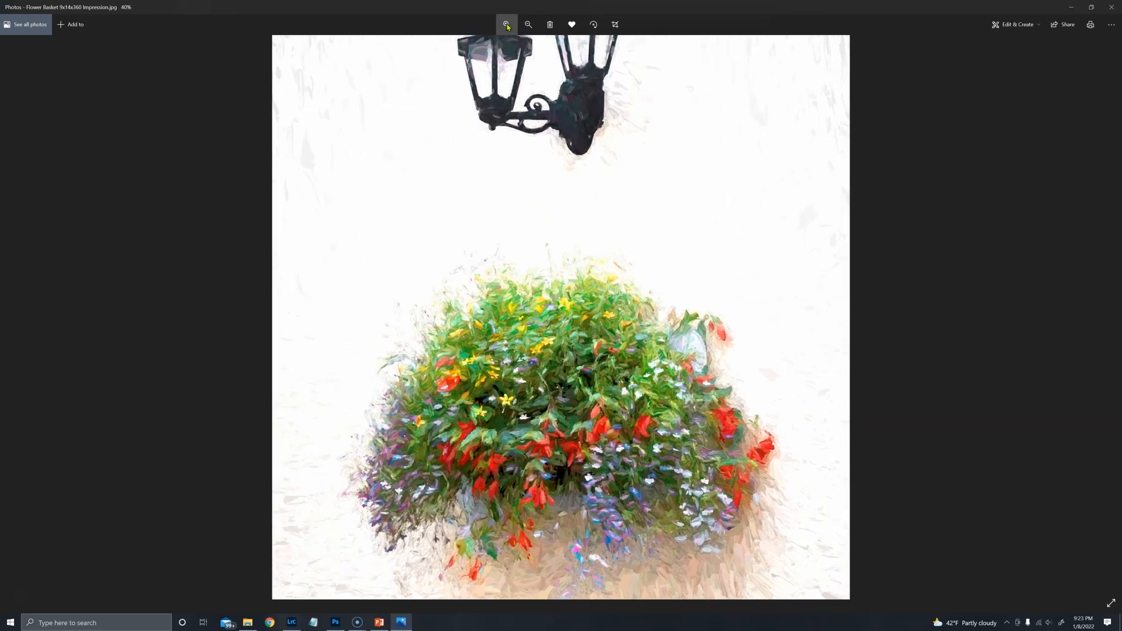
left_click(506, 25)
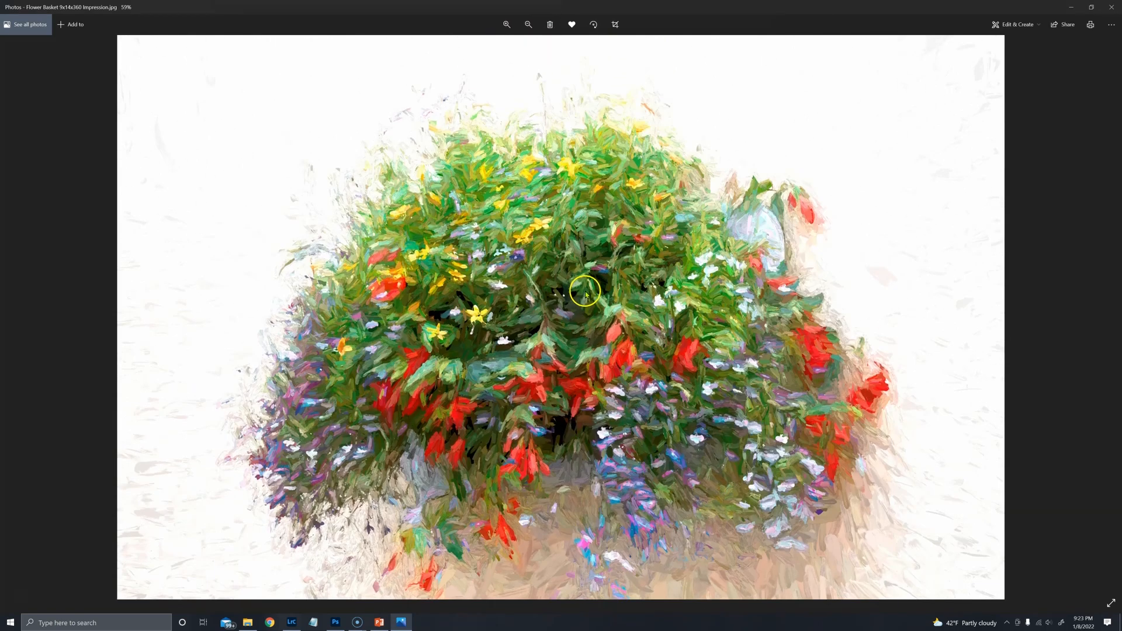
left_click(506, 25)
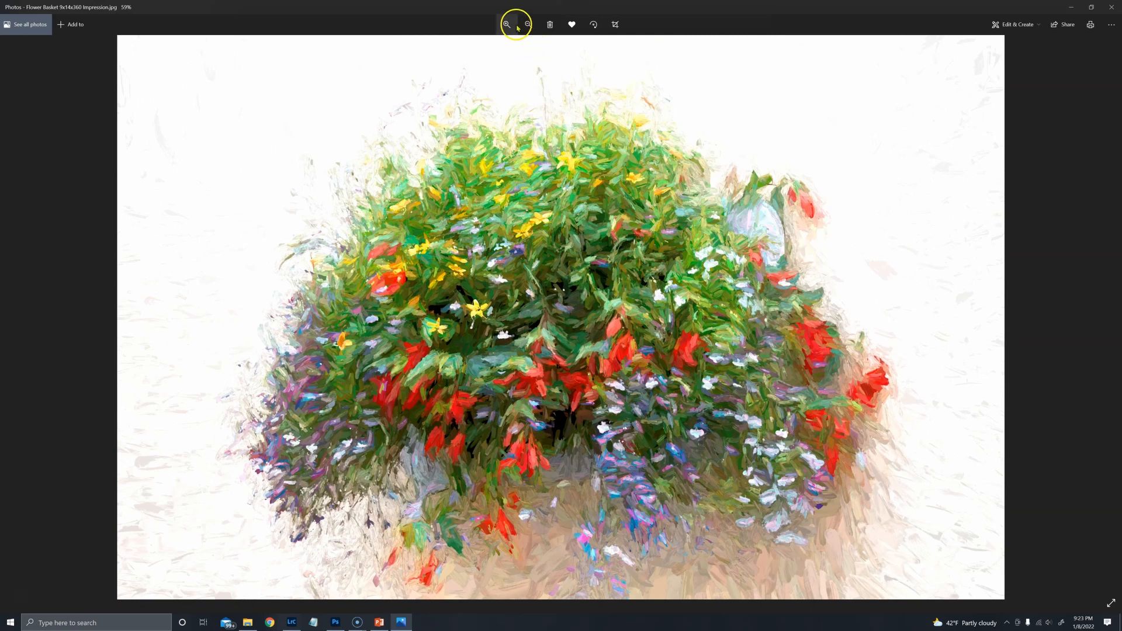
left_click(506, 25)
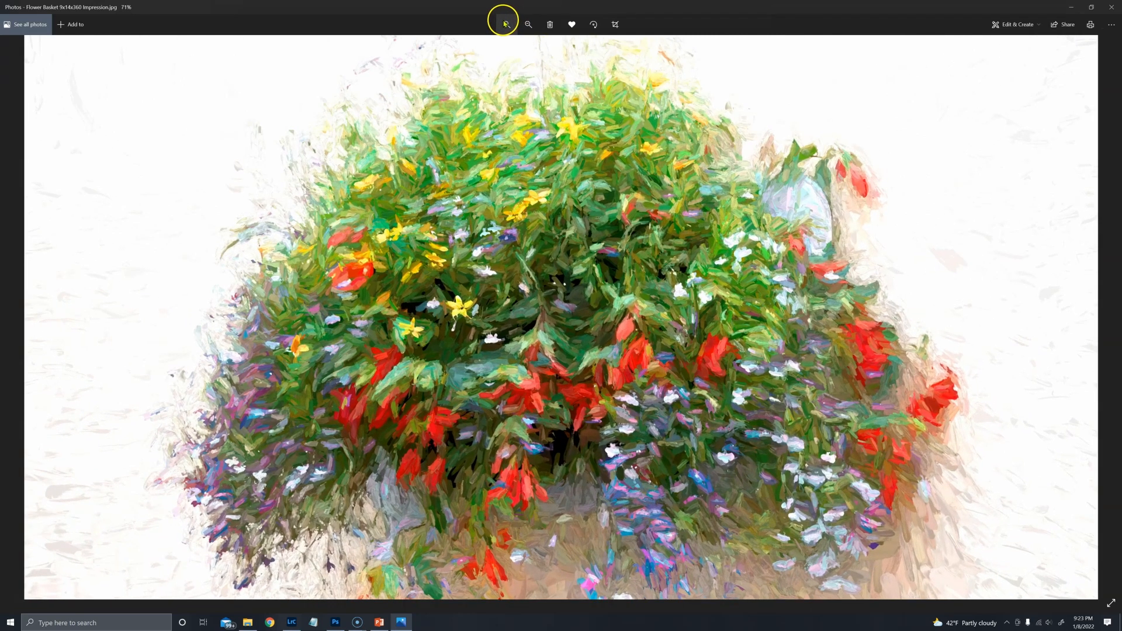
mouse_move(1111, 10)
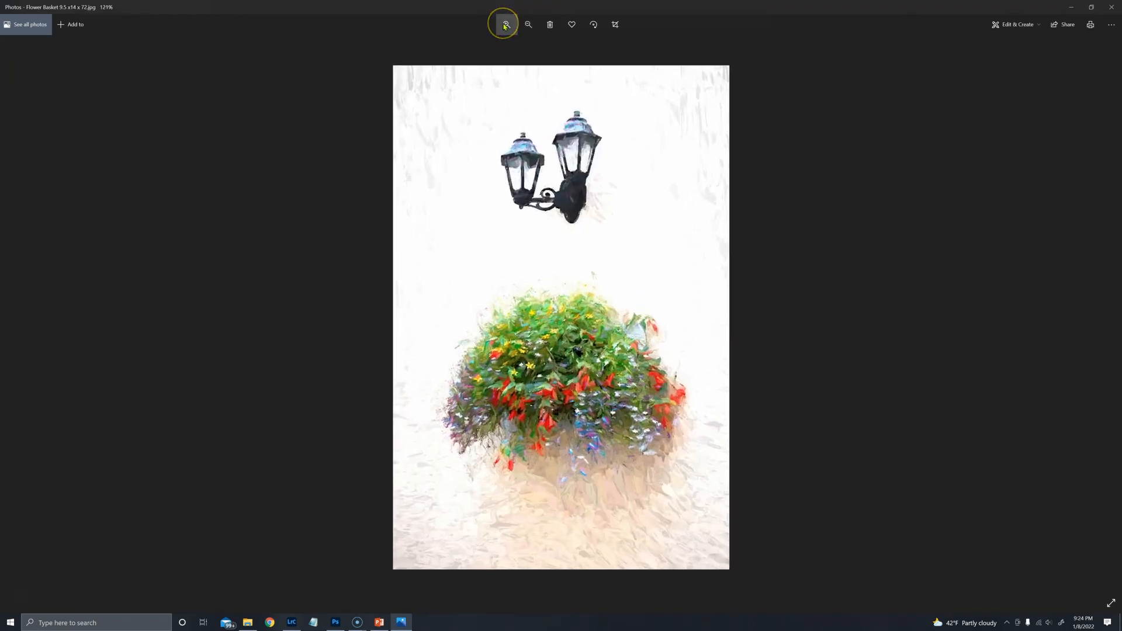
Step: Zoom into Flower Basket 9.5x14x72.jpg to about 345% so the basket fills the screen
left_click(504, 25)
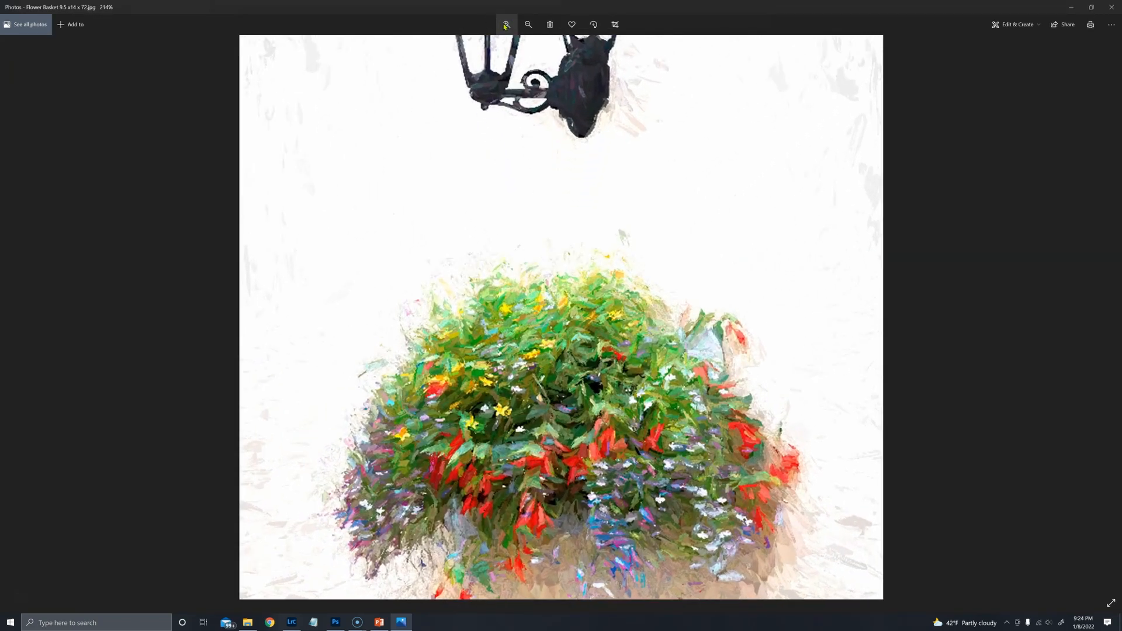
left_click(506, 24)
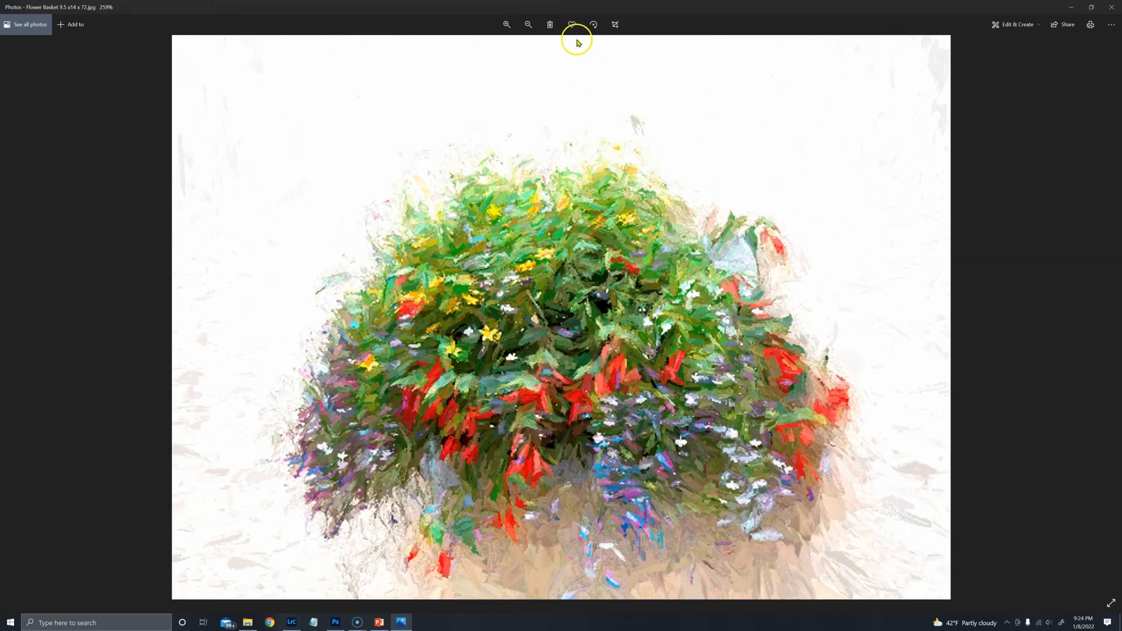
left_click(506, 23)
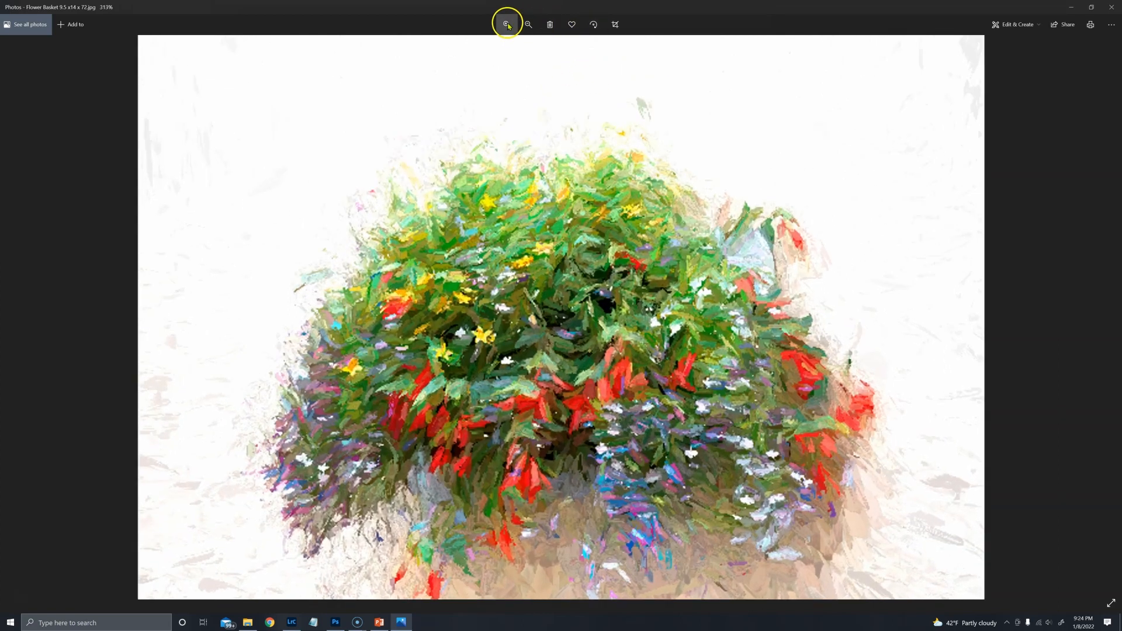
left_click(506, 24)
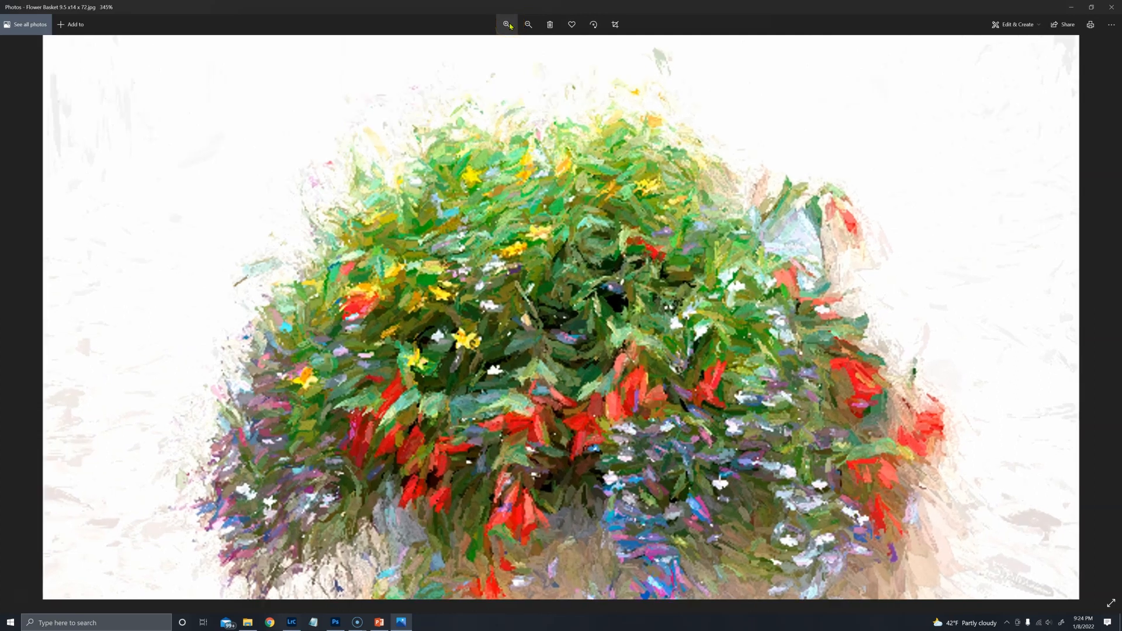
mouse_move(1091, 10)
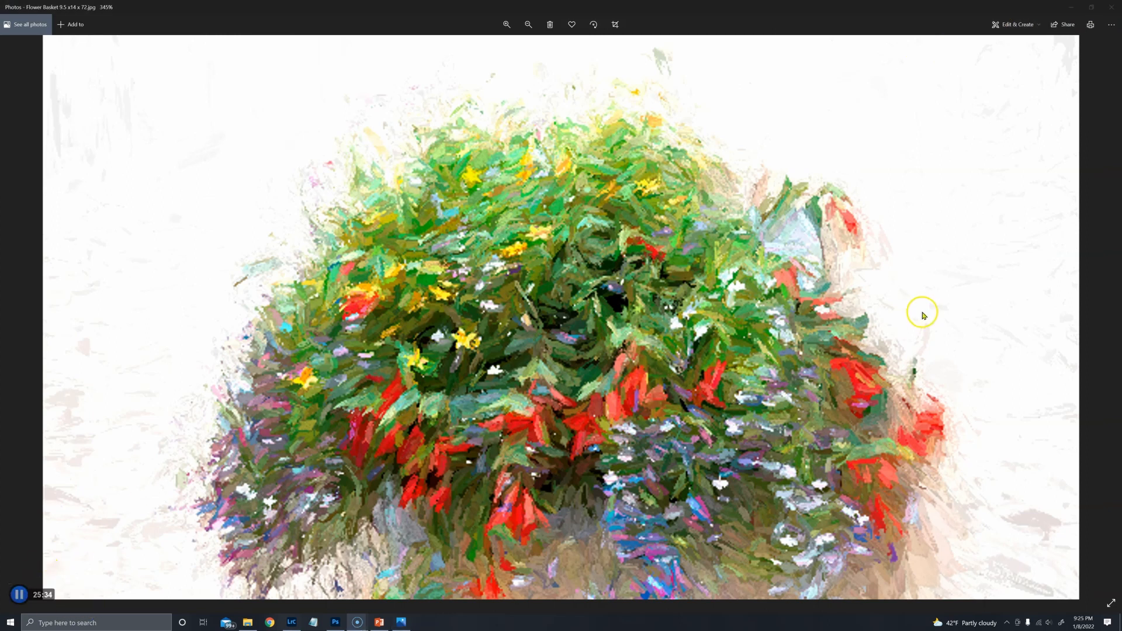
mouse_move(923, 315)
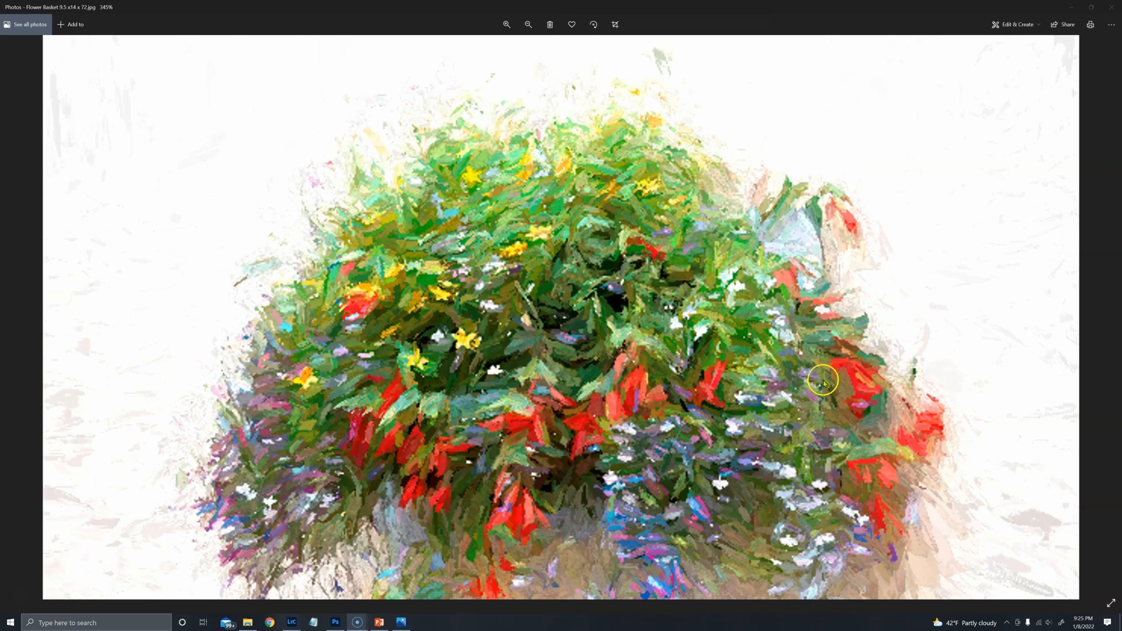
mouse_move(572, 406)
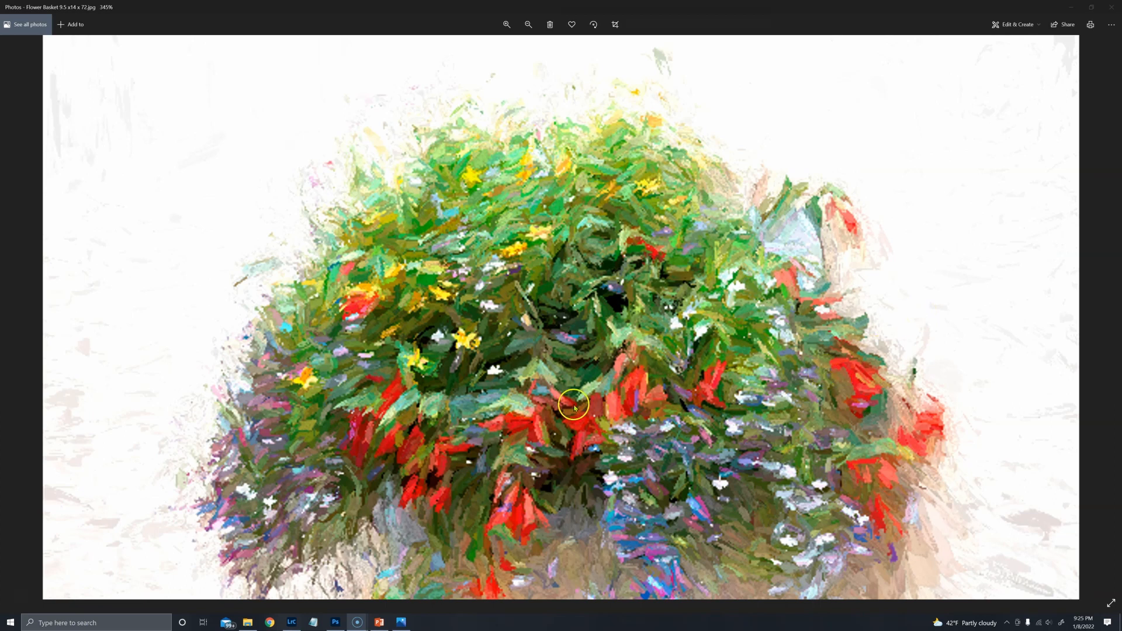
mouse_move(577, 400)
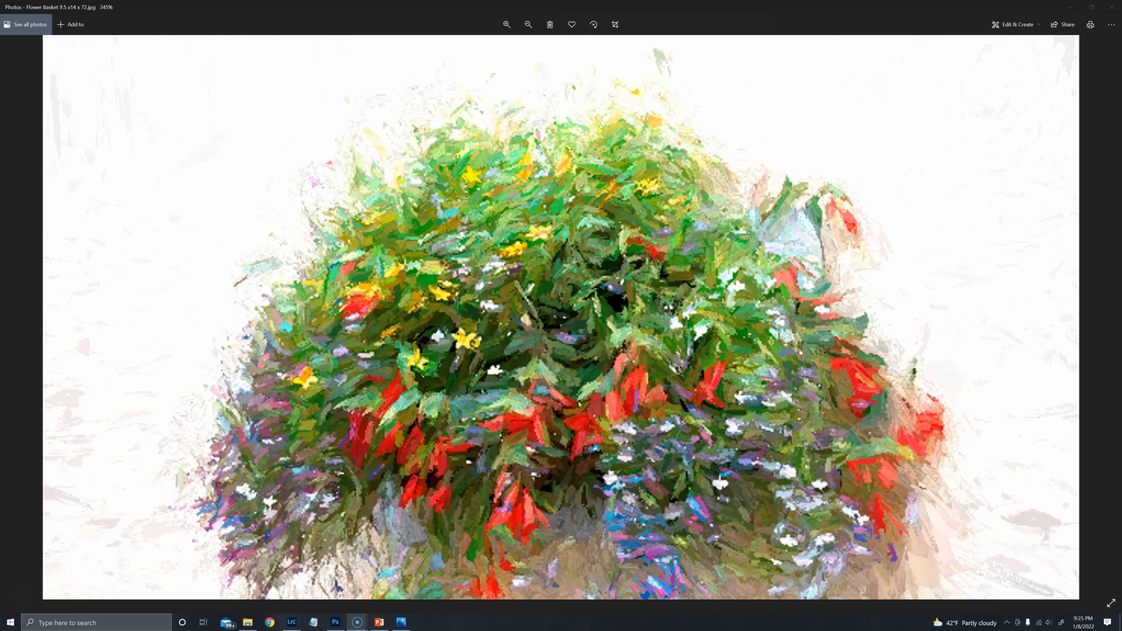
mouse_move(47, 562)
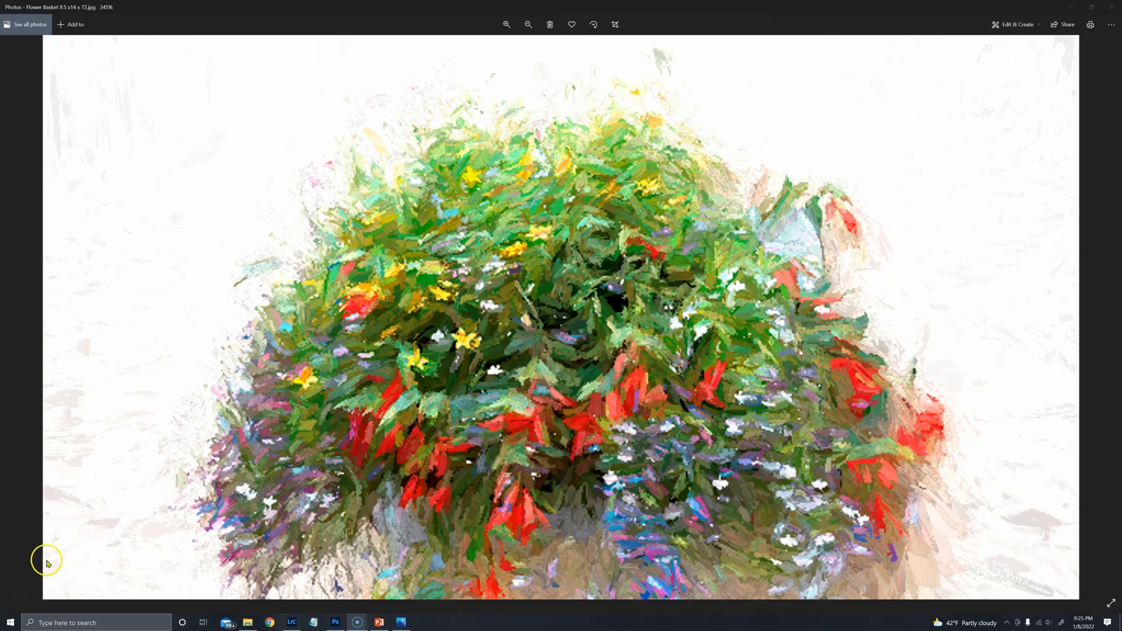